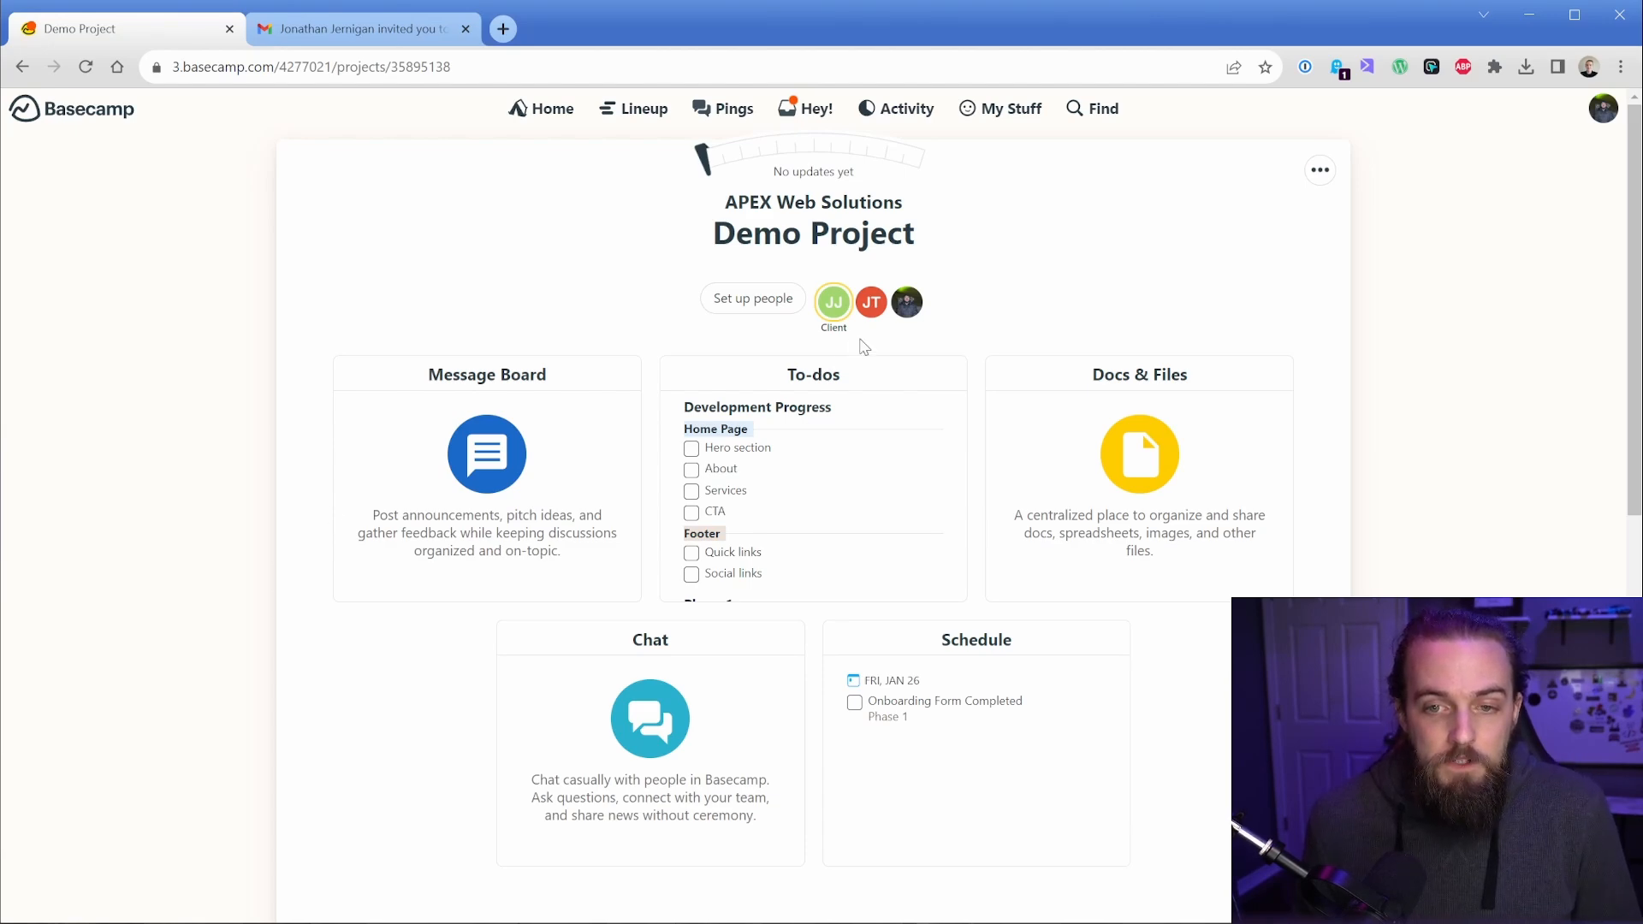
mouse_move(906, 302)
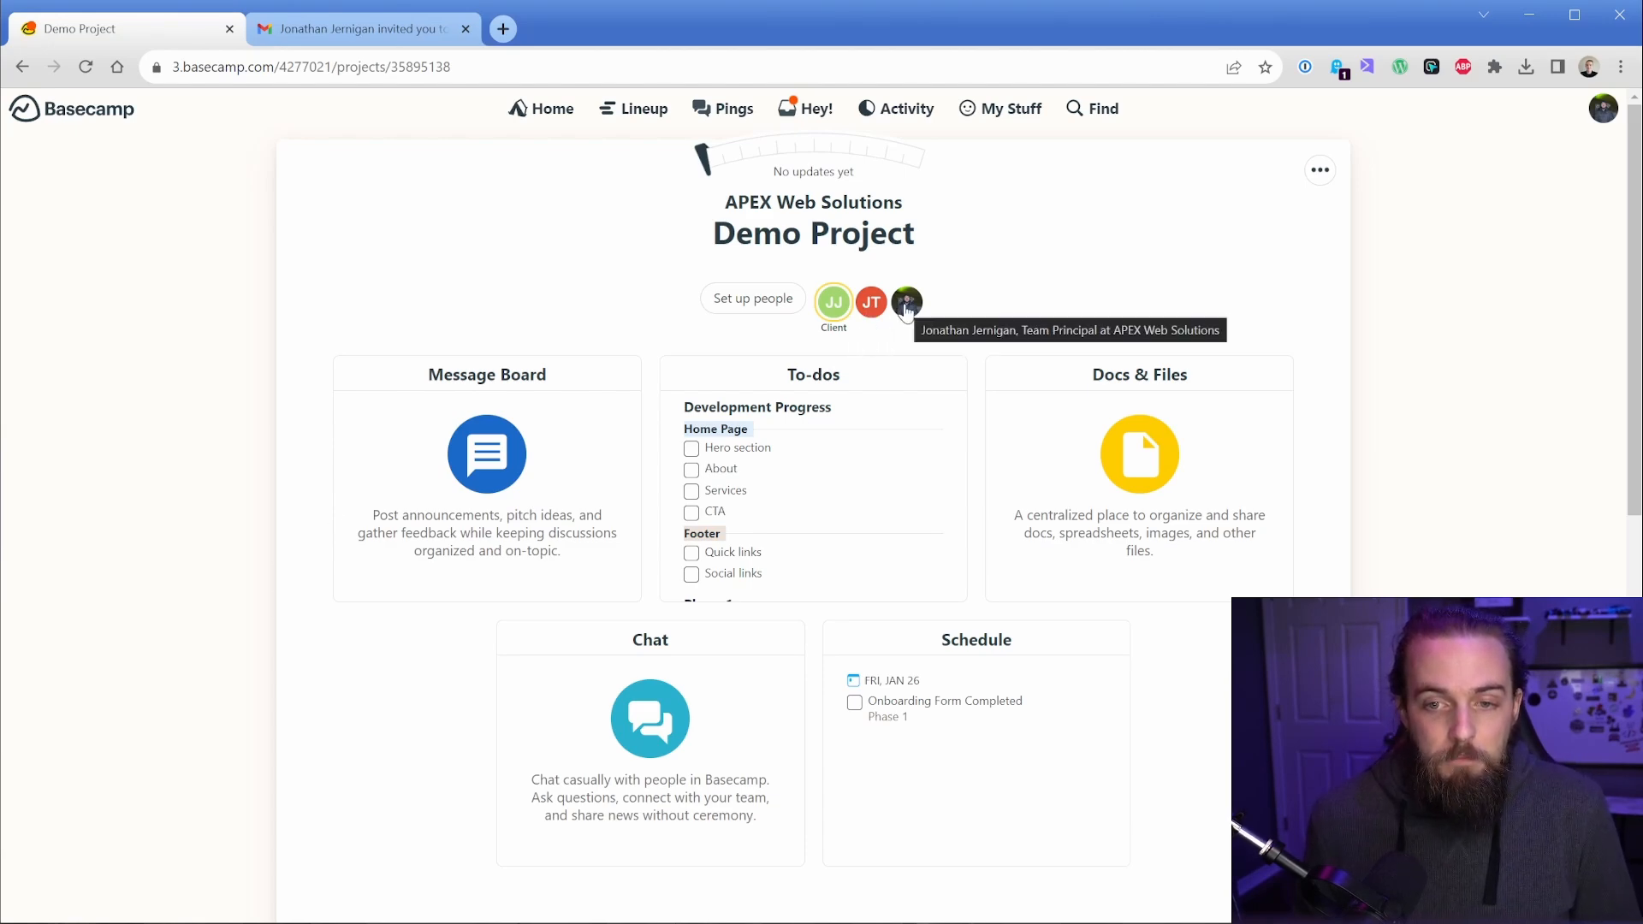
mouse_move(871, 303)
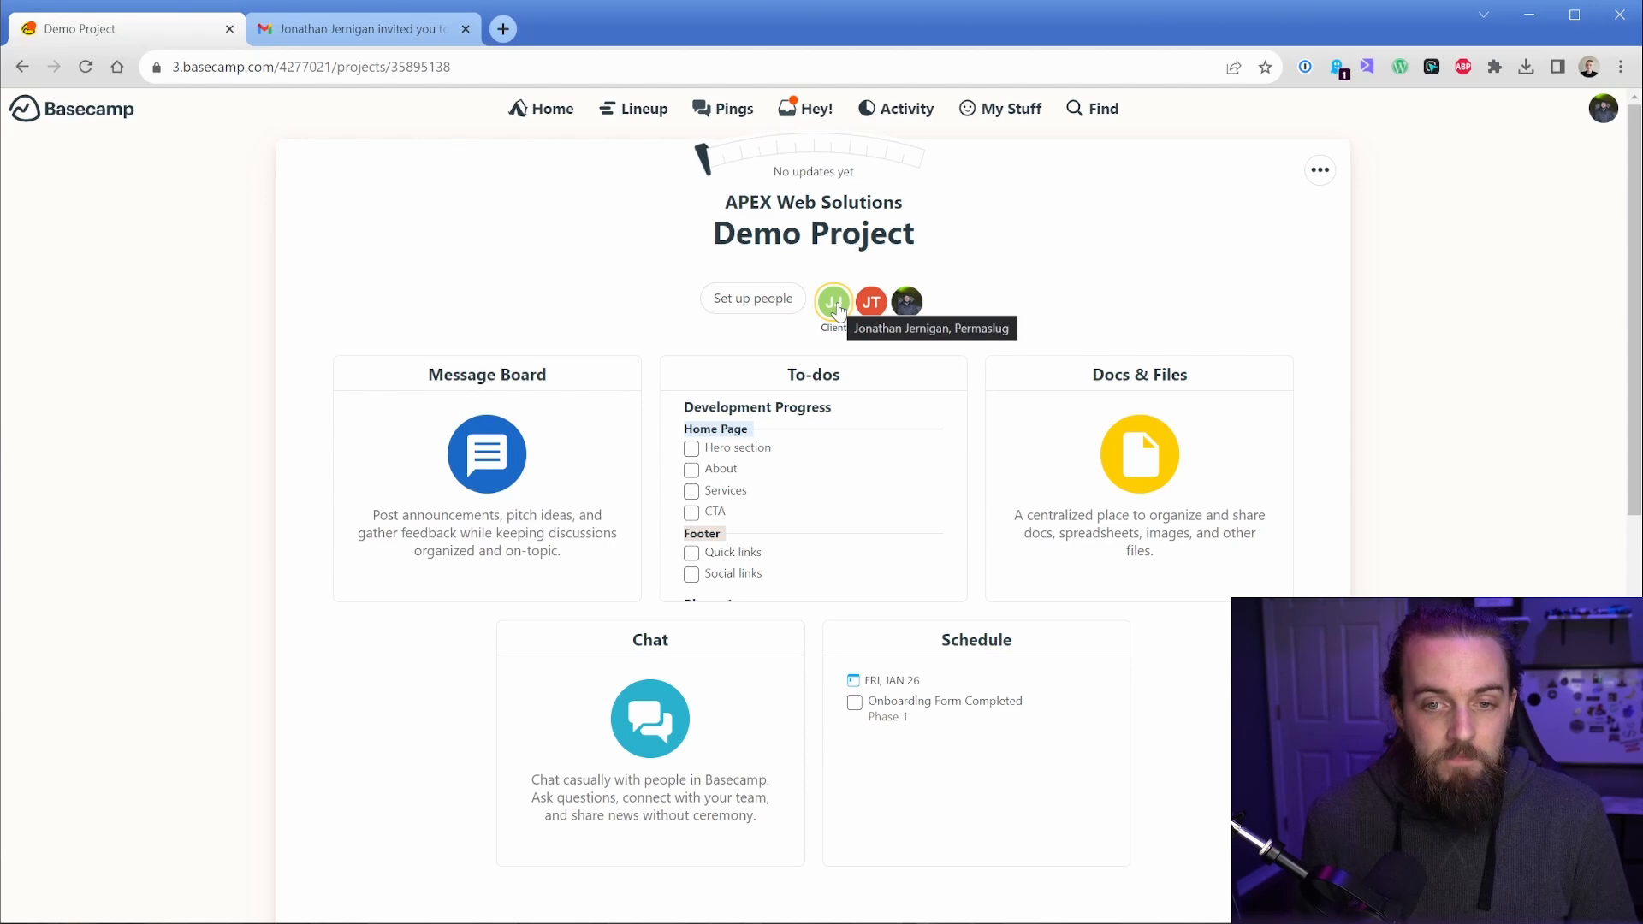
mouse_move(606, 313)
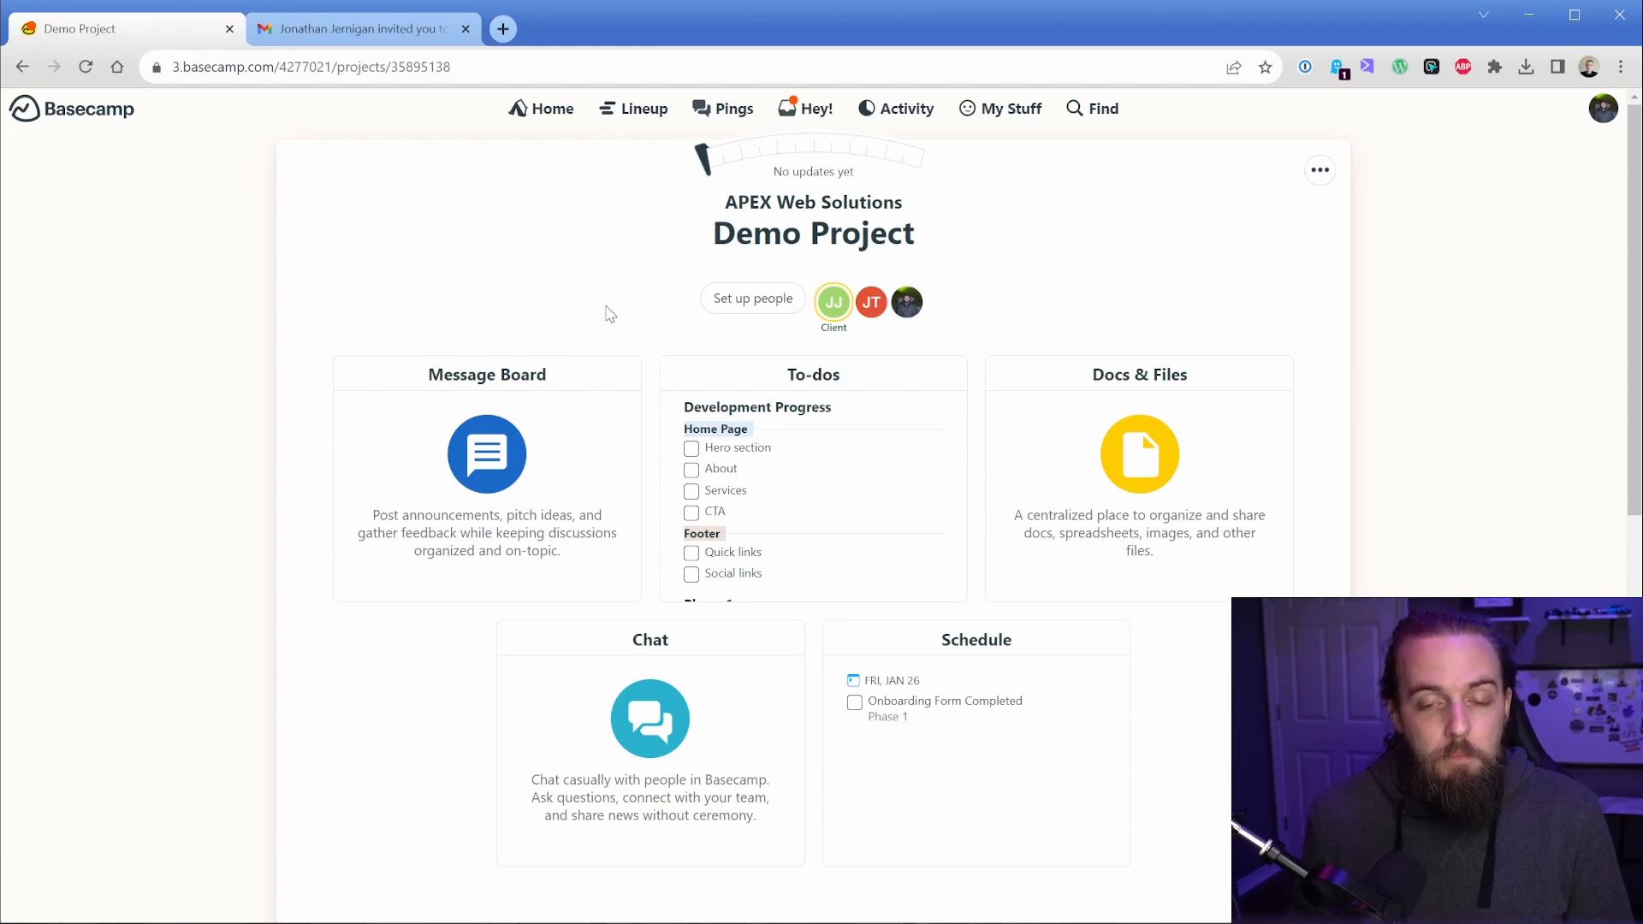
mouse_move(834, 303)
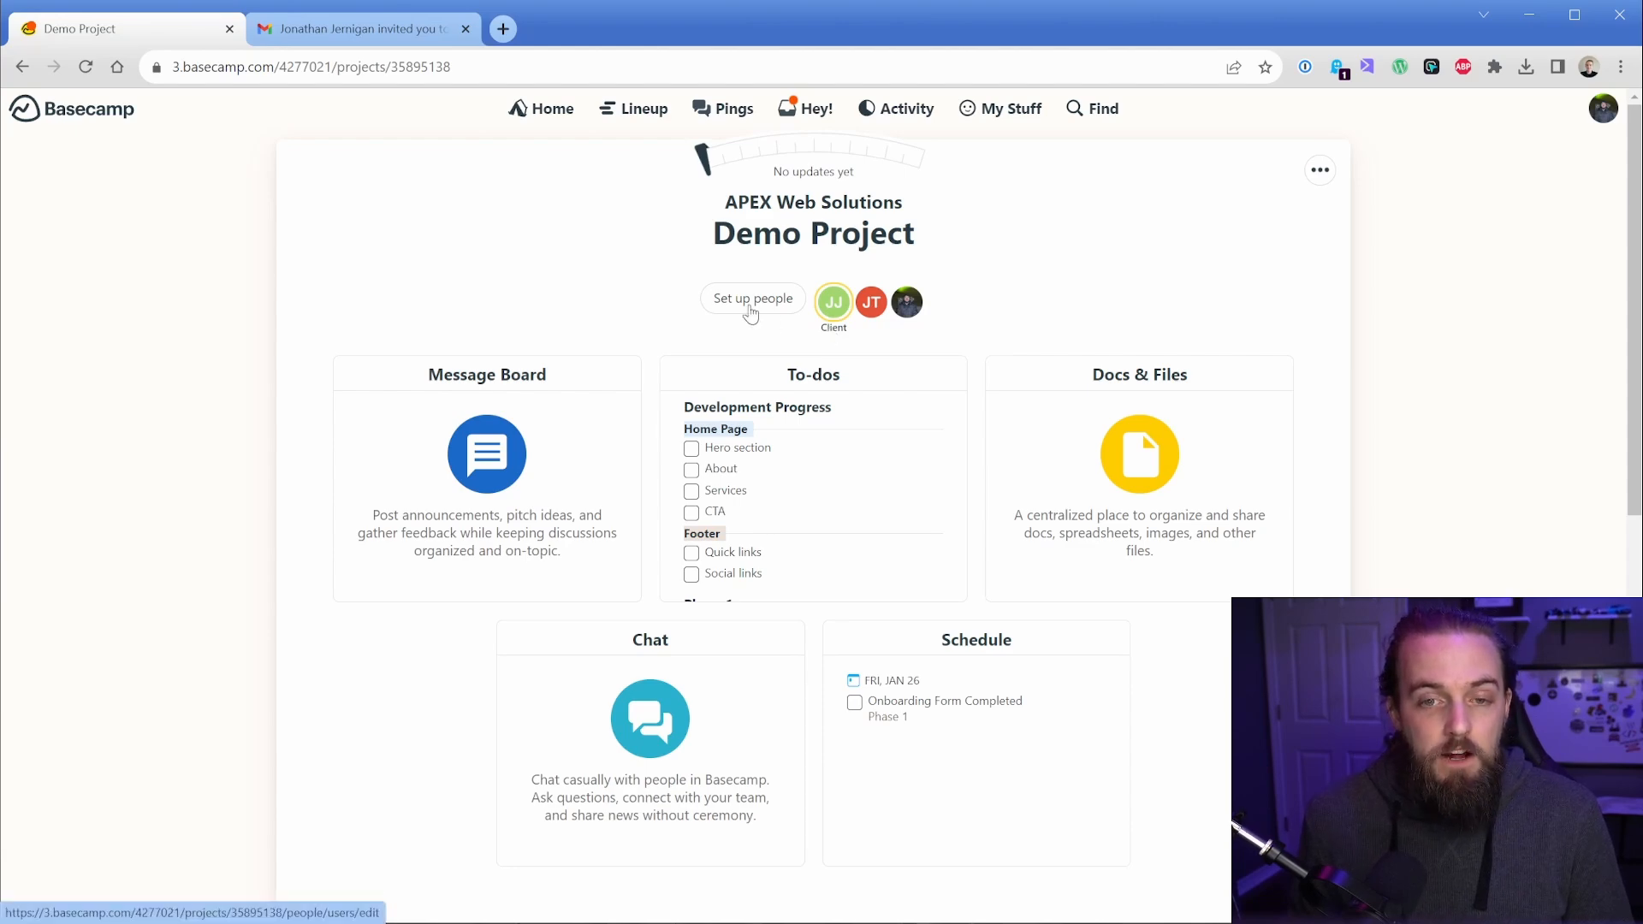
- View the Gmail invitation email for the Basecamp Demo Project
click(362, 29)
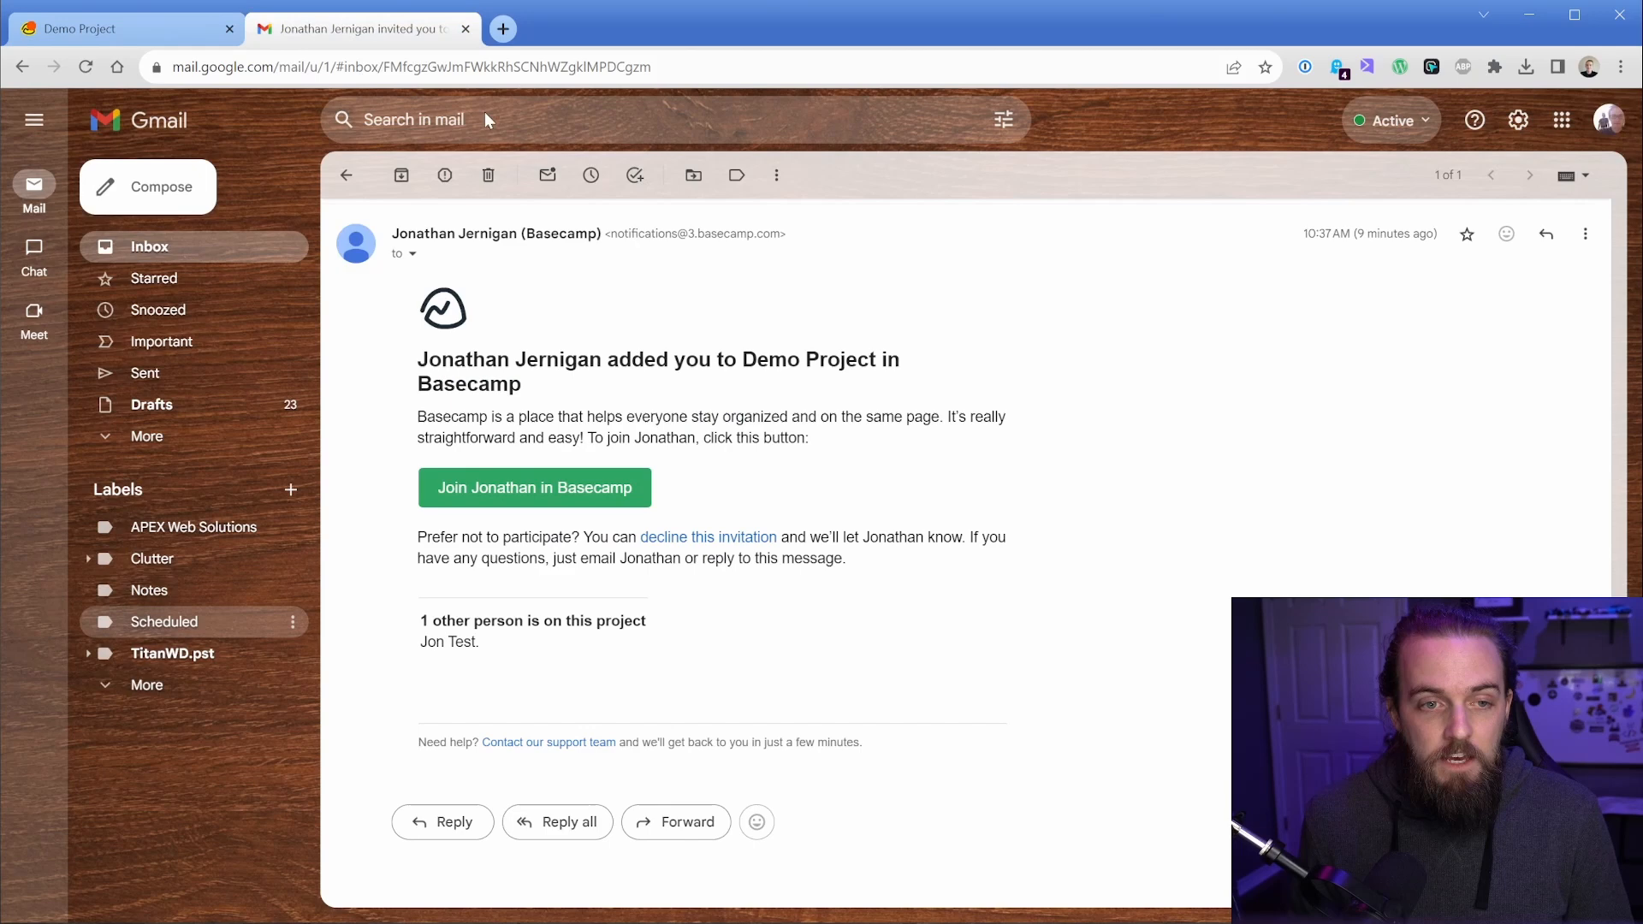
mouse_move(818, 493)
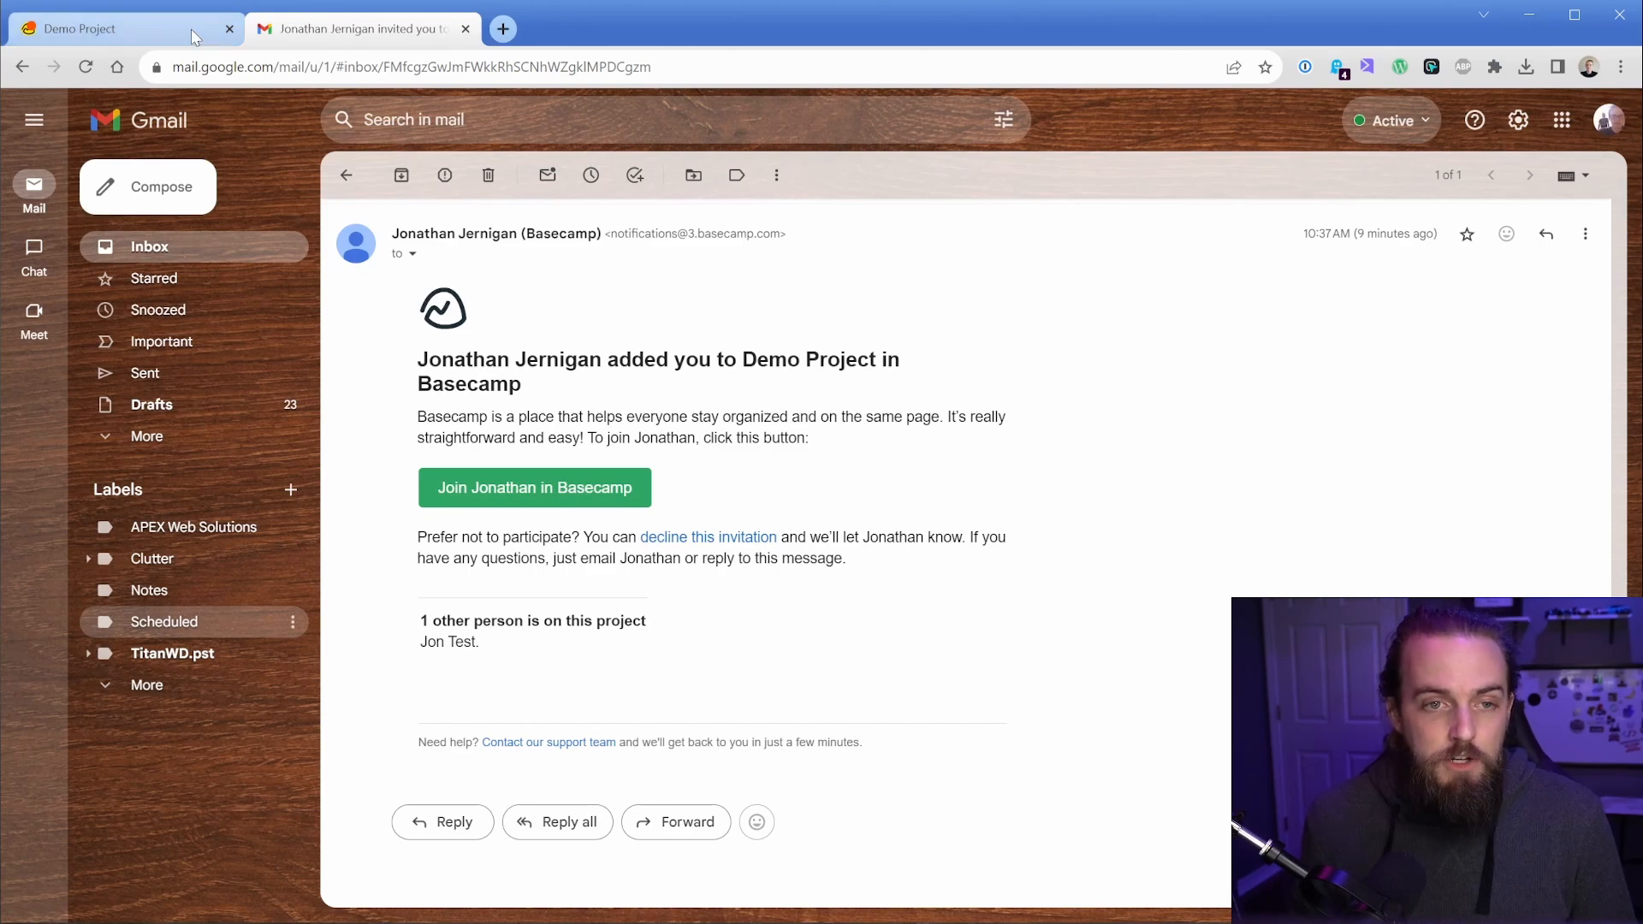
- Resume the proof-ready draft on the Message Board and post it, notifying 2 people
click(534, 486)
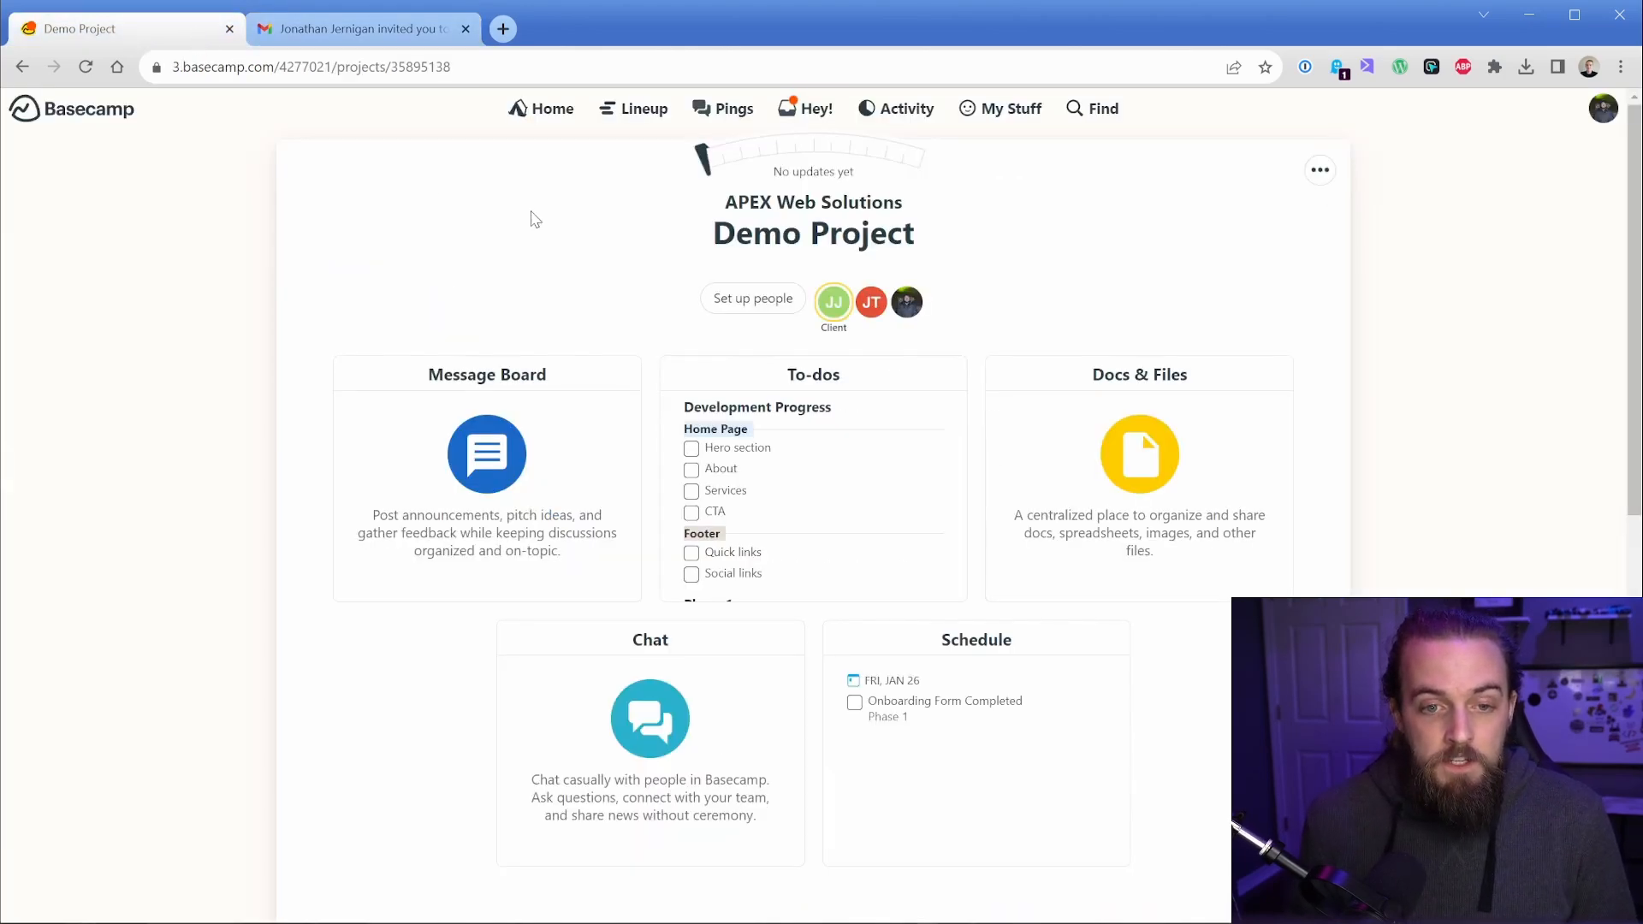
mouse_move(513, 409)
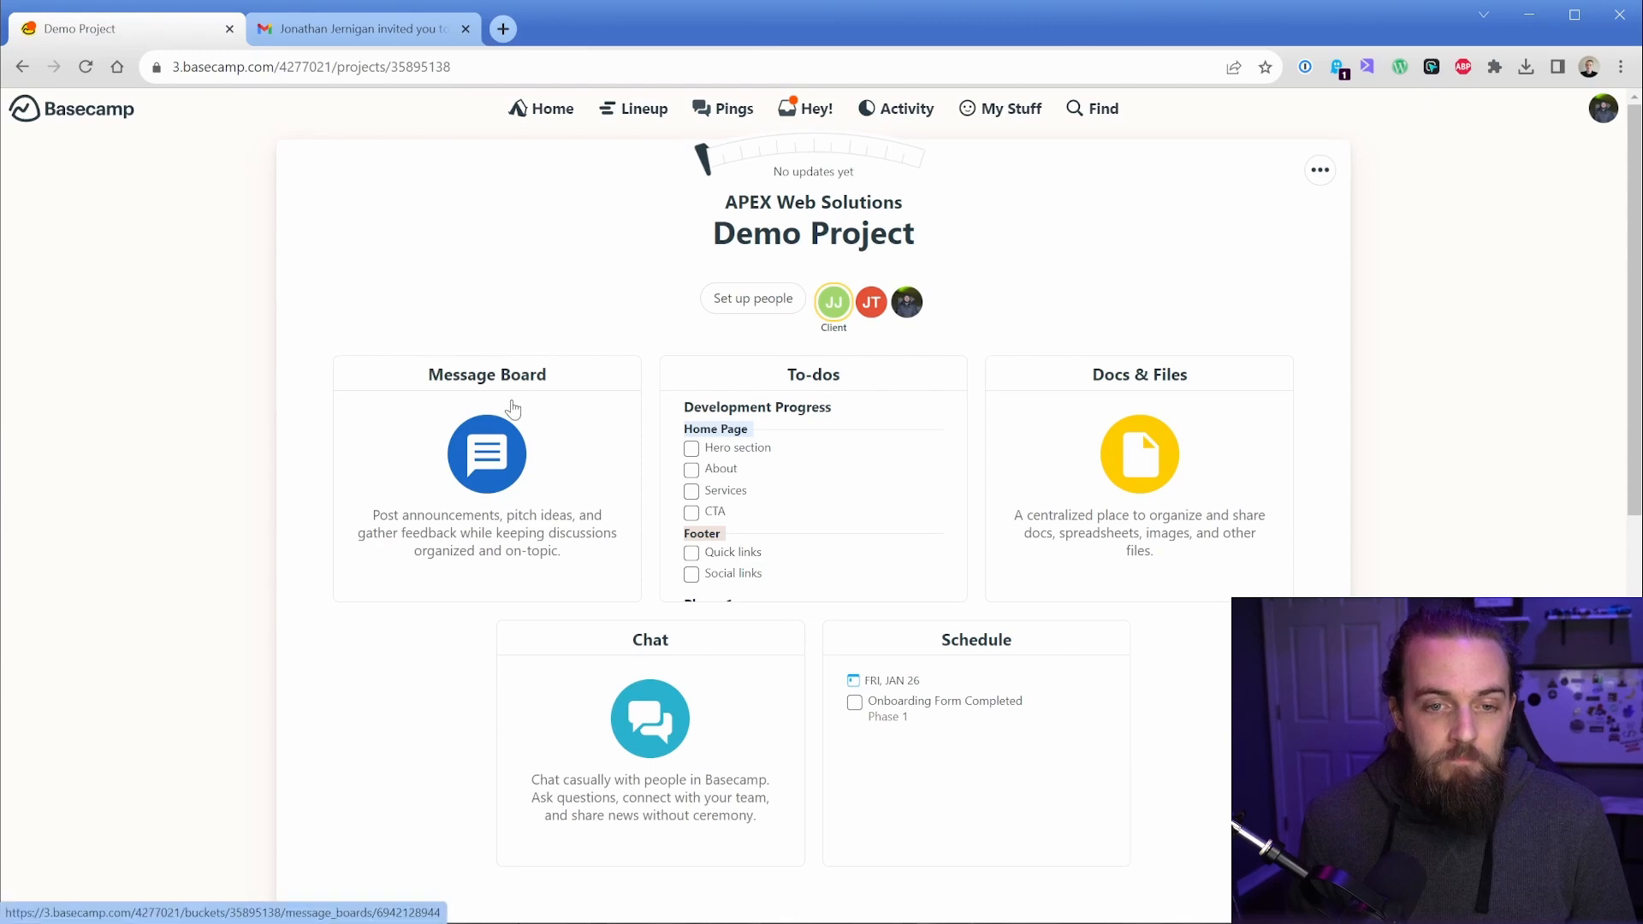
click(486, 453)
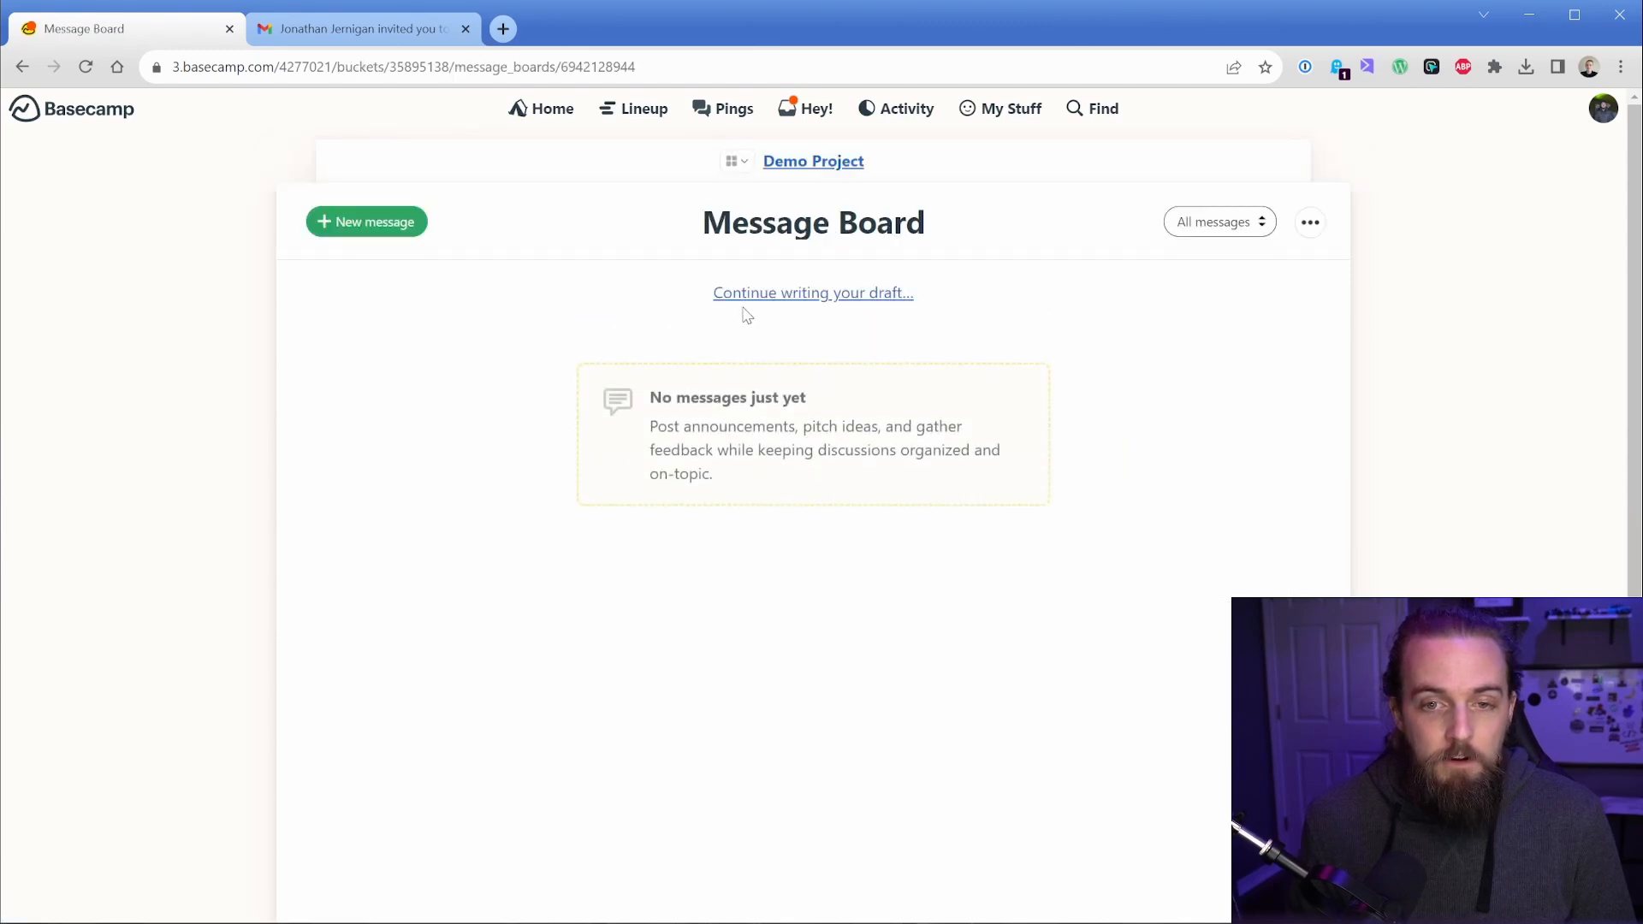
click(811, 293)
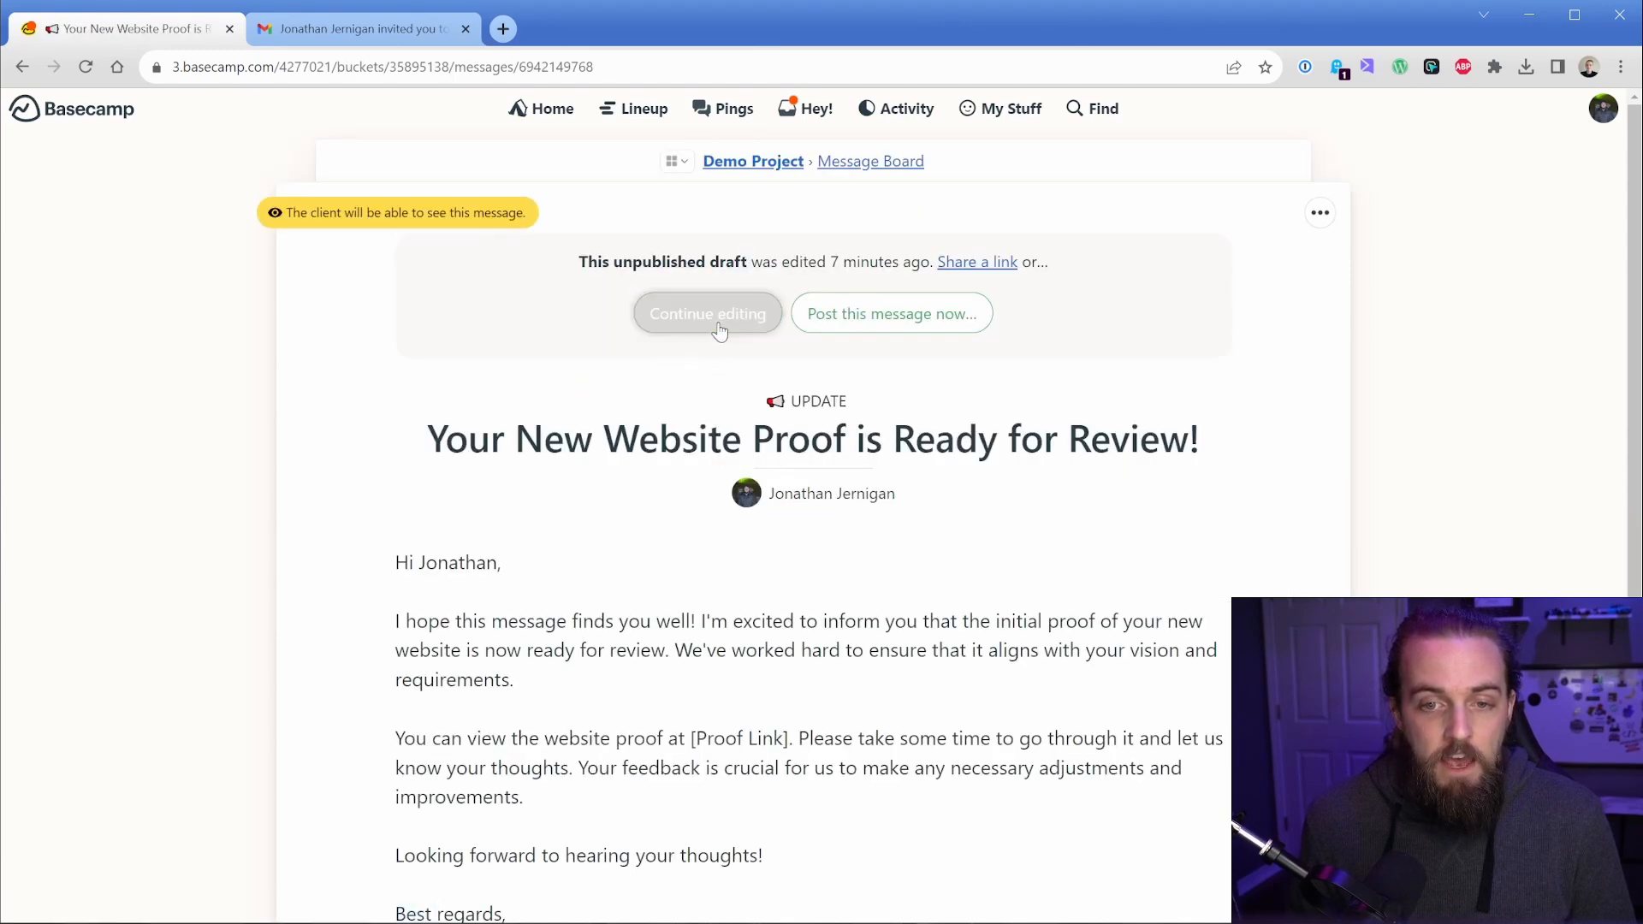
click(707, 313)
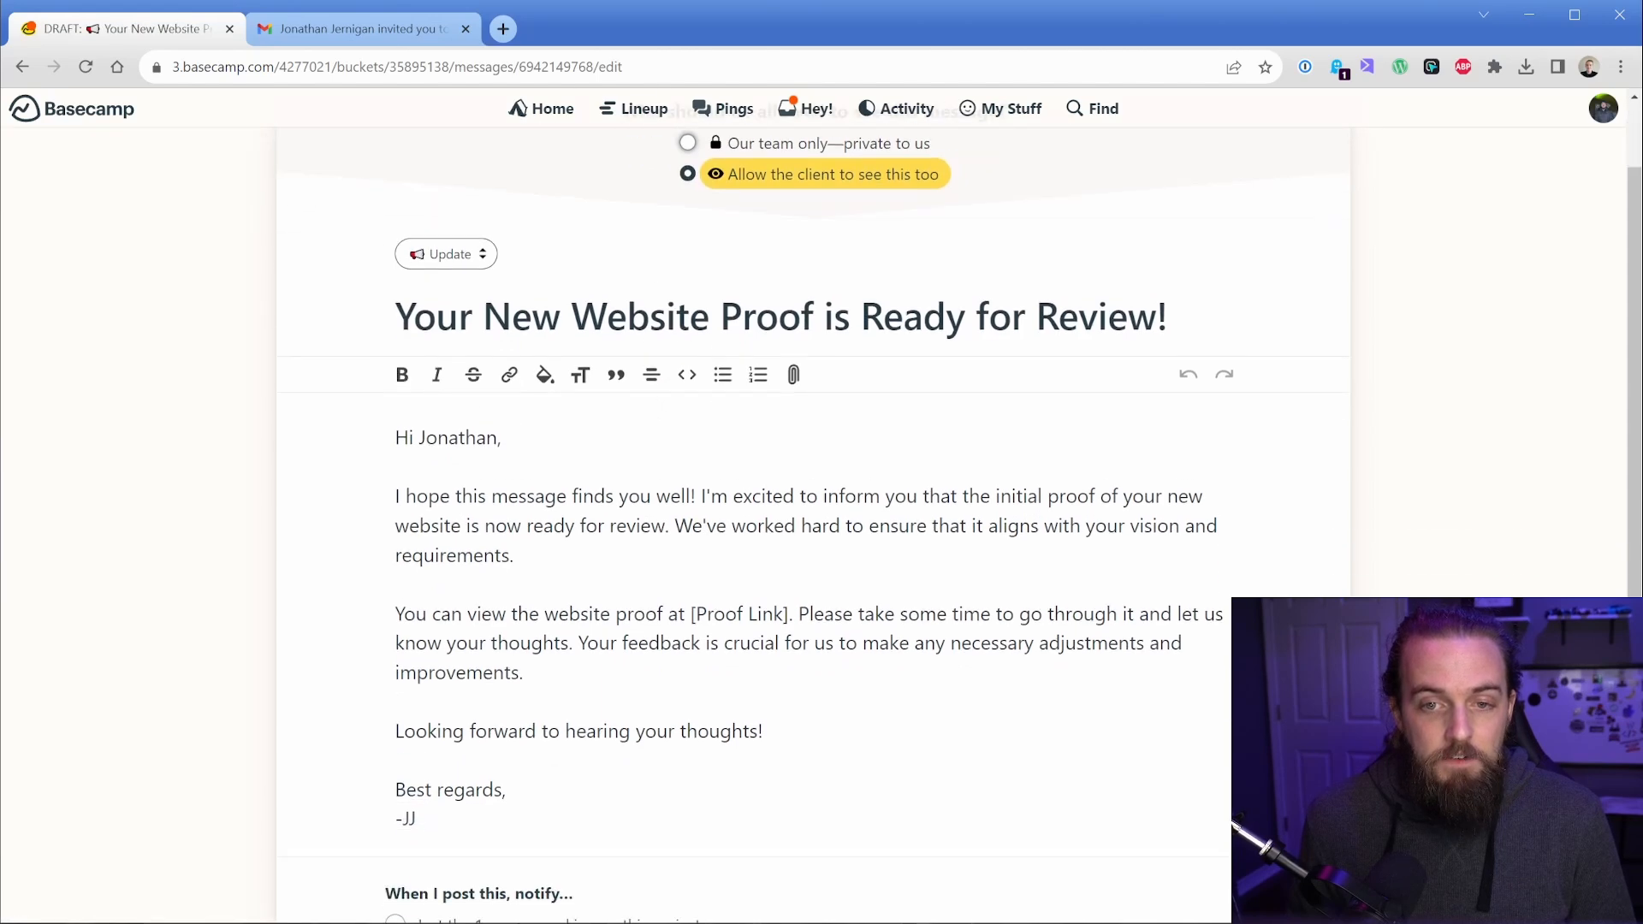
scroll(down, 3)
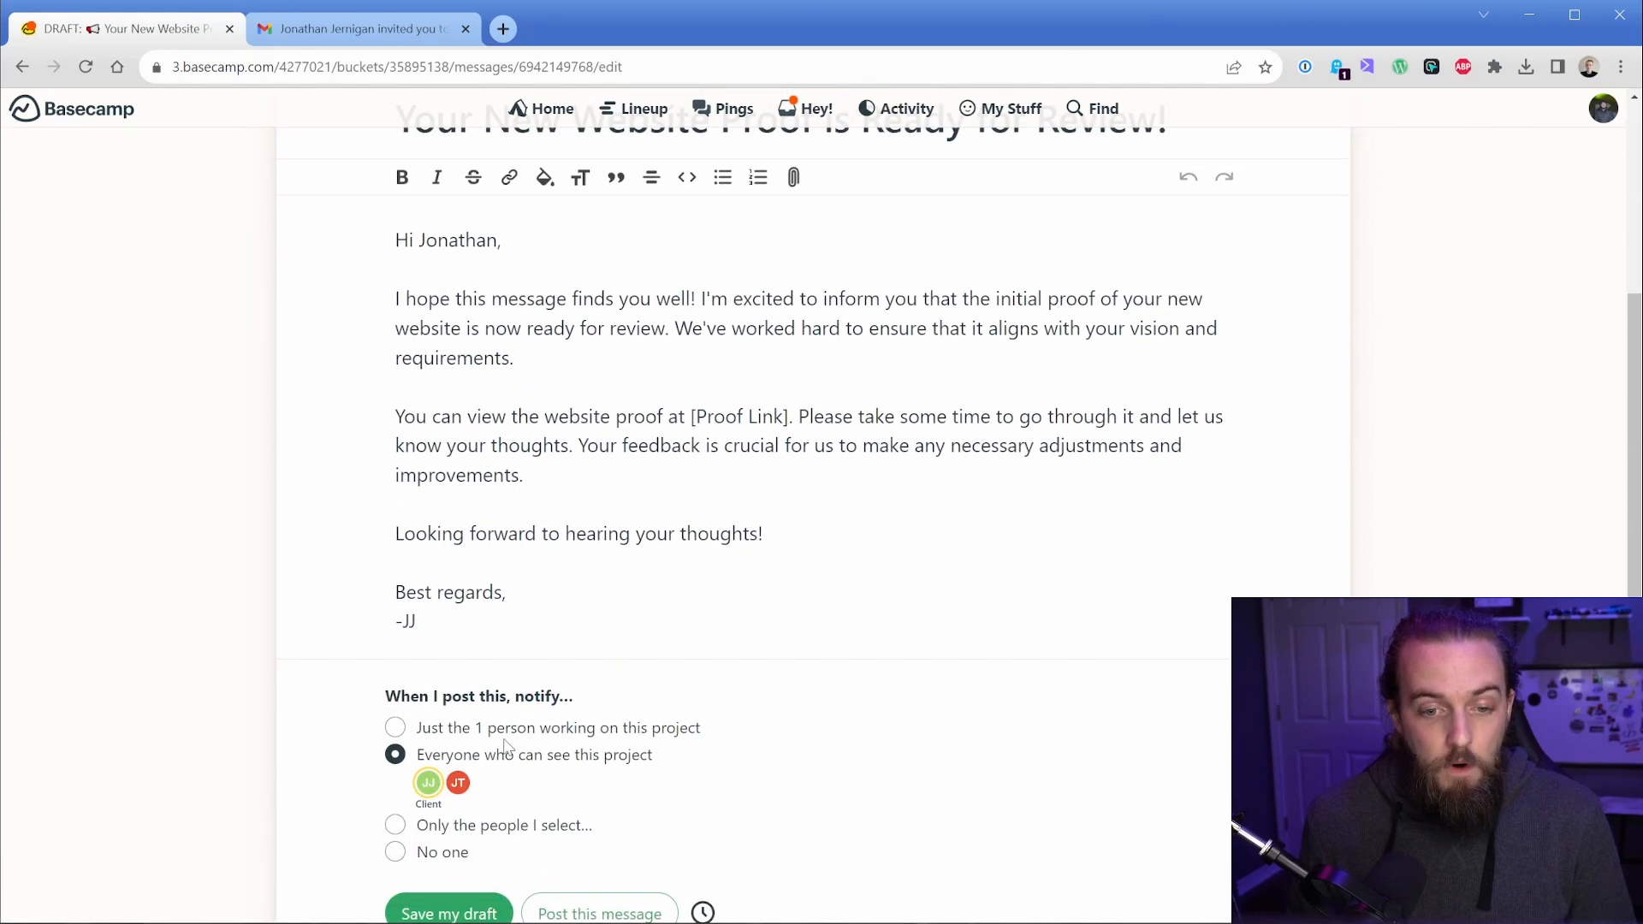
scroll(down, 3)
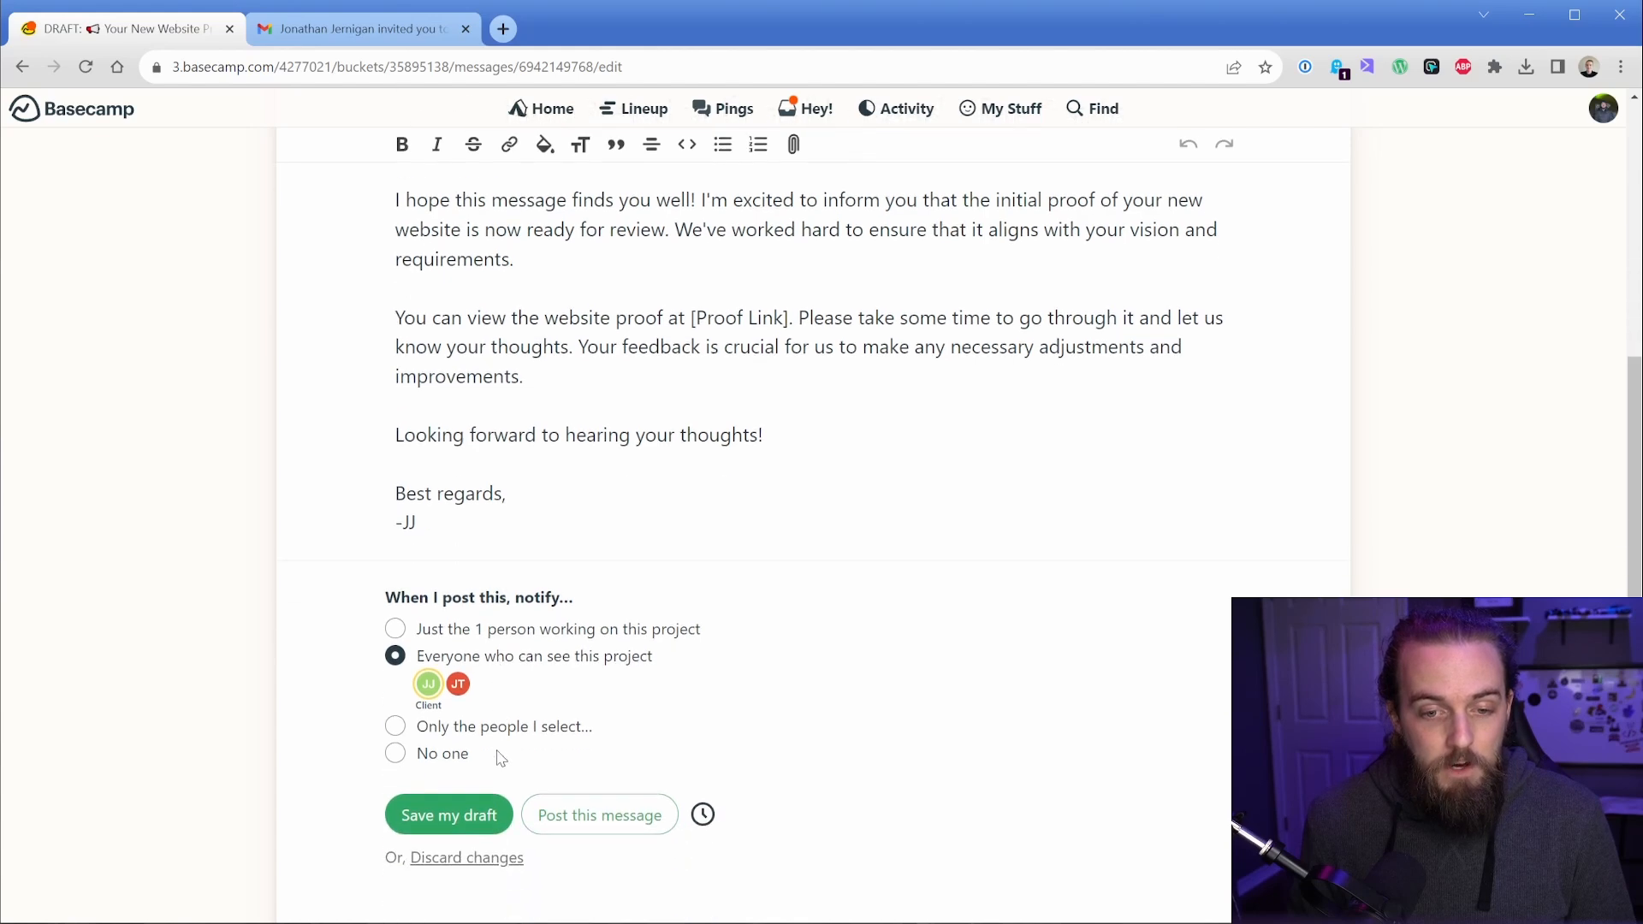
click(598, 815)
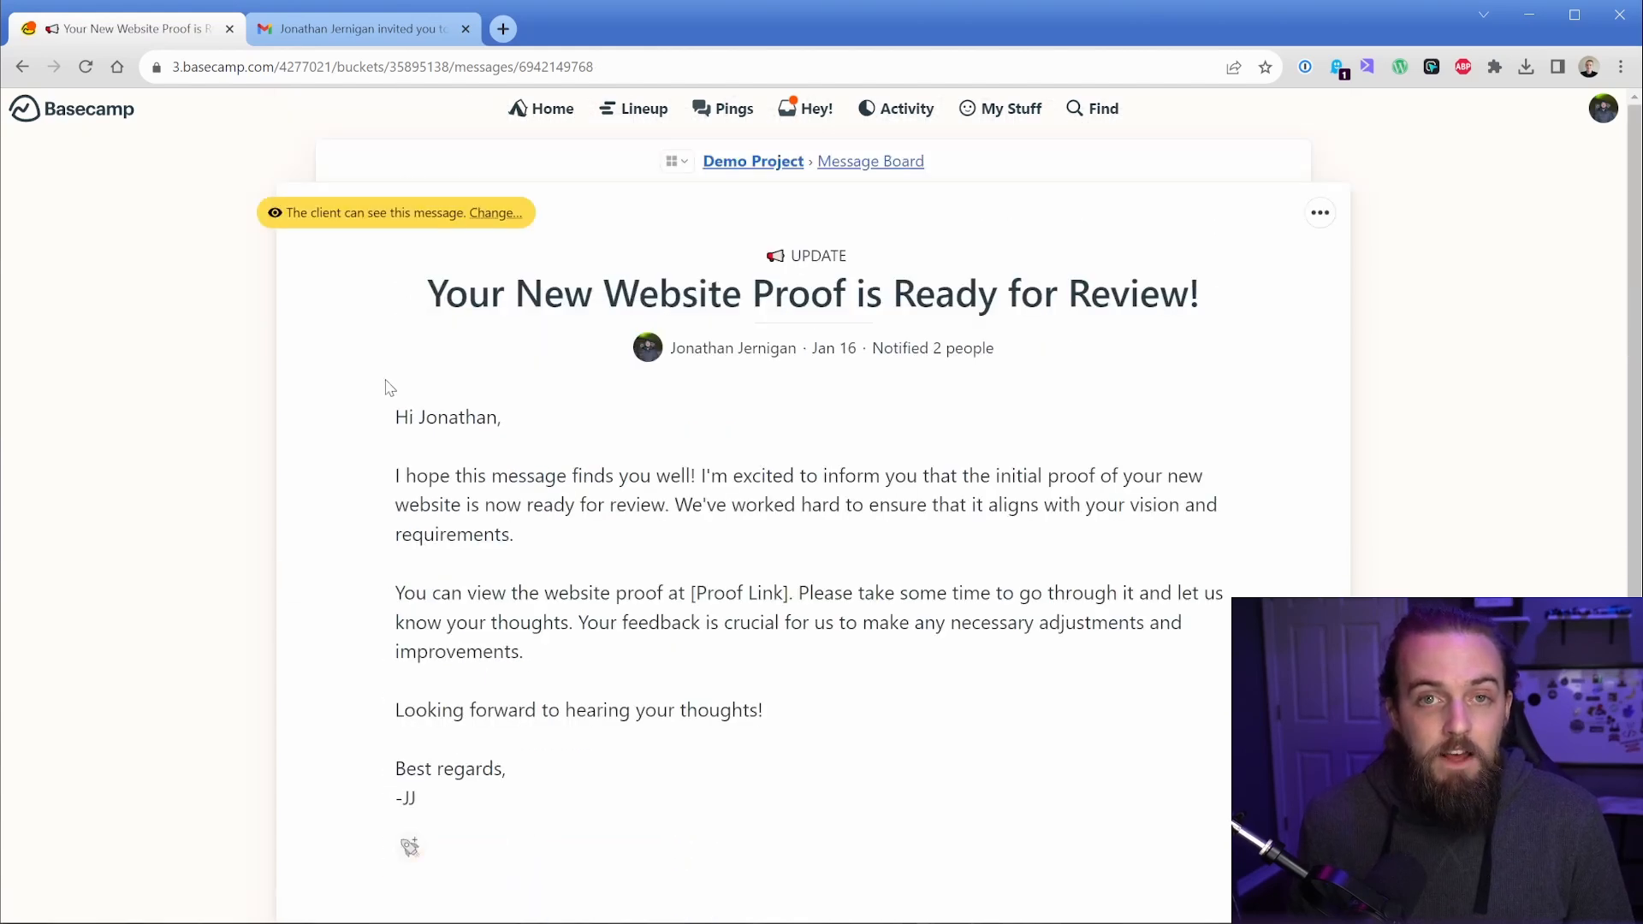
- Review the client-visible proof notification email in Gmail, then return to Basecamp
click(361, 29)
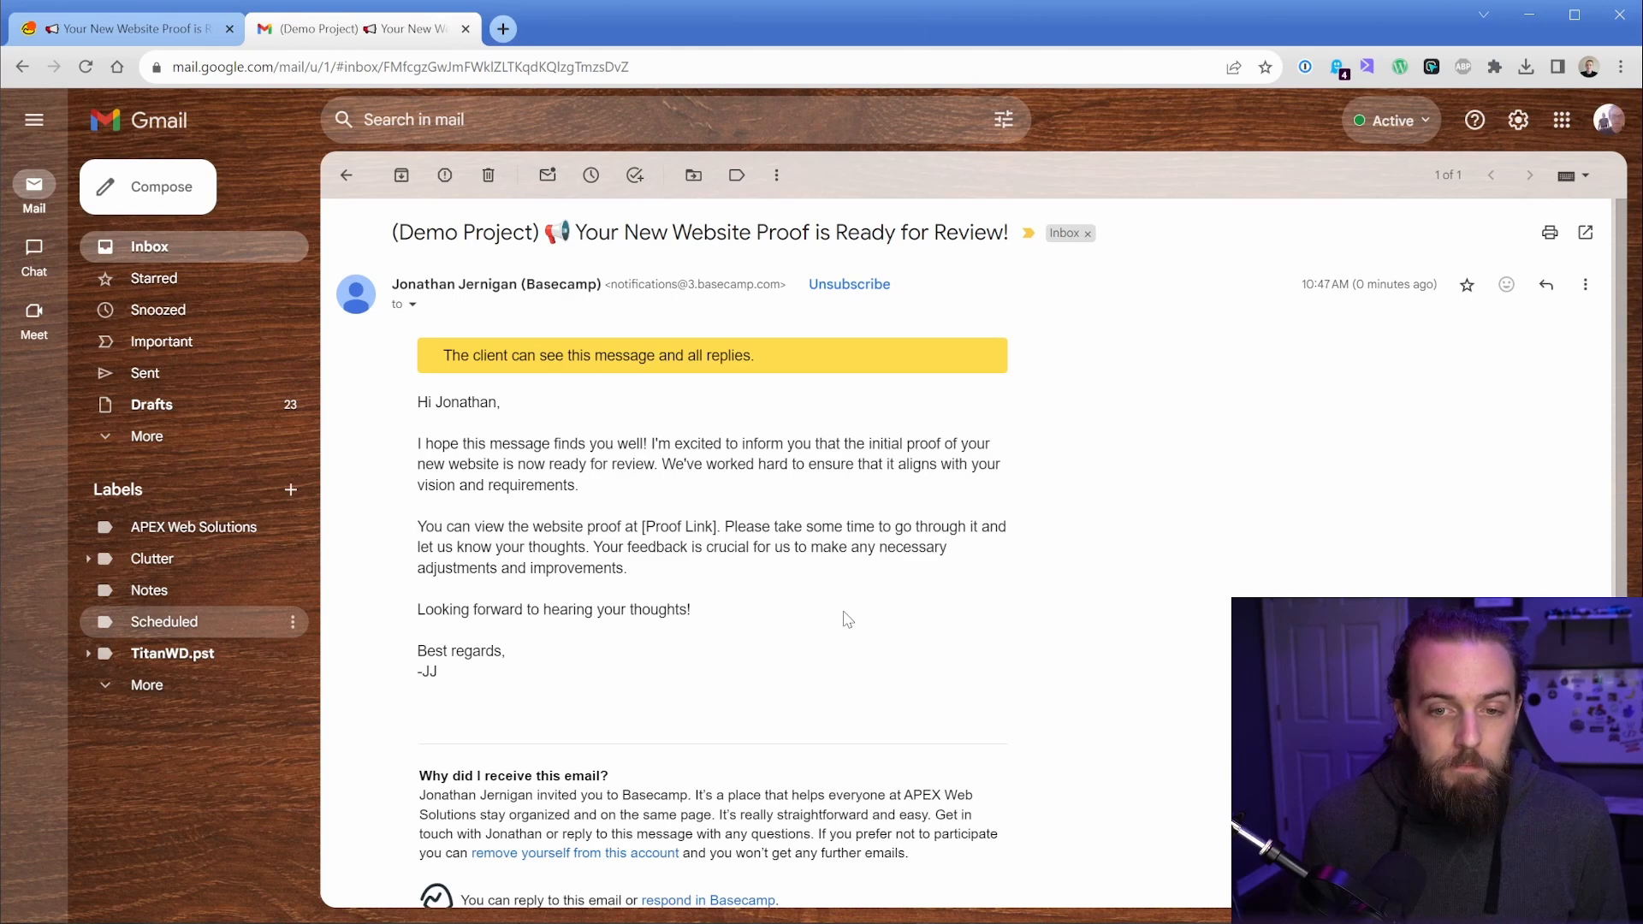
scroll(down, 3)
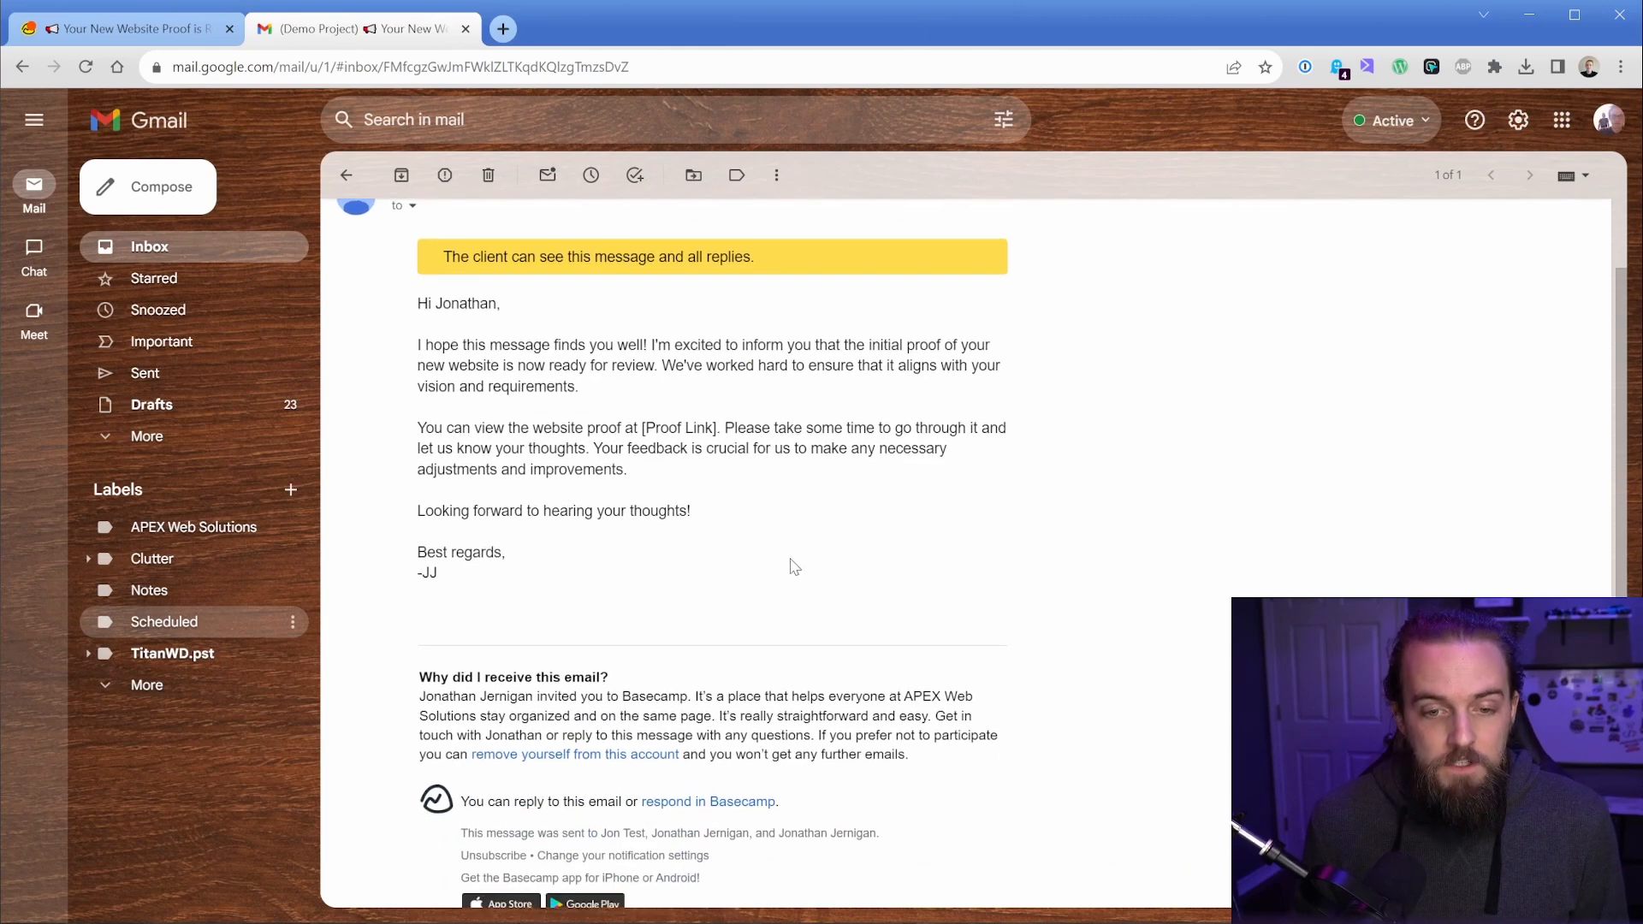
mouse_move(829, 604)
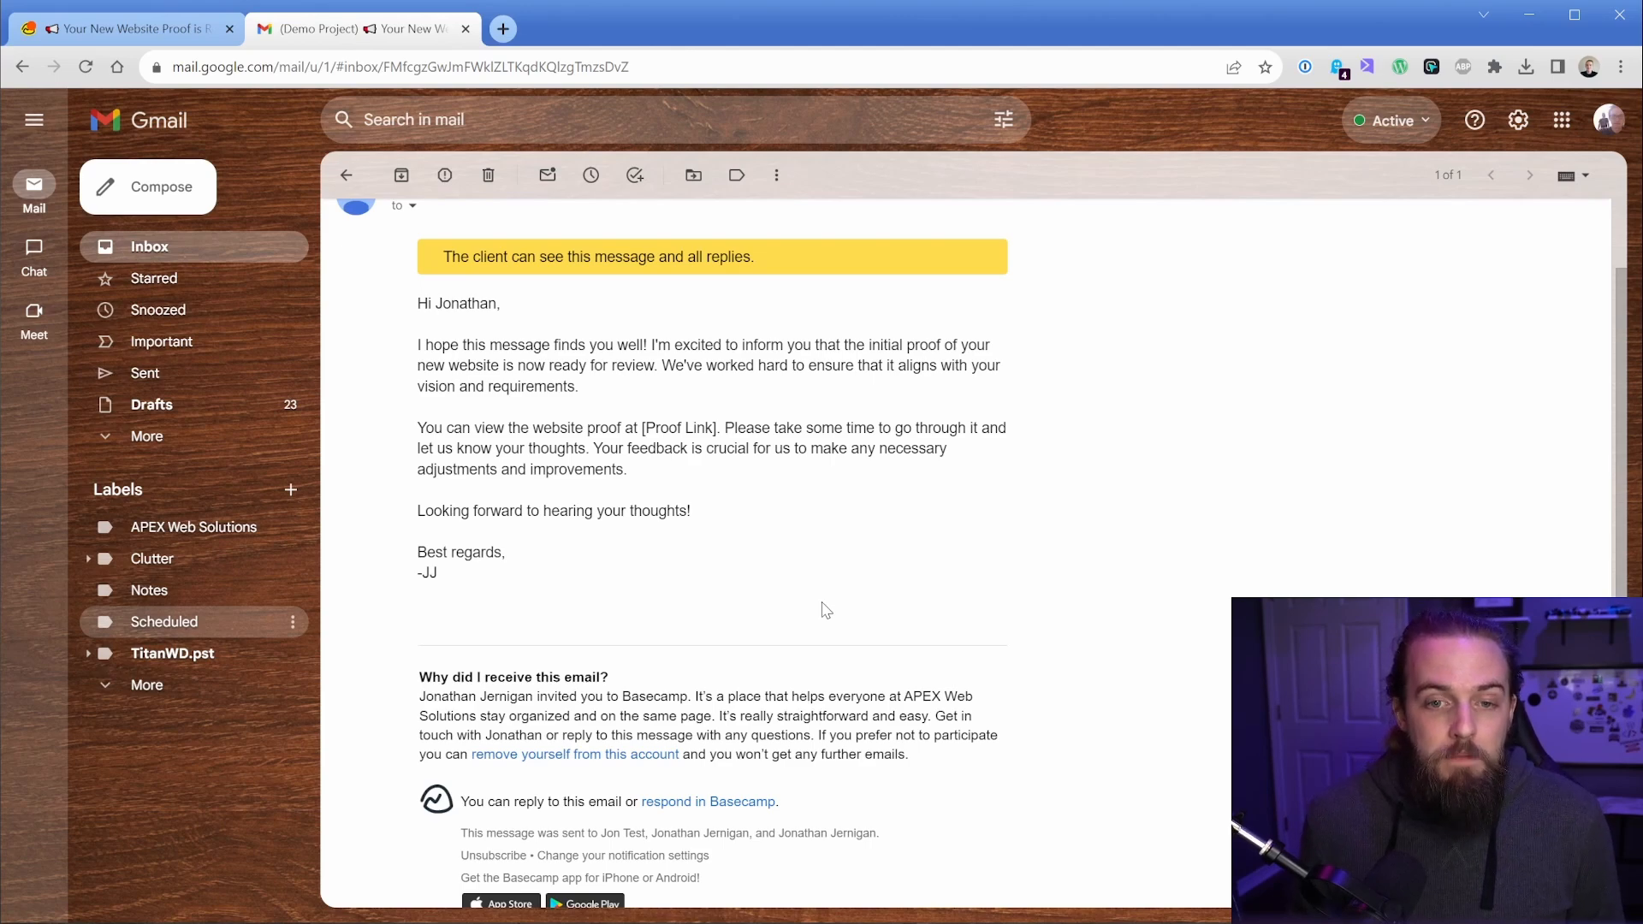
click(362, 29)
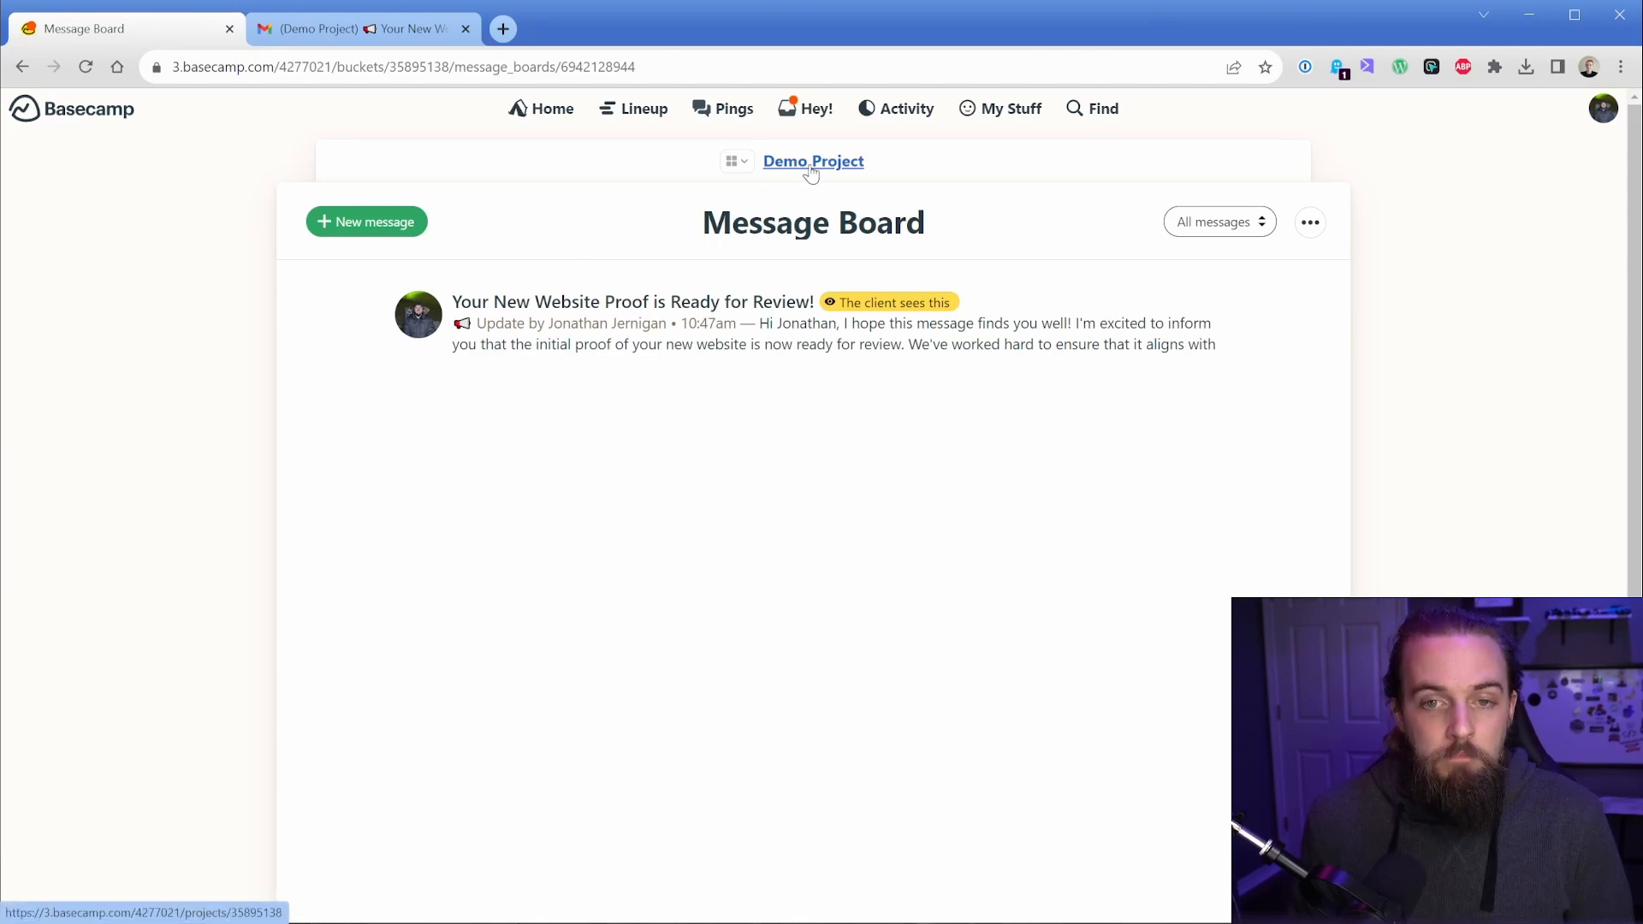
- Show the Demo Project To-dos page with Development Progress, Phase 1 and the internal checklist
click(813, 161)
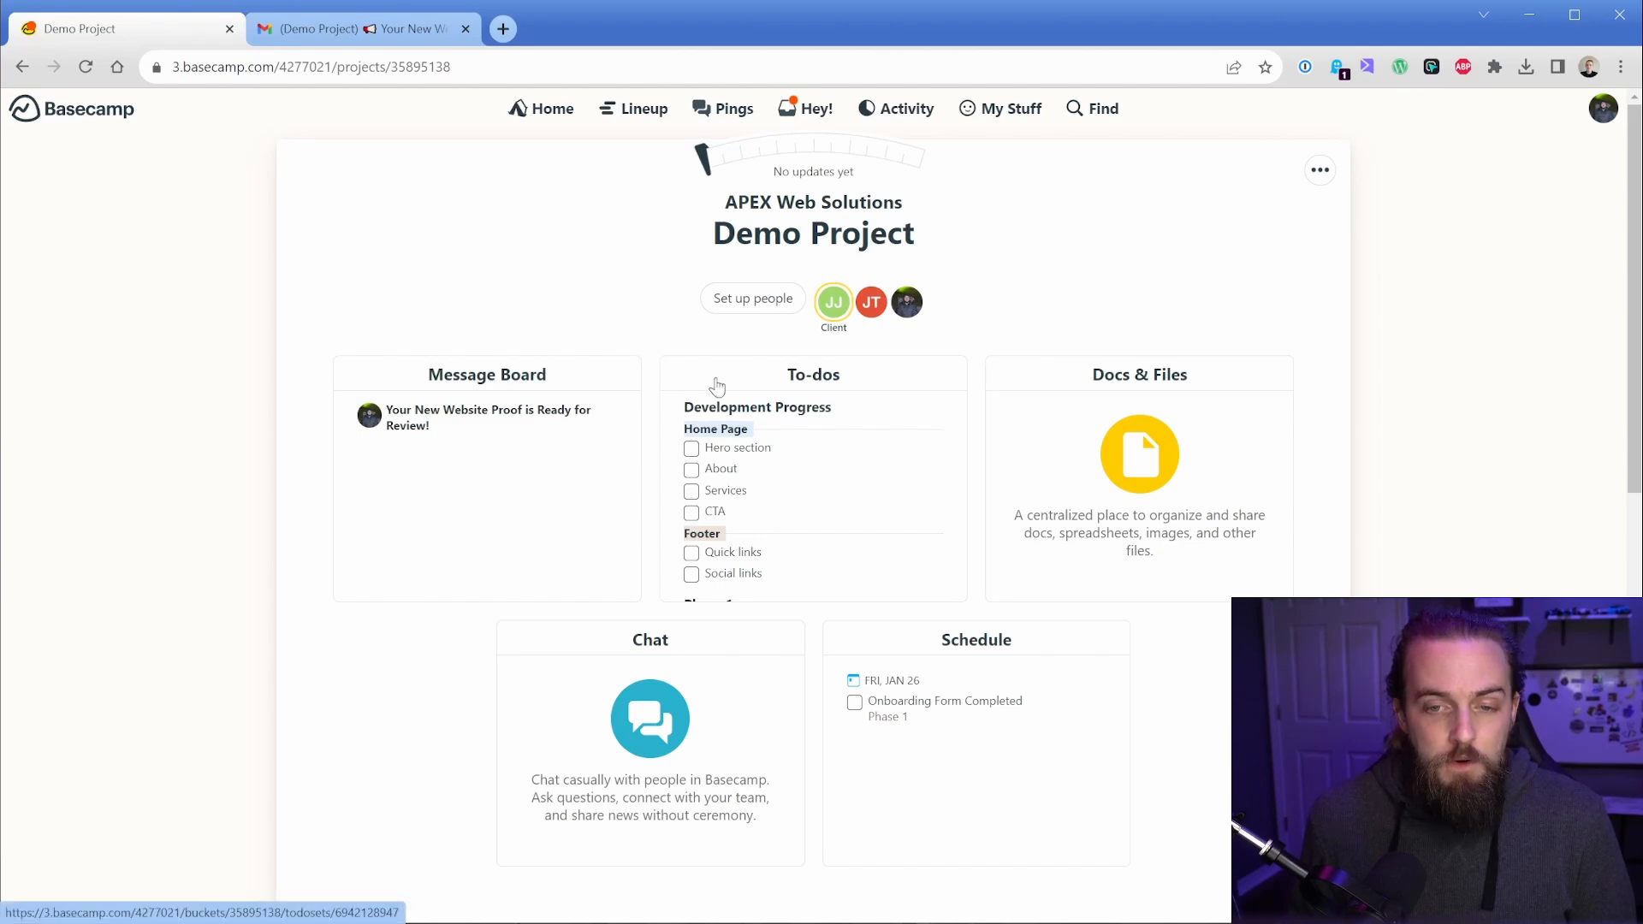
click(811, 374)
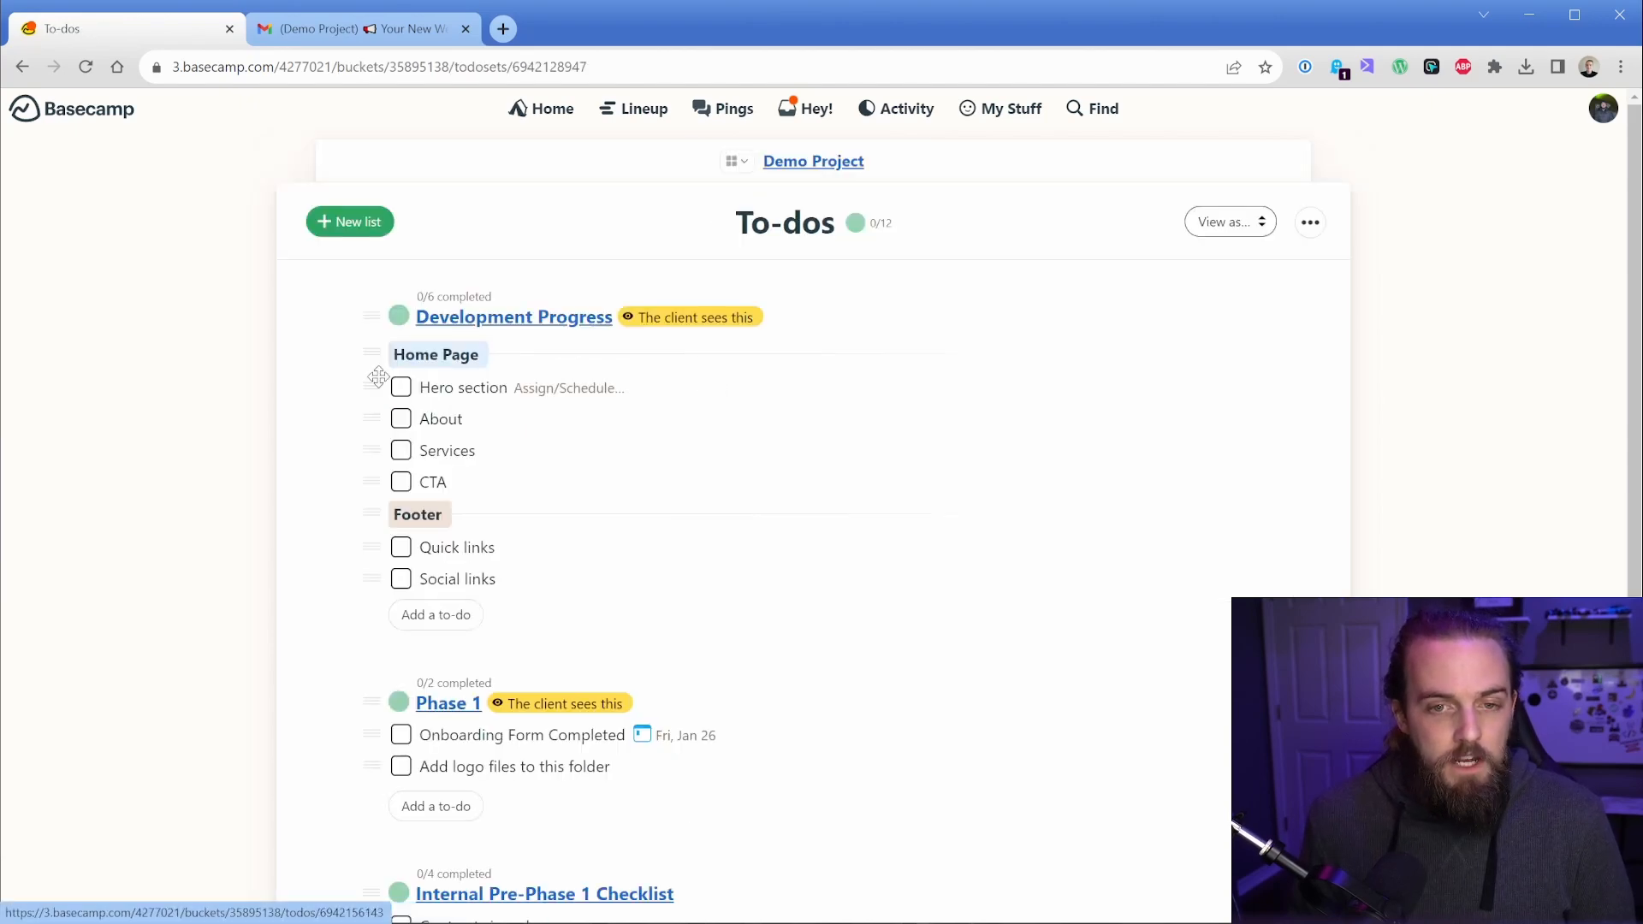
mouse_move(349, 385)
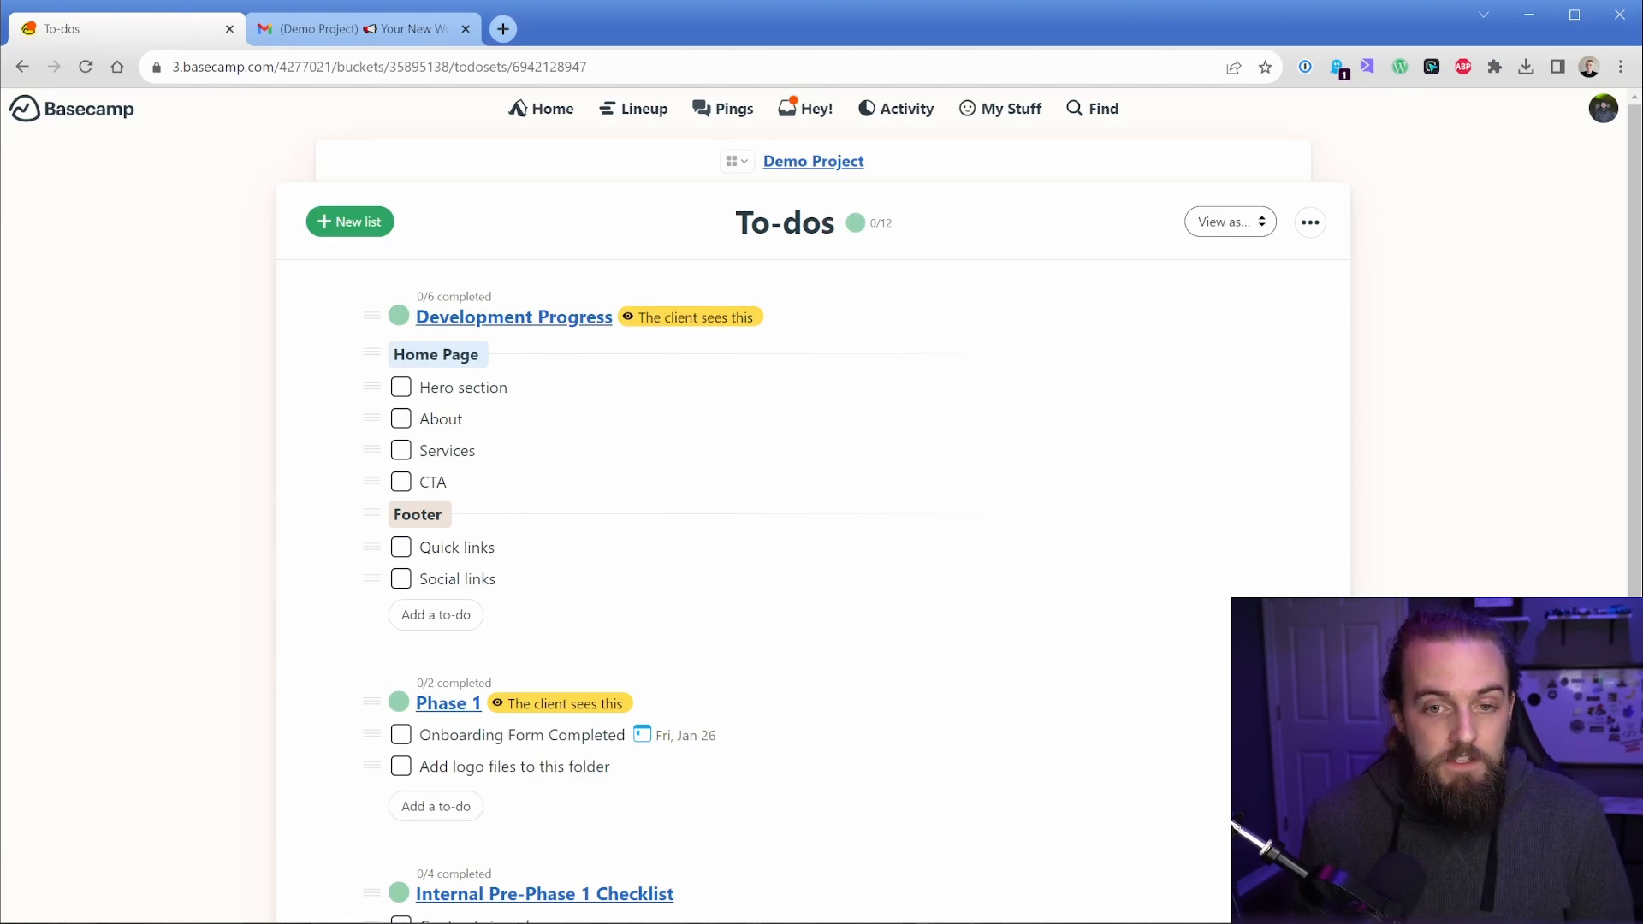
mouse_move(433, 483)
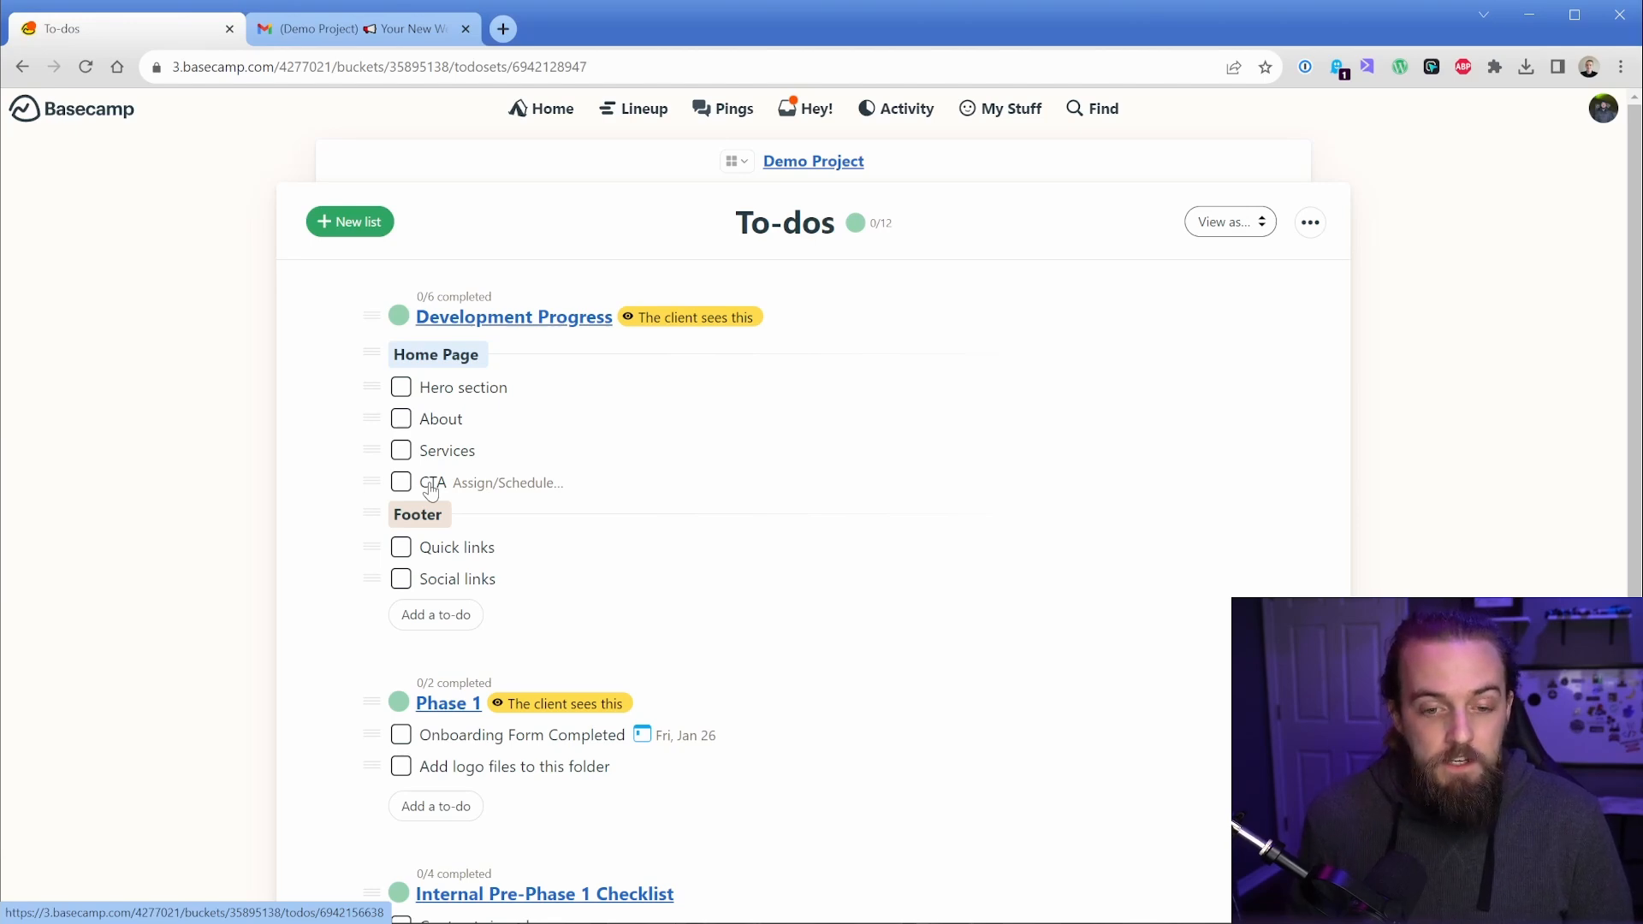
scroll(down, 3)
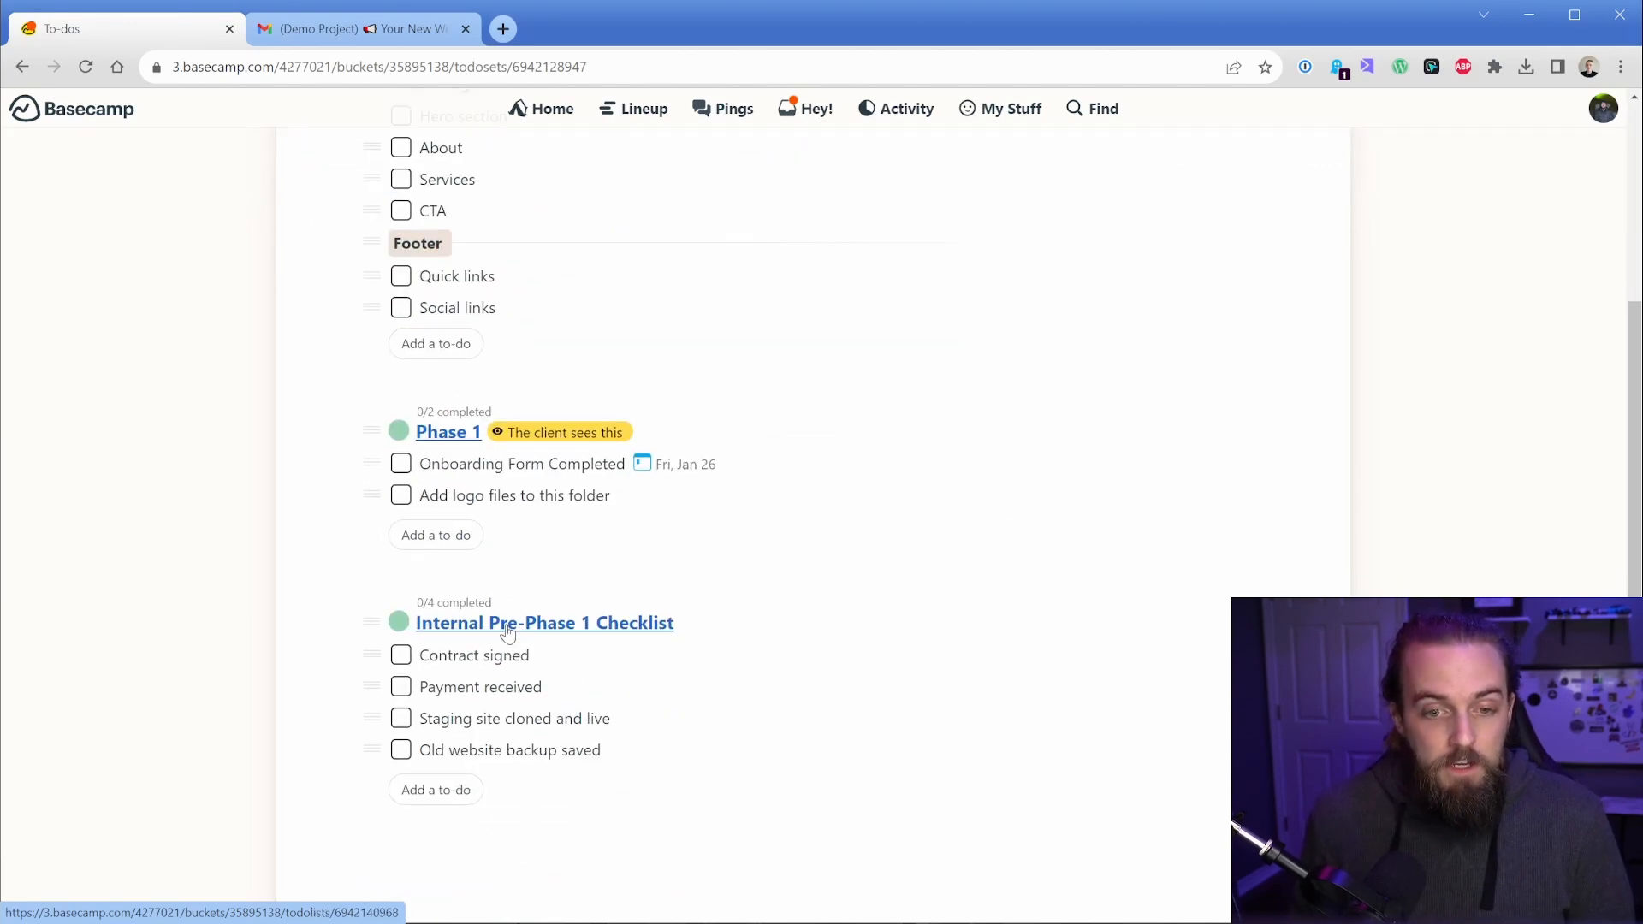
- Check off Payment received in the Internal Pre-Phase 1 Checklist, making it 2/4 done
click(544, 623)
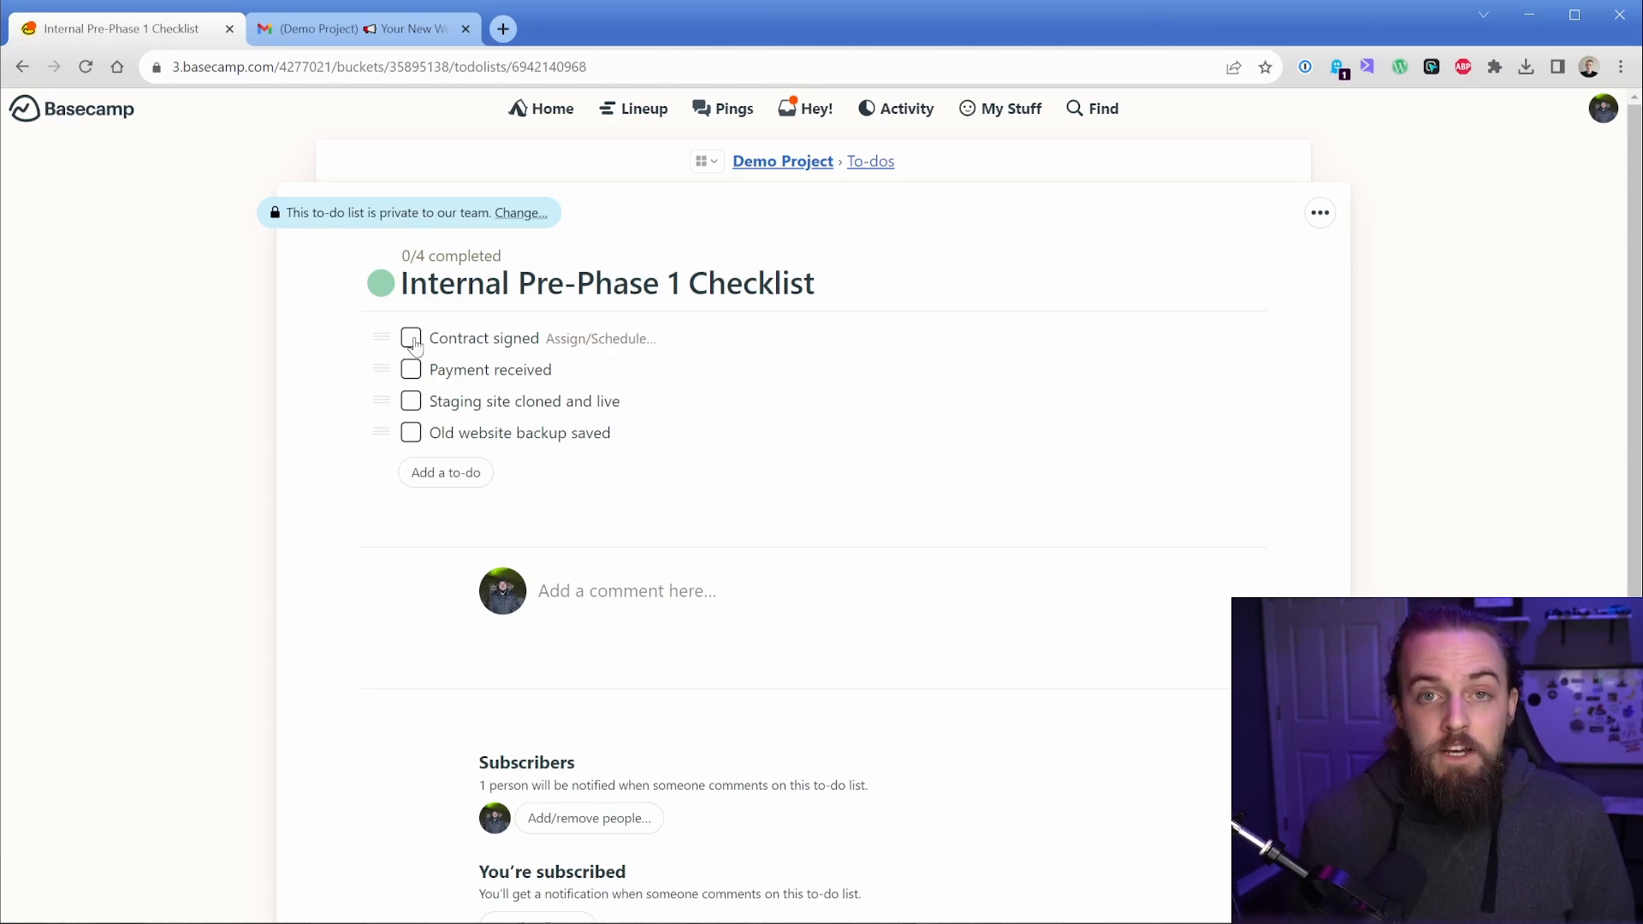
click(409, 337)
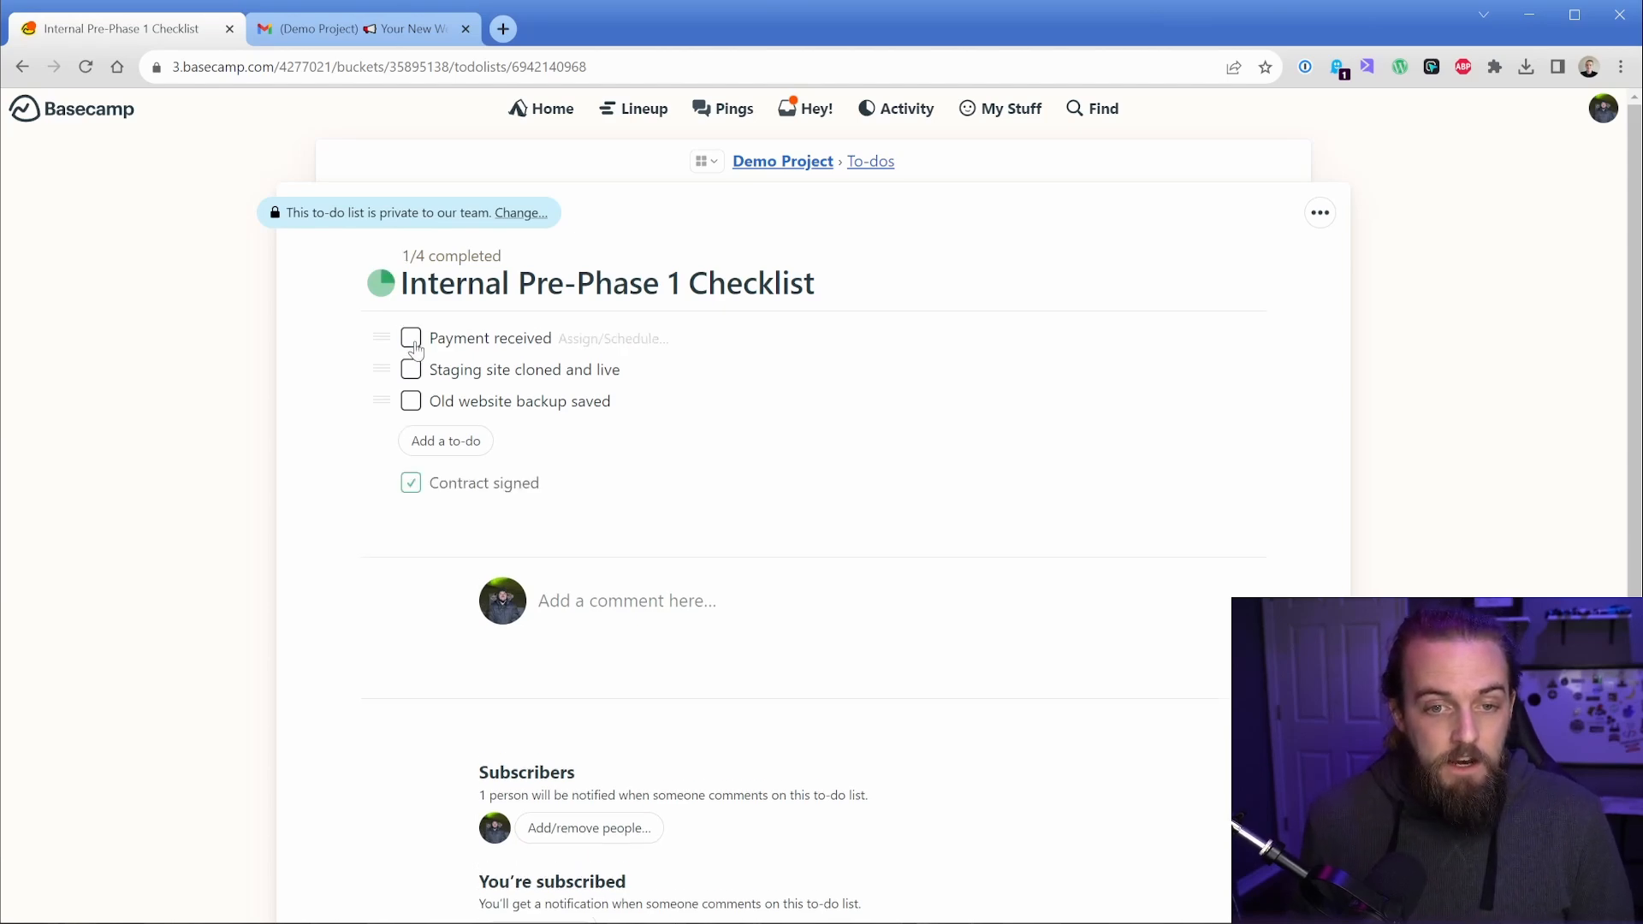
click(409, 337)
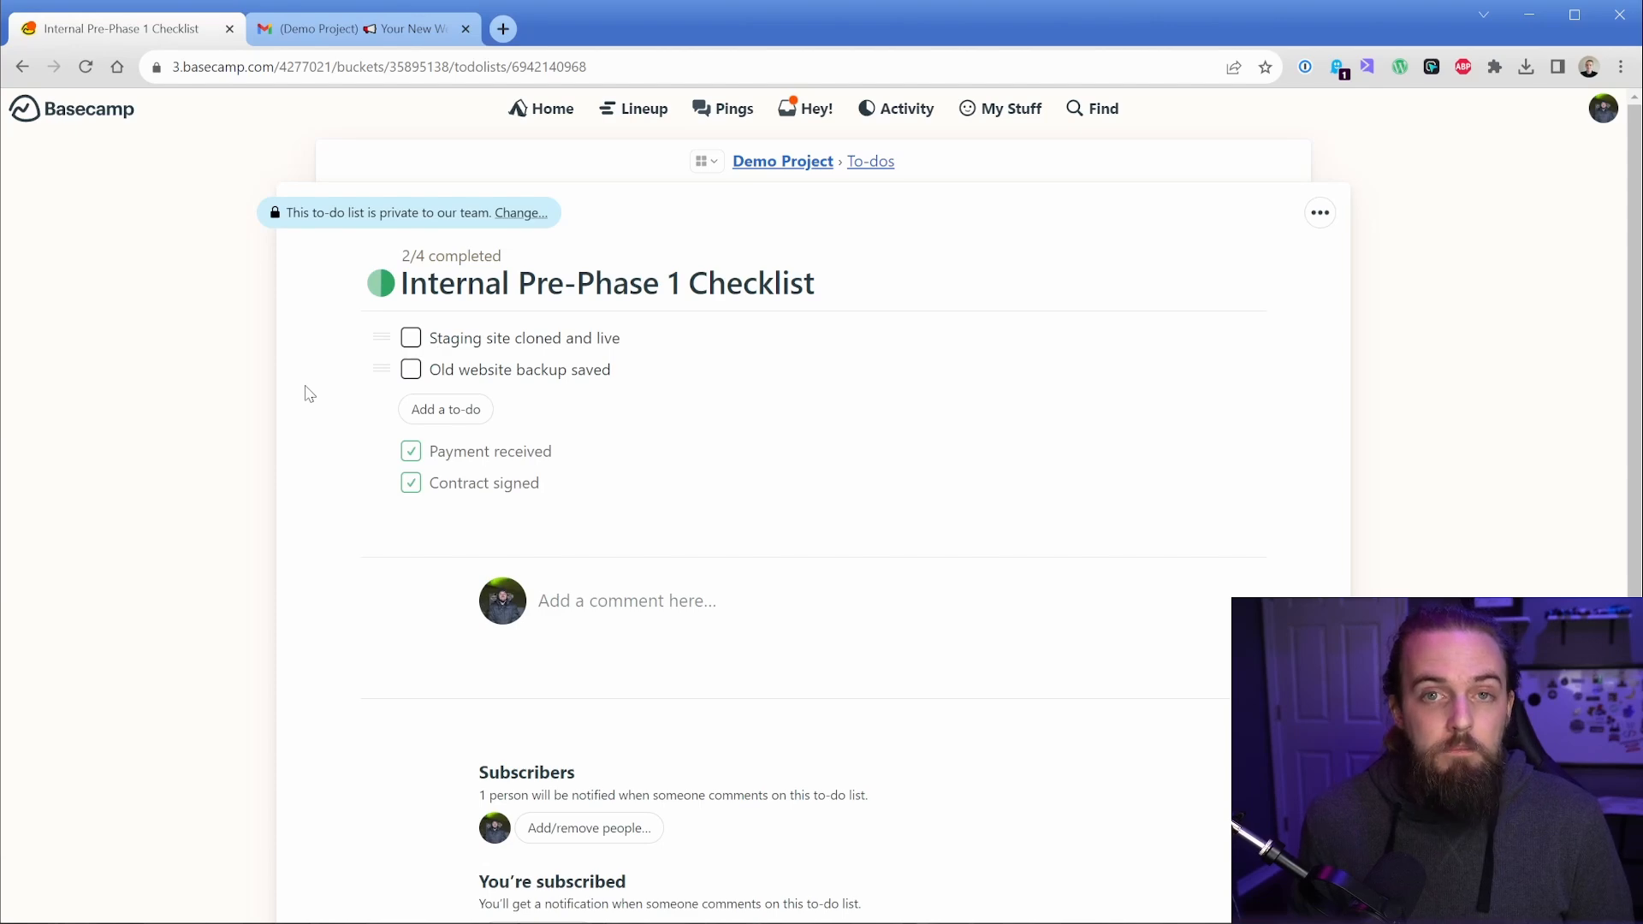
mouse_move(873, 223)
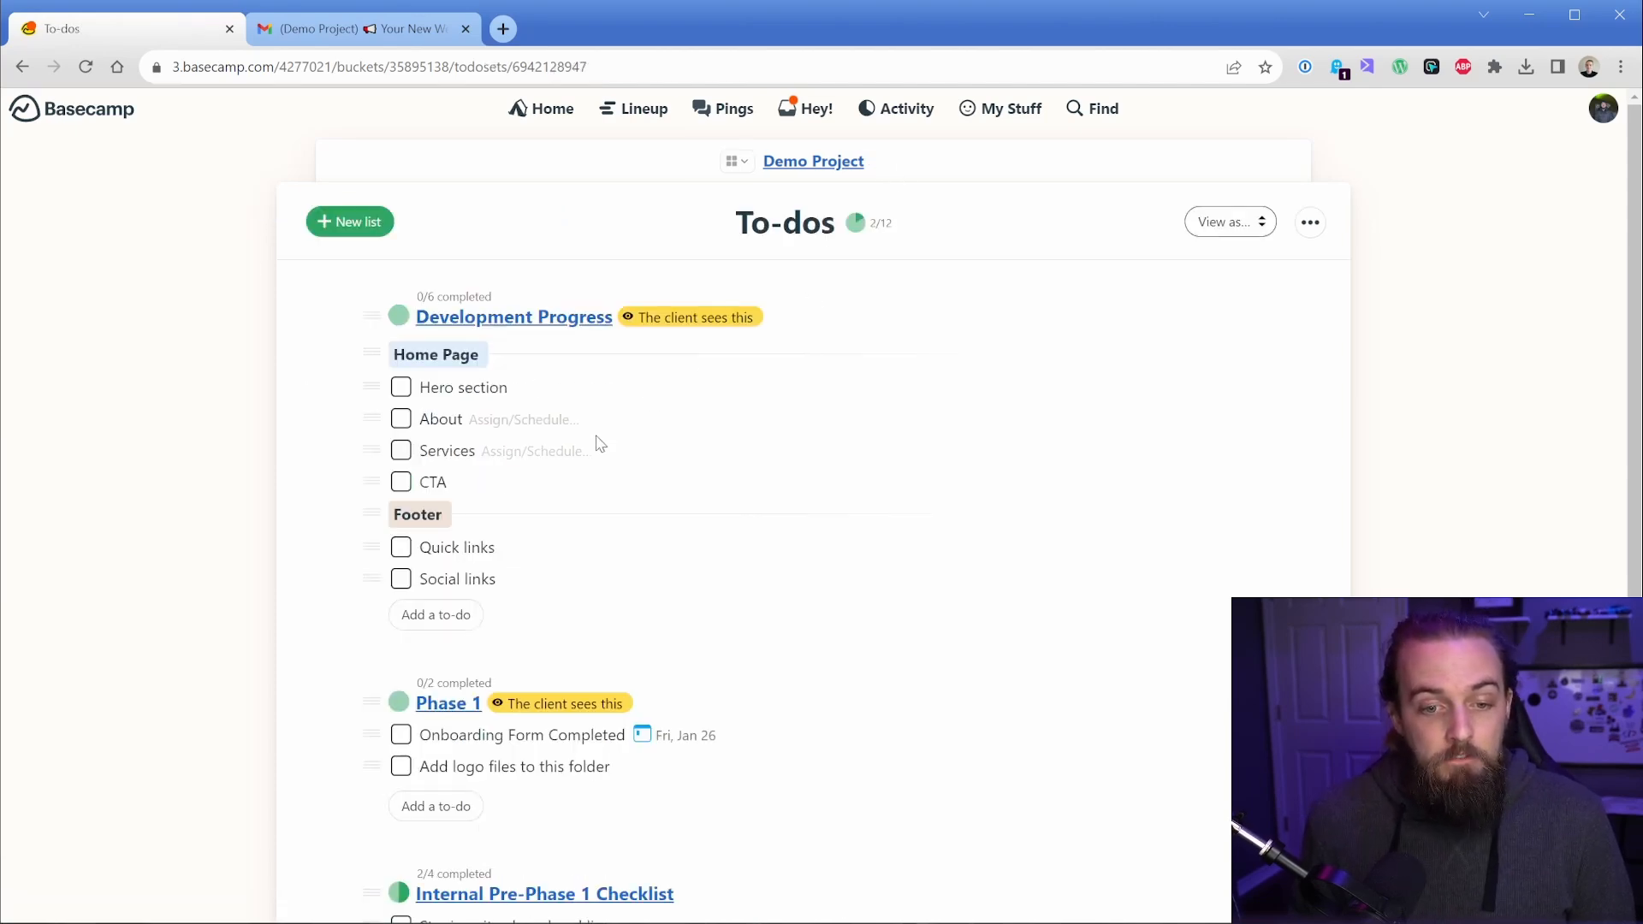
- Assign the Onboarding Form Completed to-do to Jonathan Jernigan and save it
scroll(down, 3)
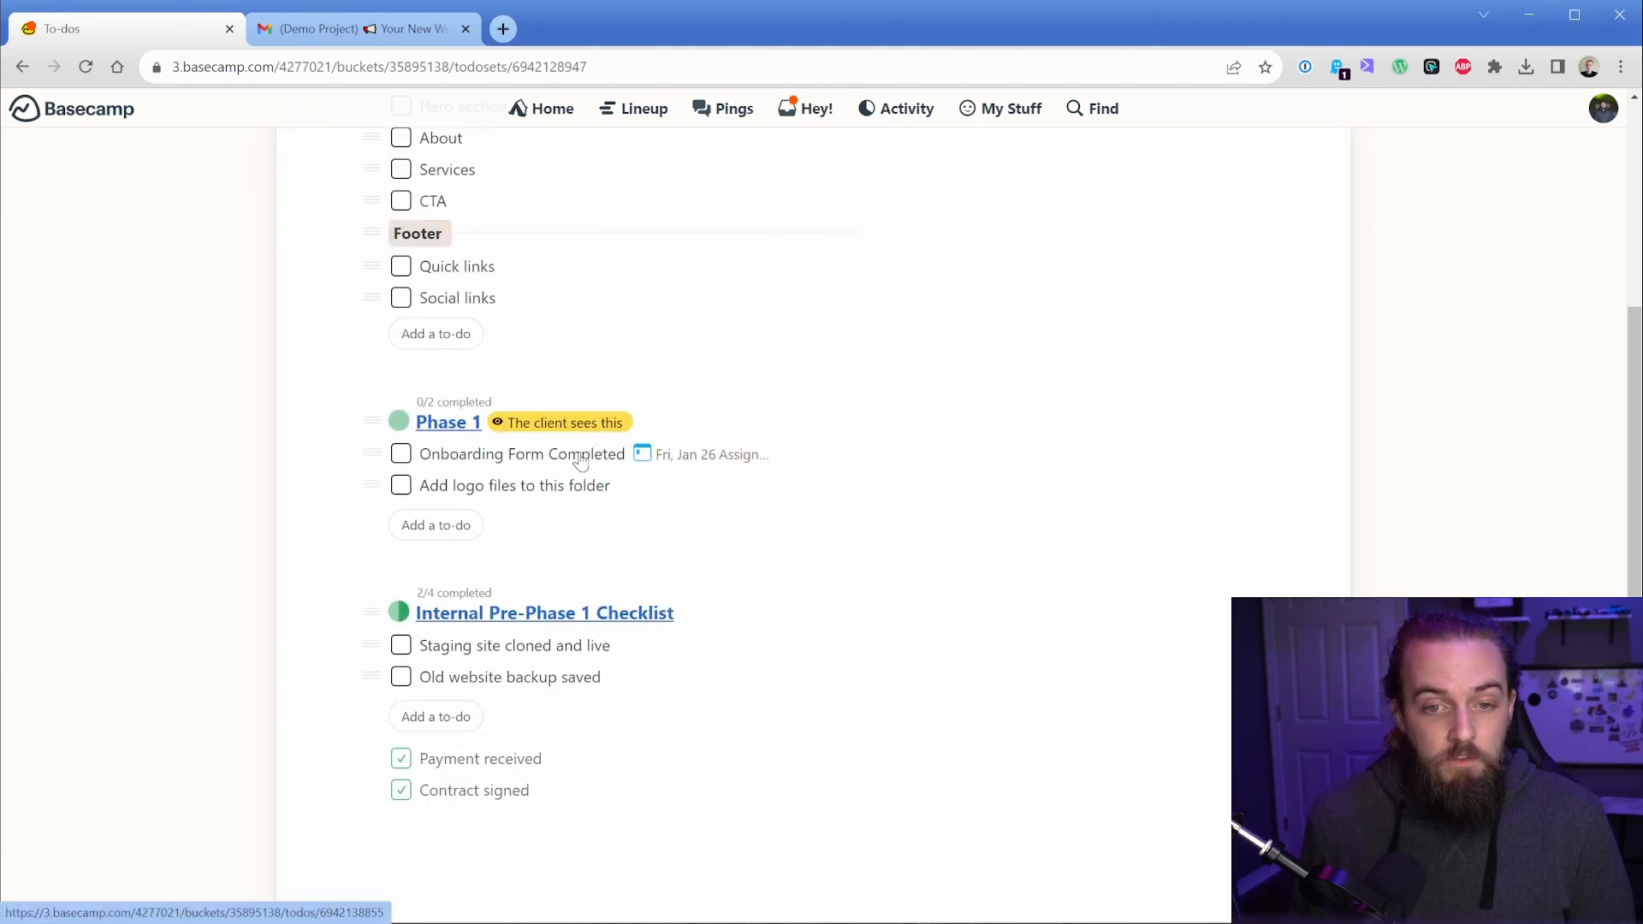
click(520, 454)
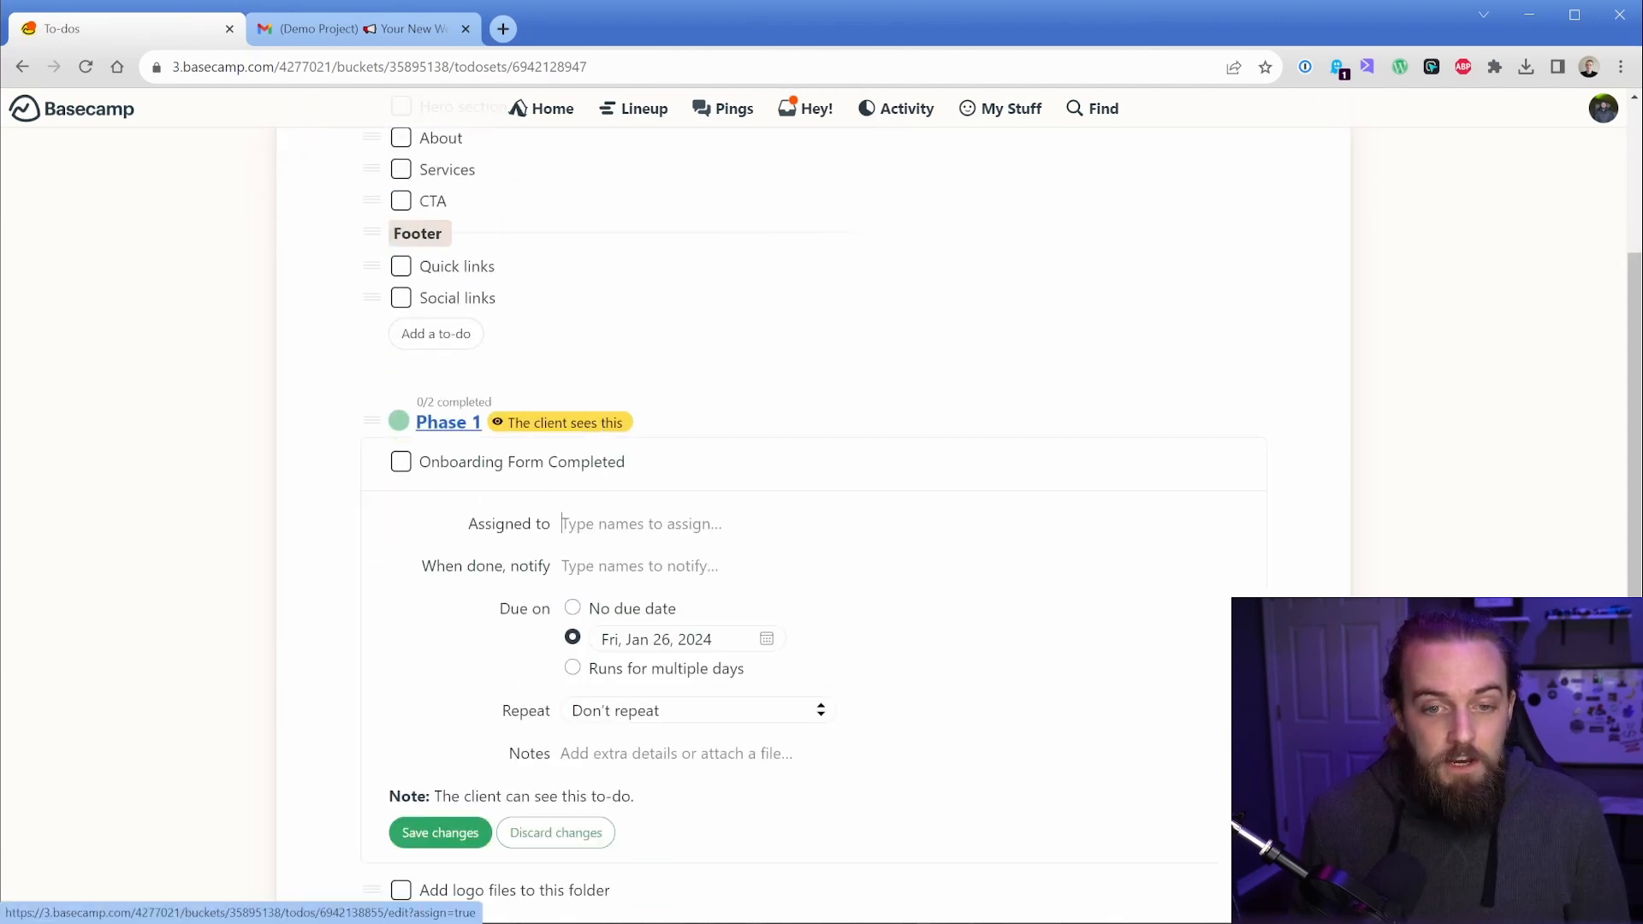
text(jon)
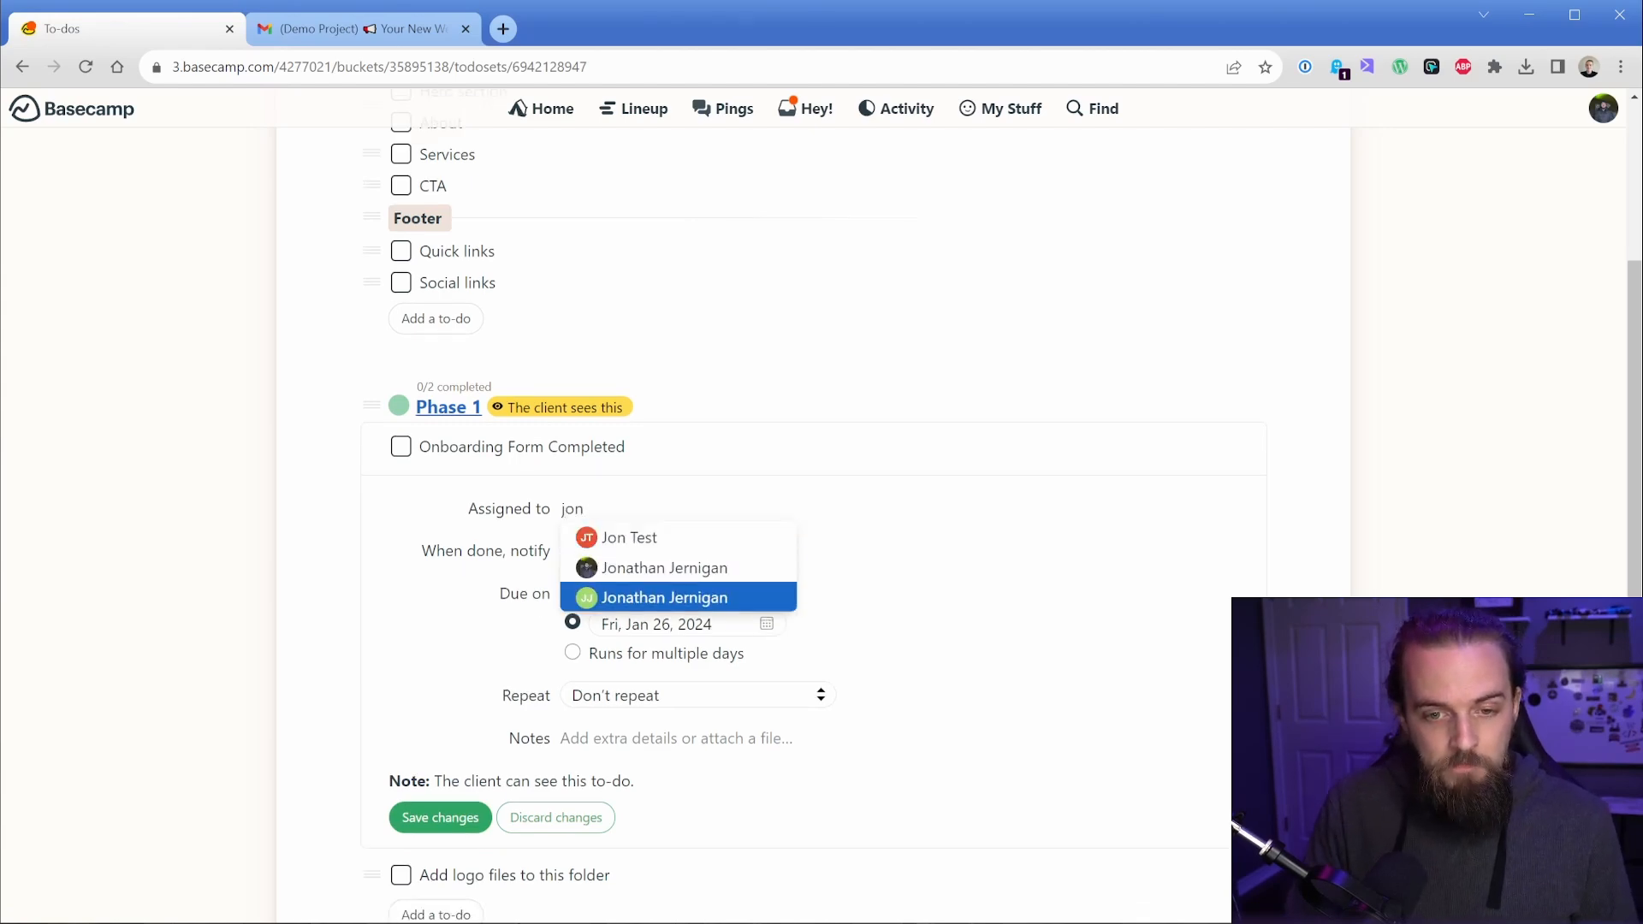
click(664, 597)
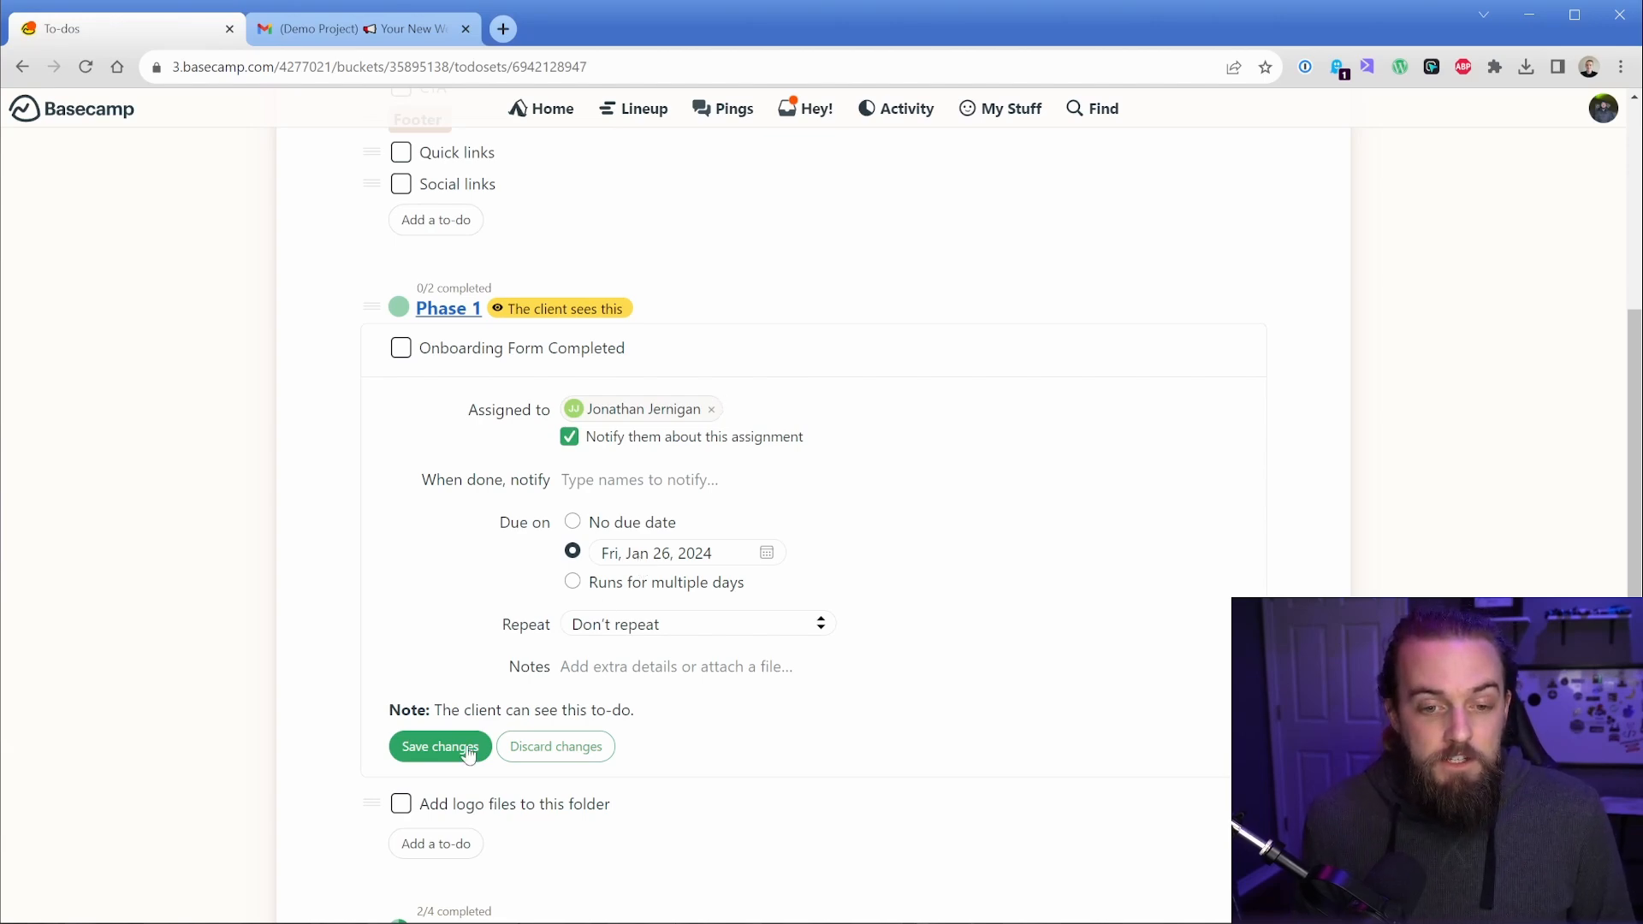
click(440, 746)
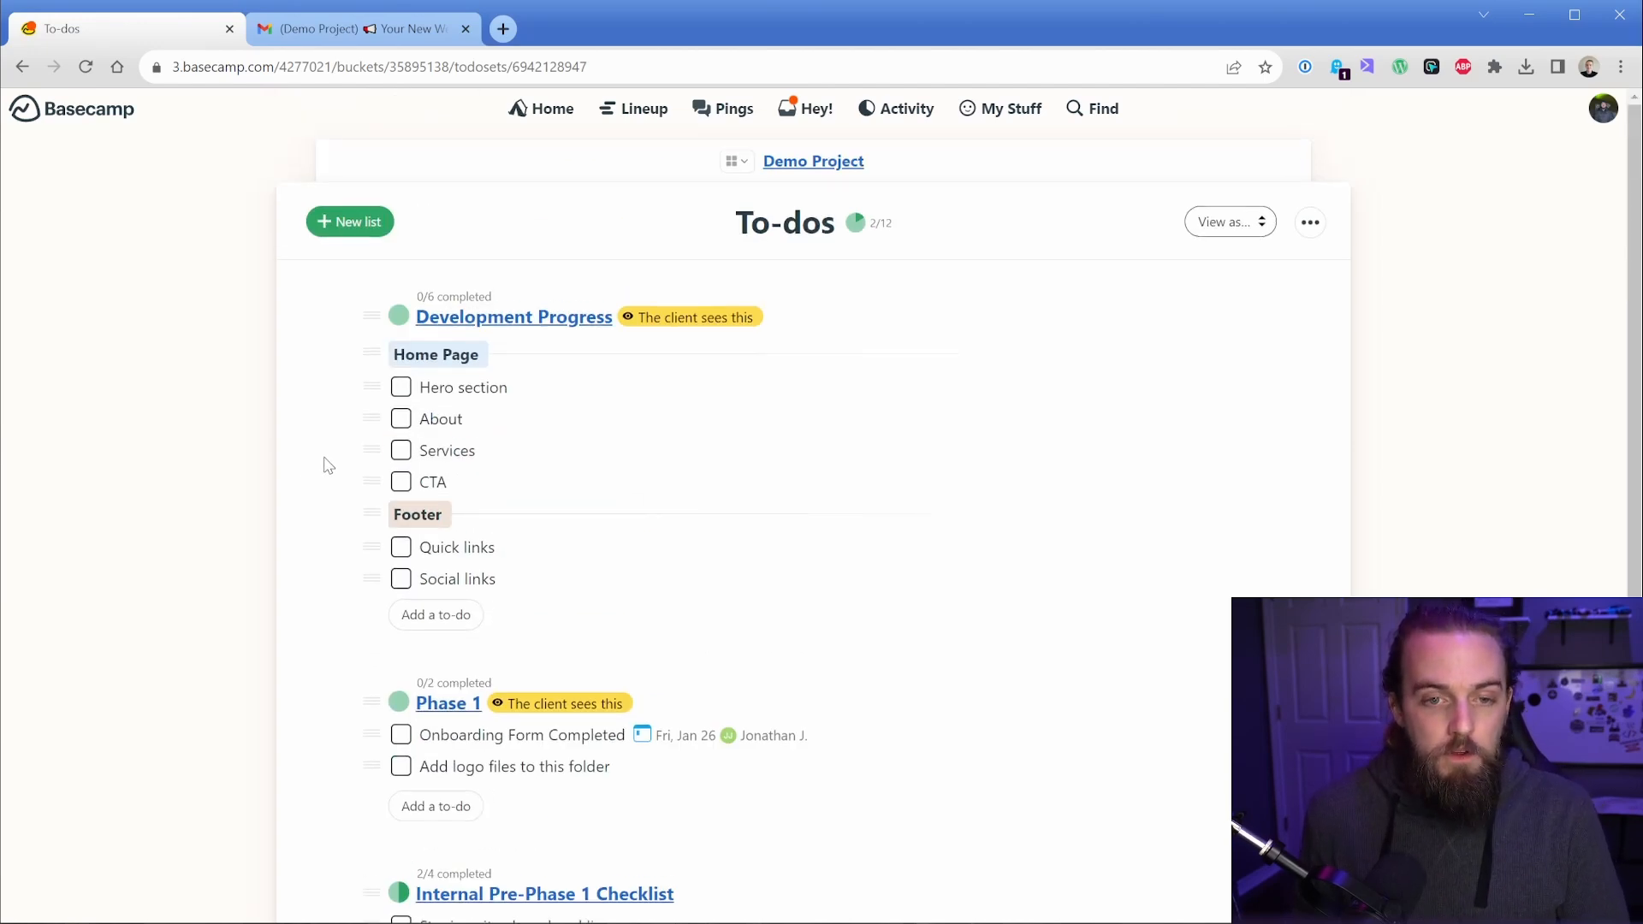
- Review the project Schedule showing Onboarding Form Completed on Jan 26, then return to To-dos
click(813, 161)
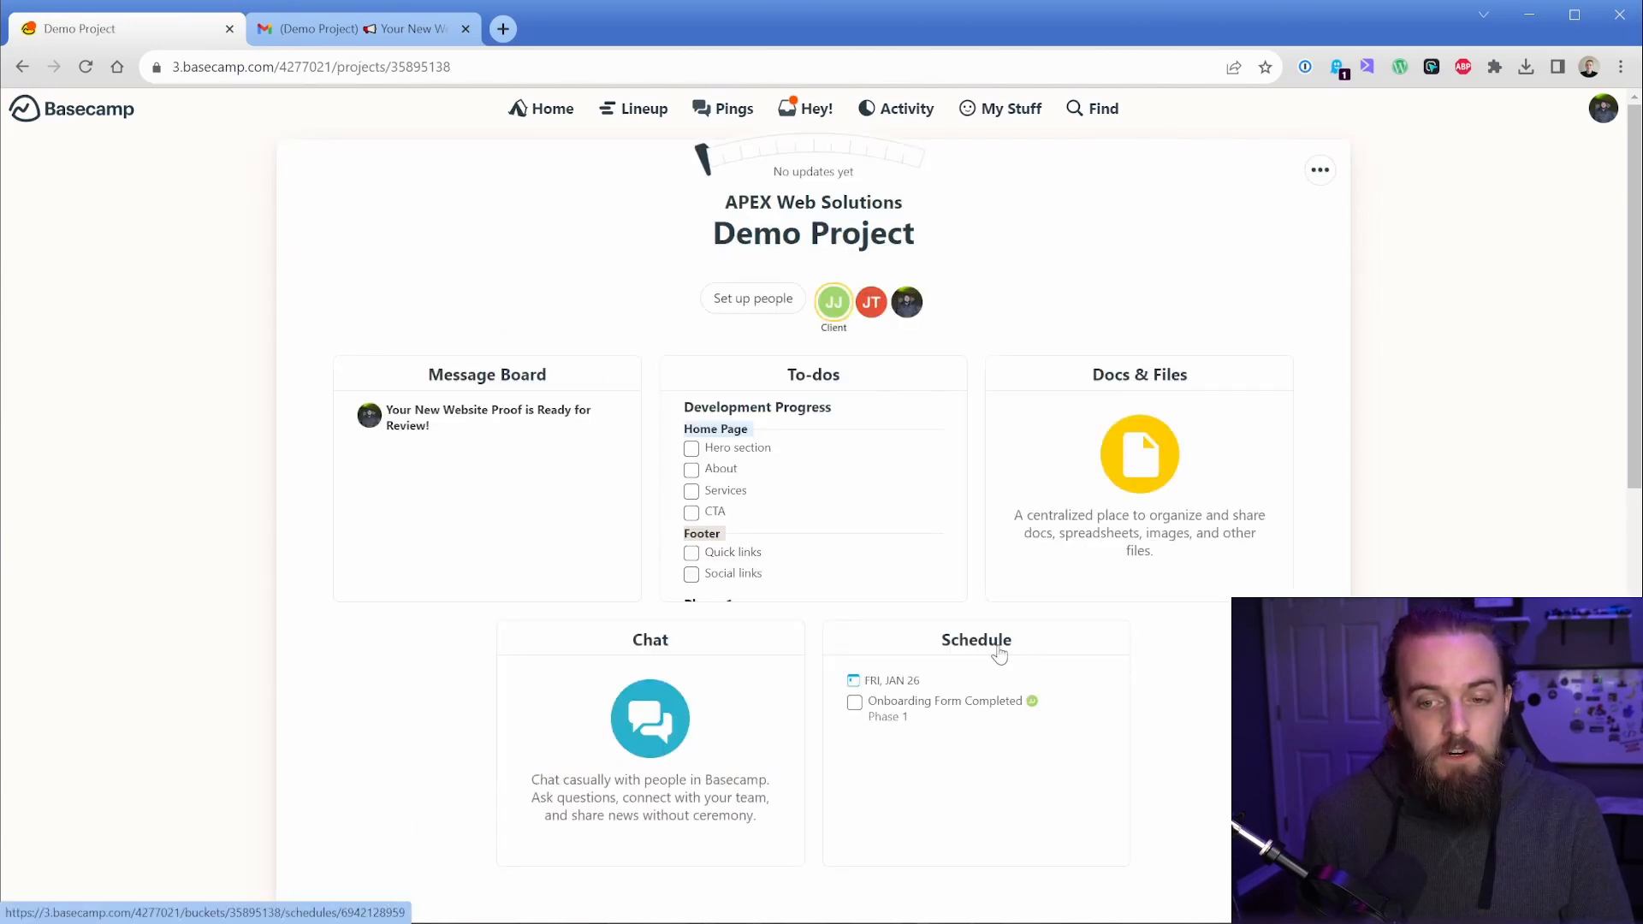
click(974, 640)
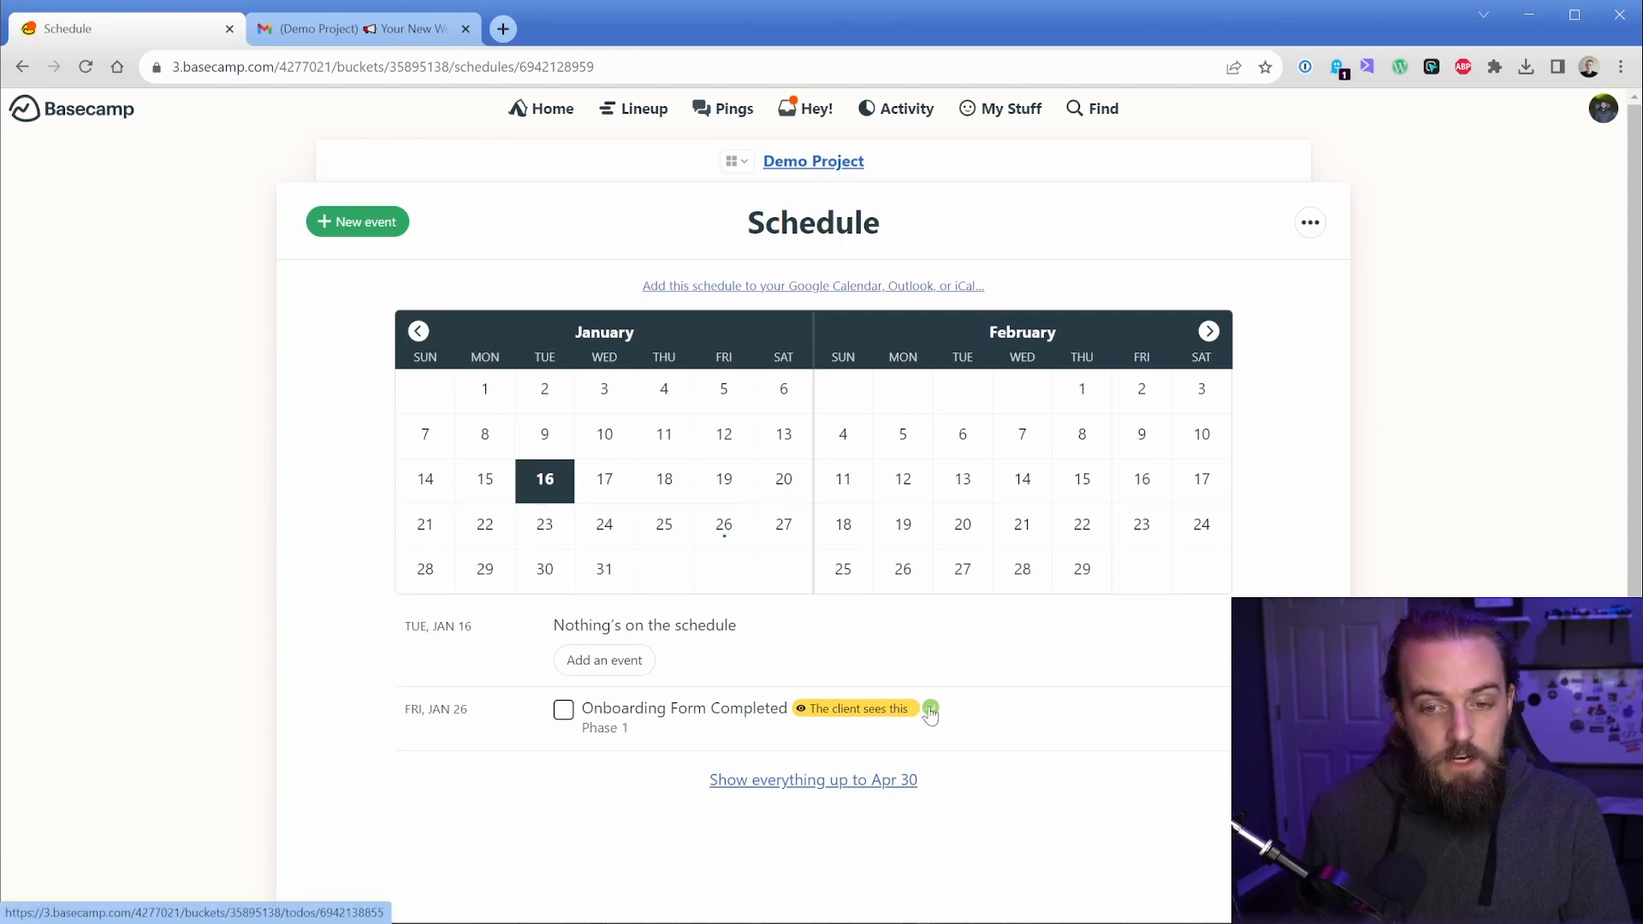
mouse_move(931, 712)
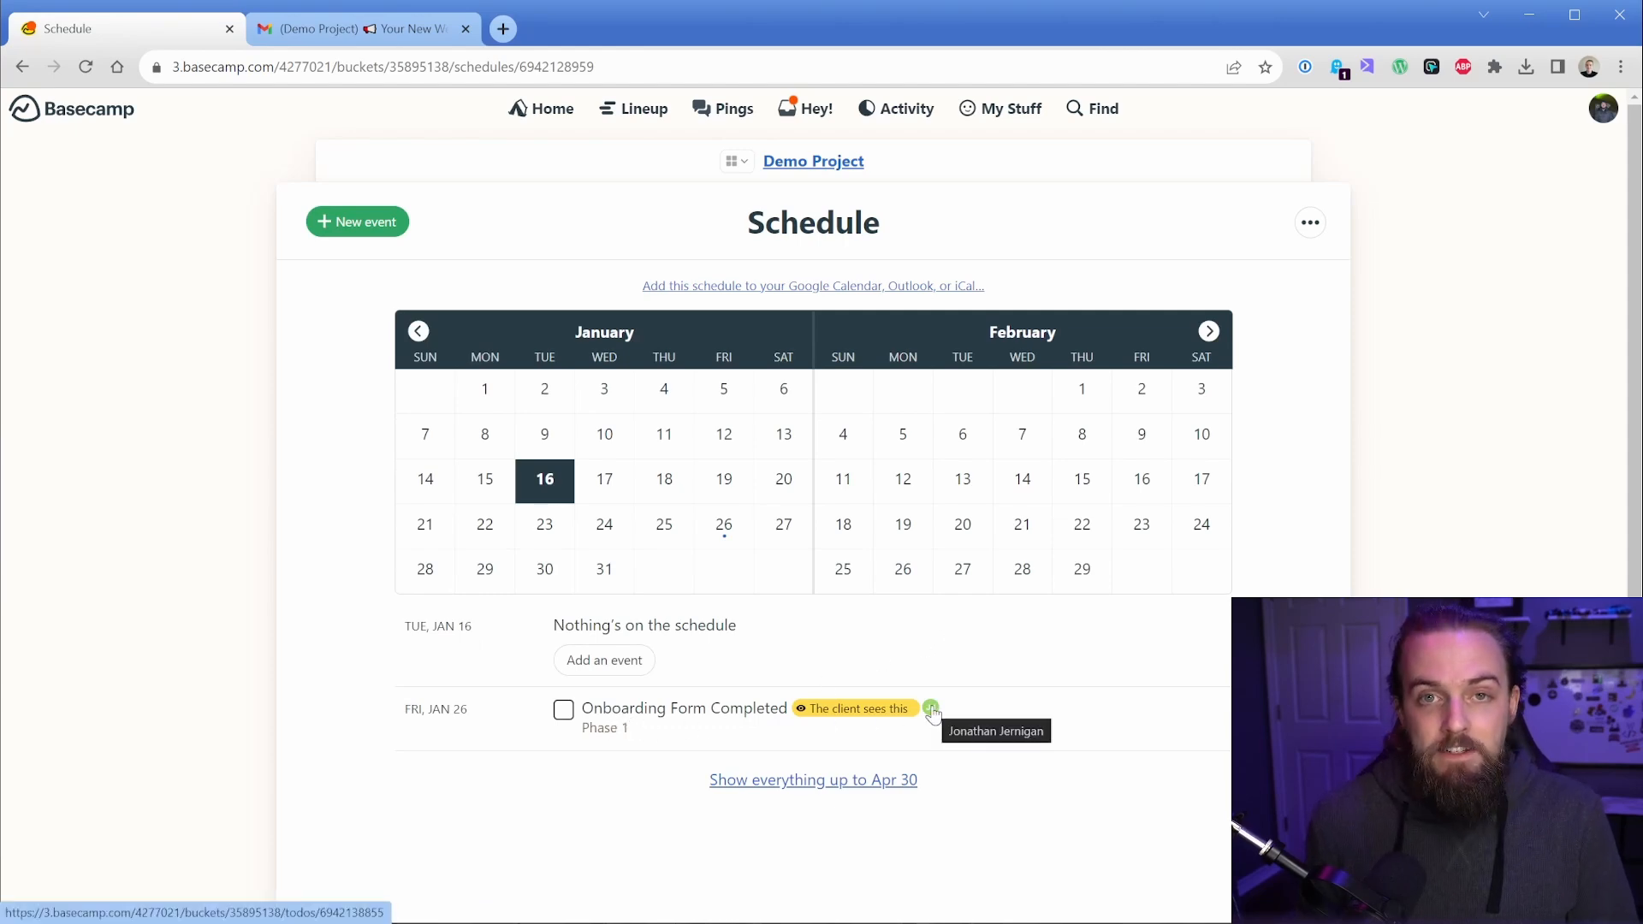
mouse_move(671, 729)
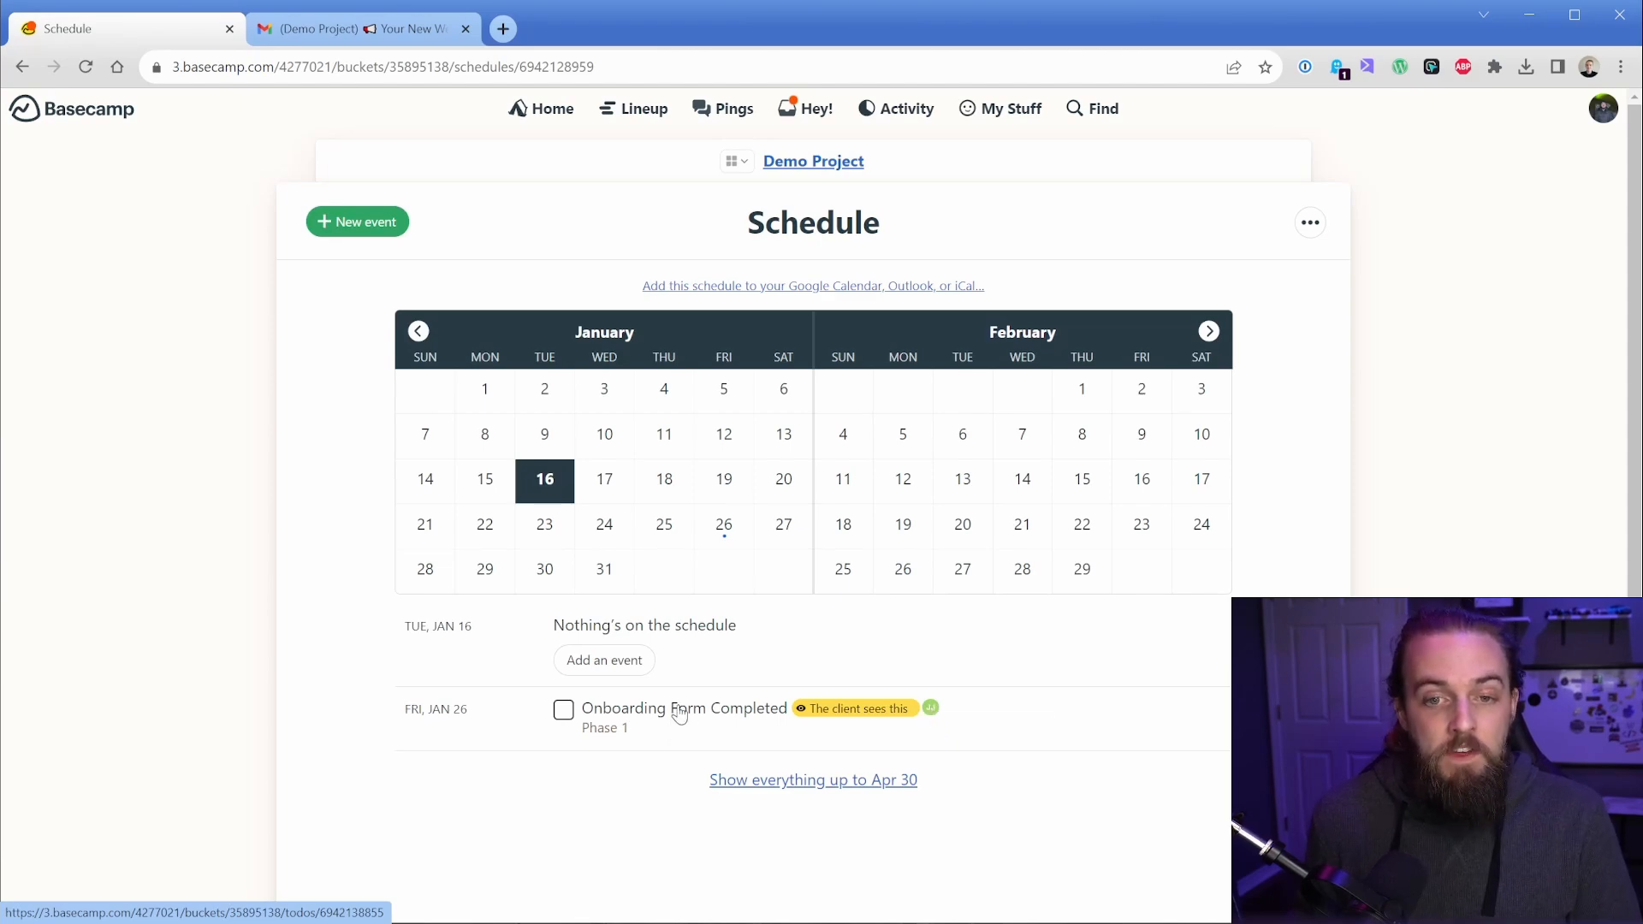
mouse_move(811, 286)
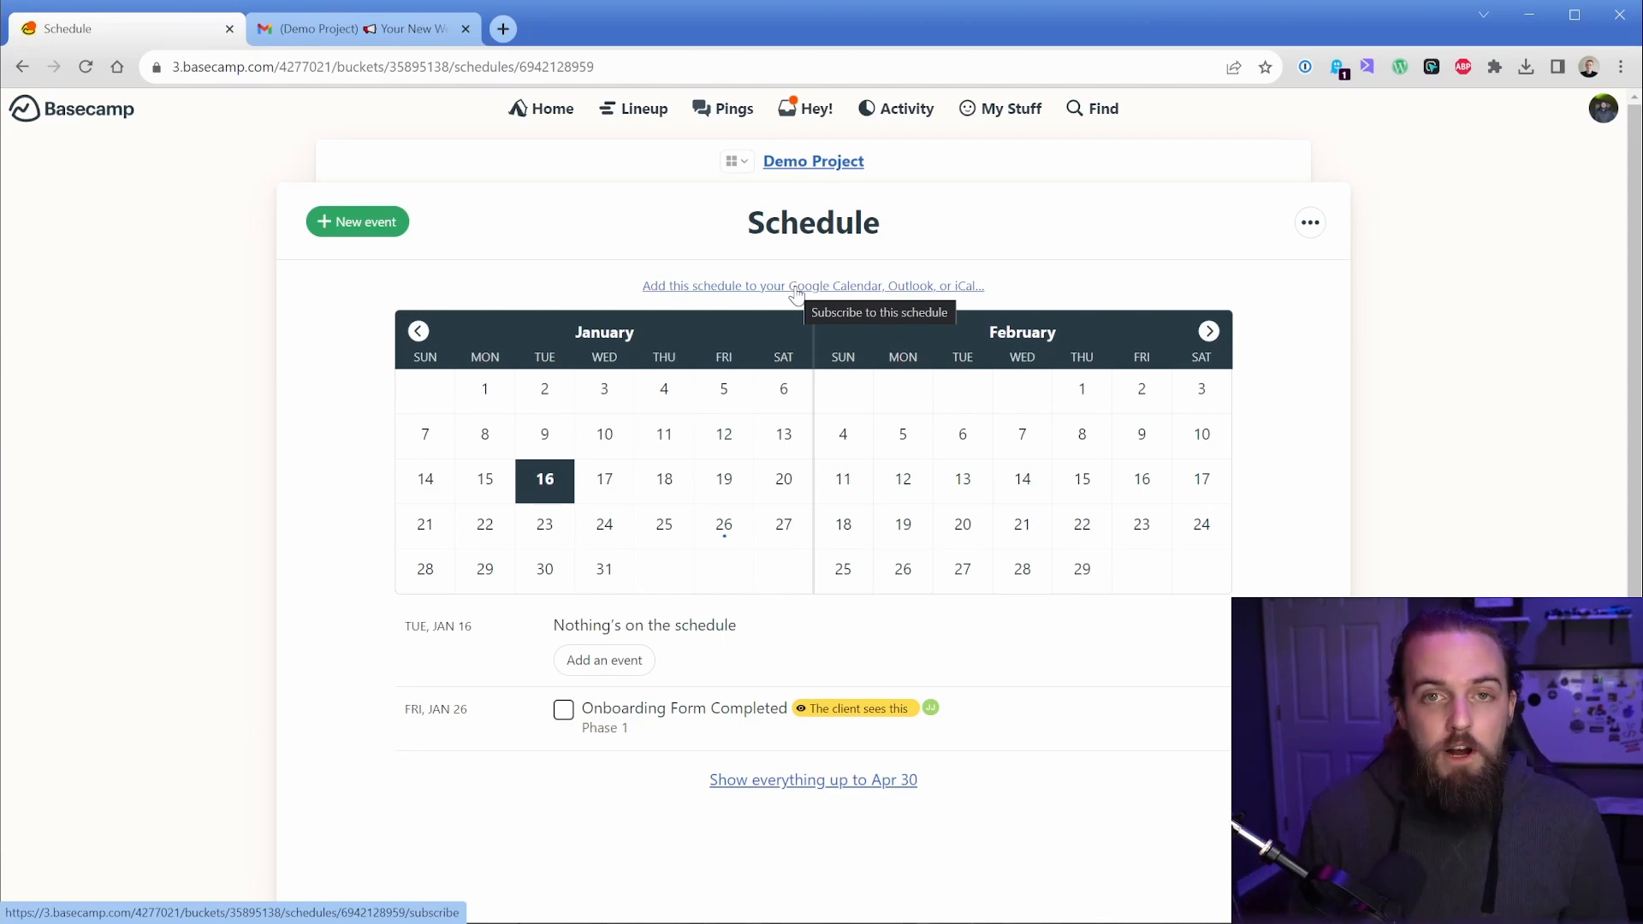
click(811, 161)
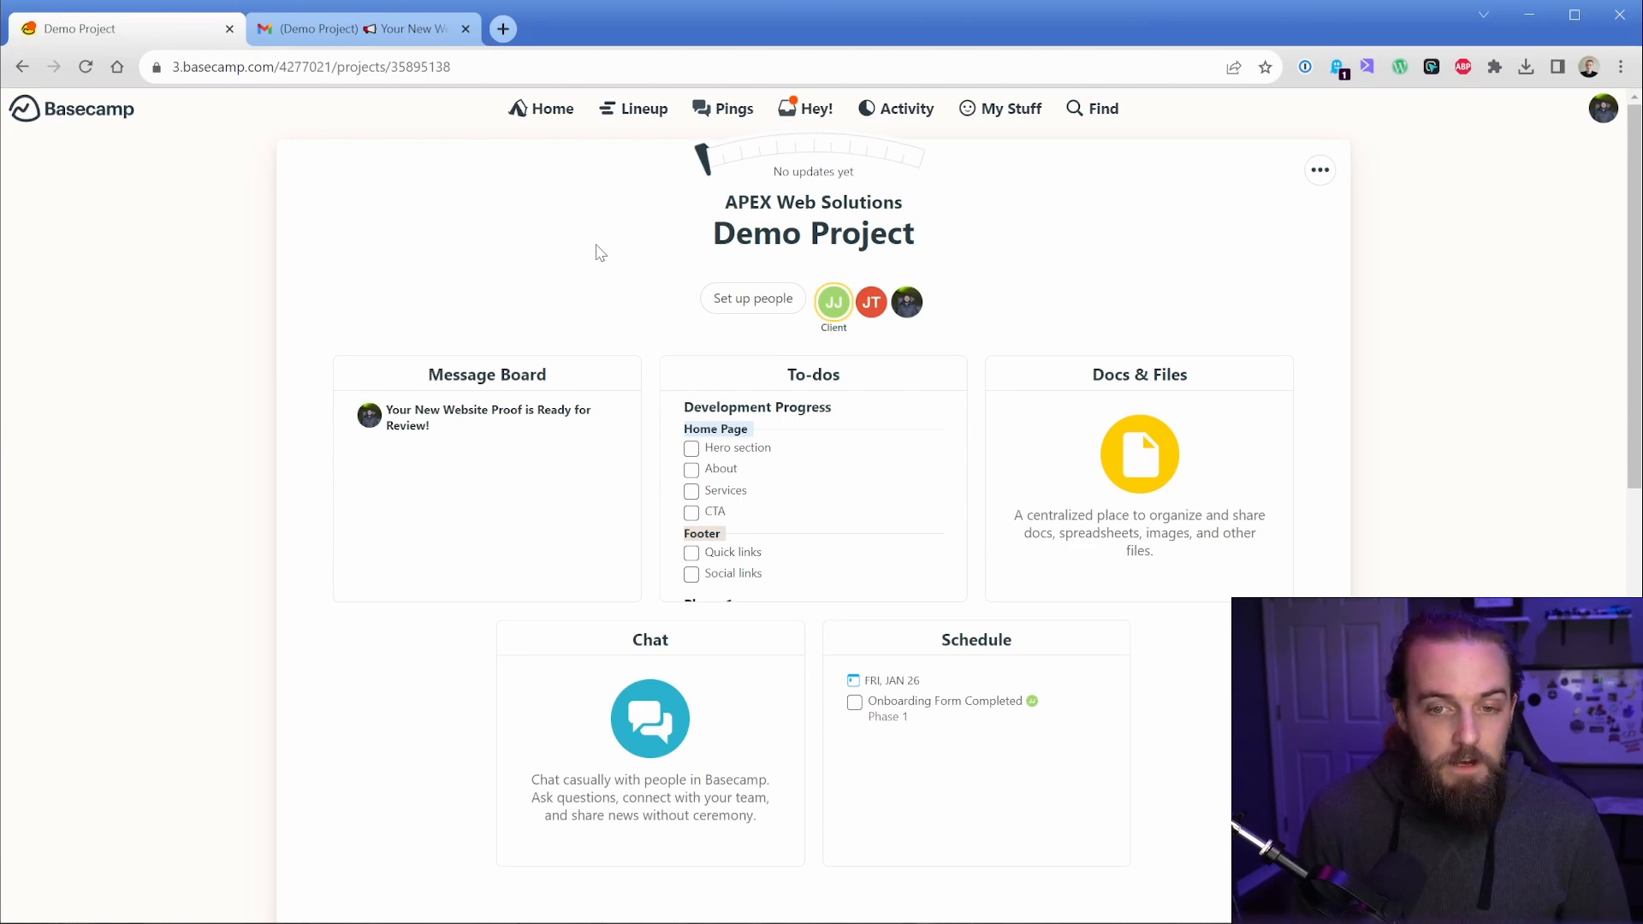
click(812, 375)
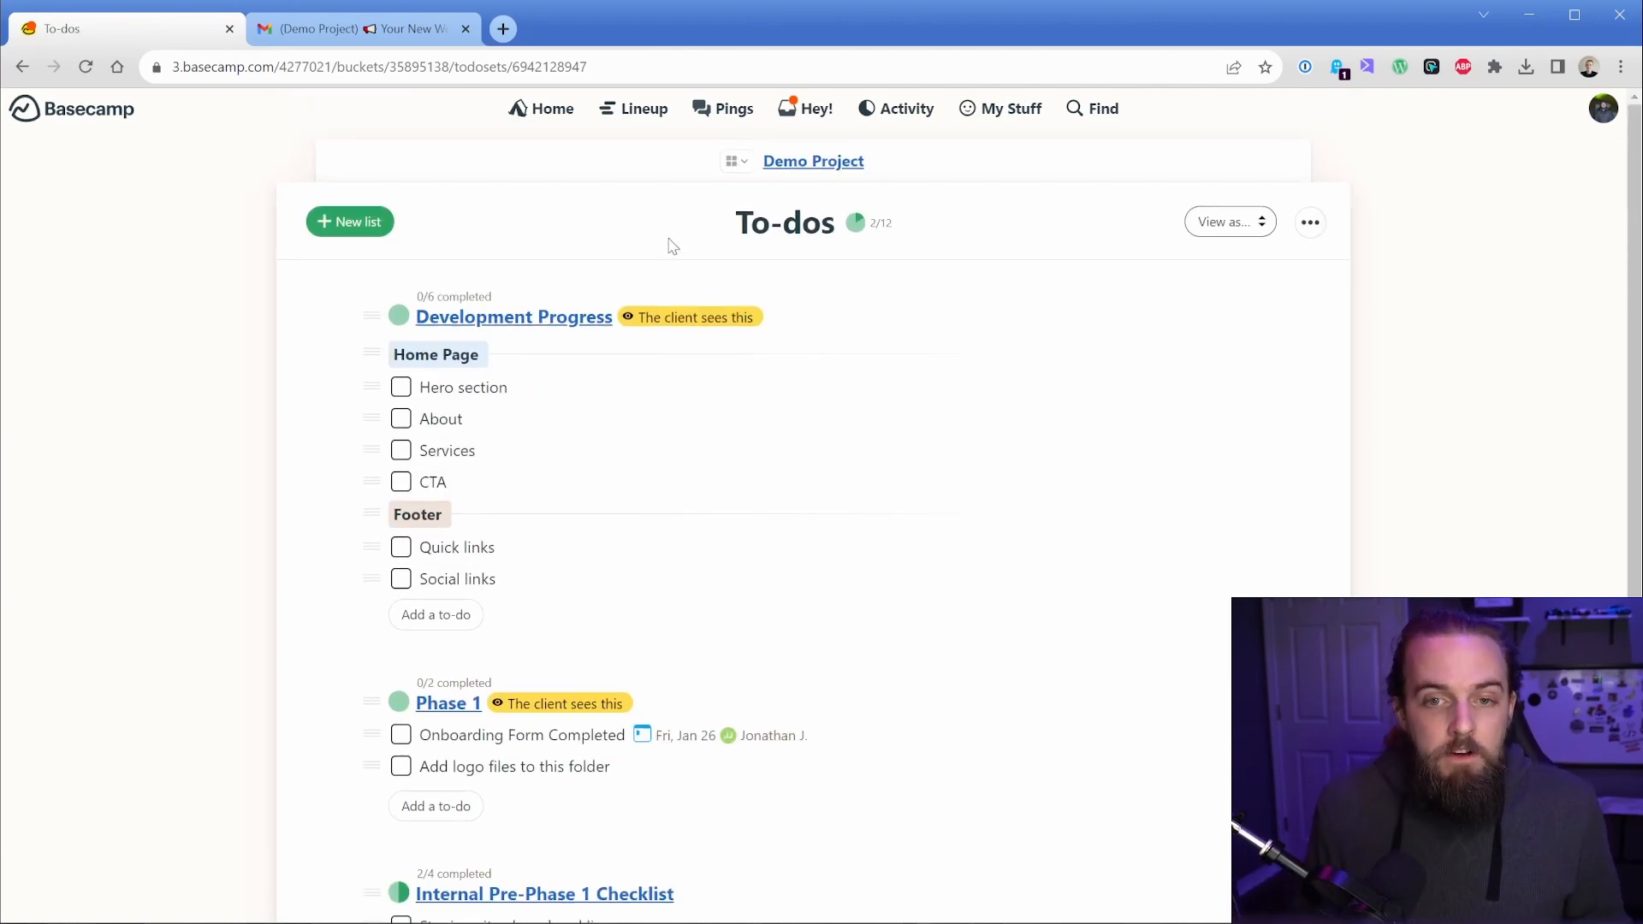
- Return to the Demo Project overview from the To-dos page
click(813, 161)
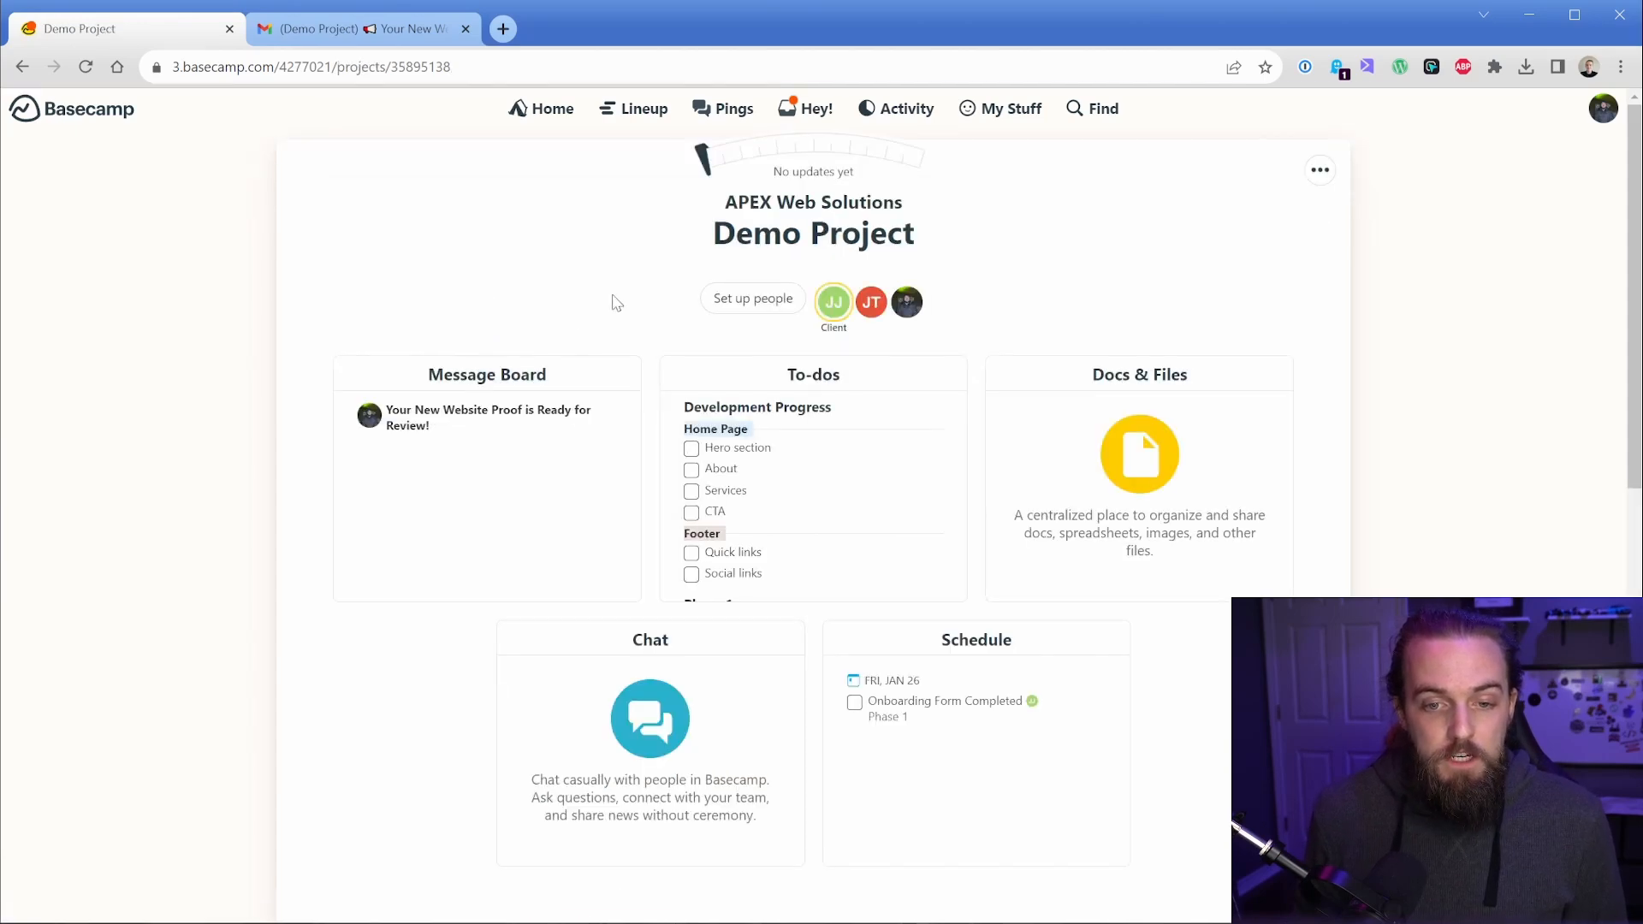
mouse_move(614, 650)
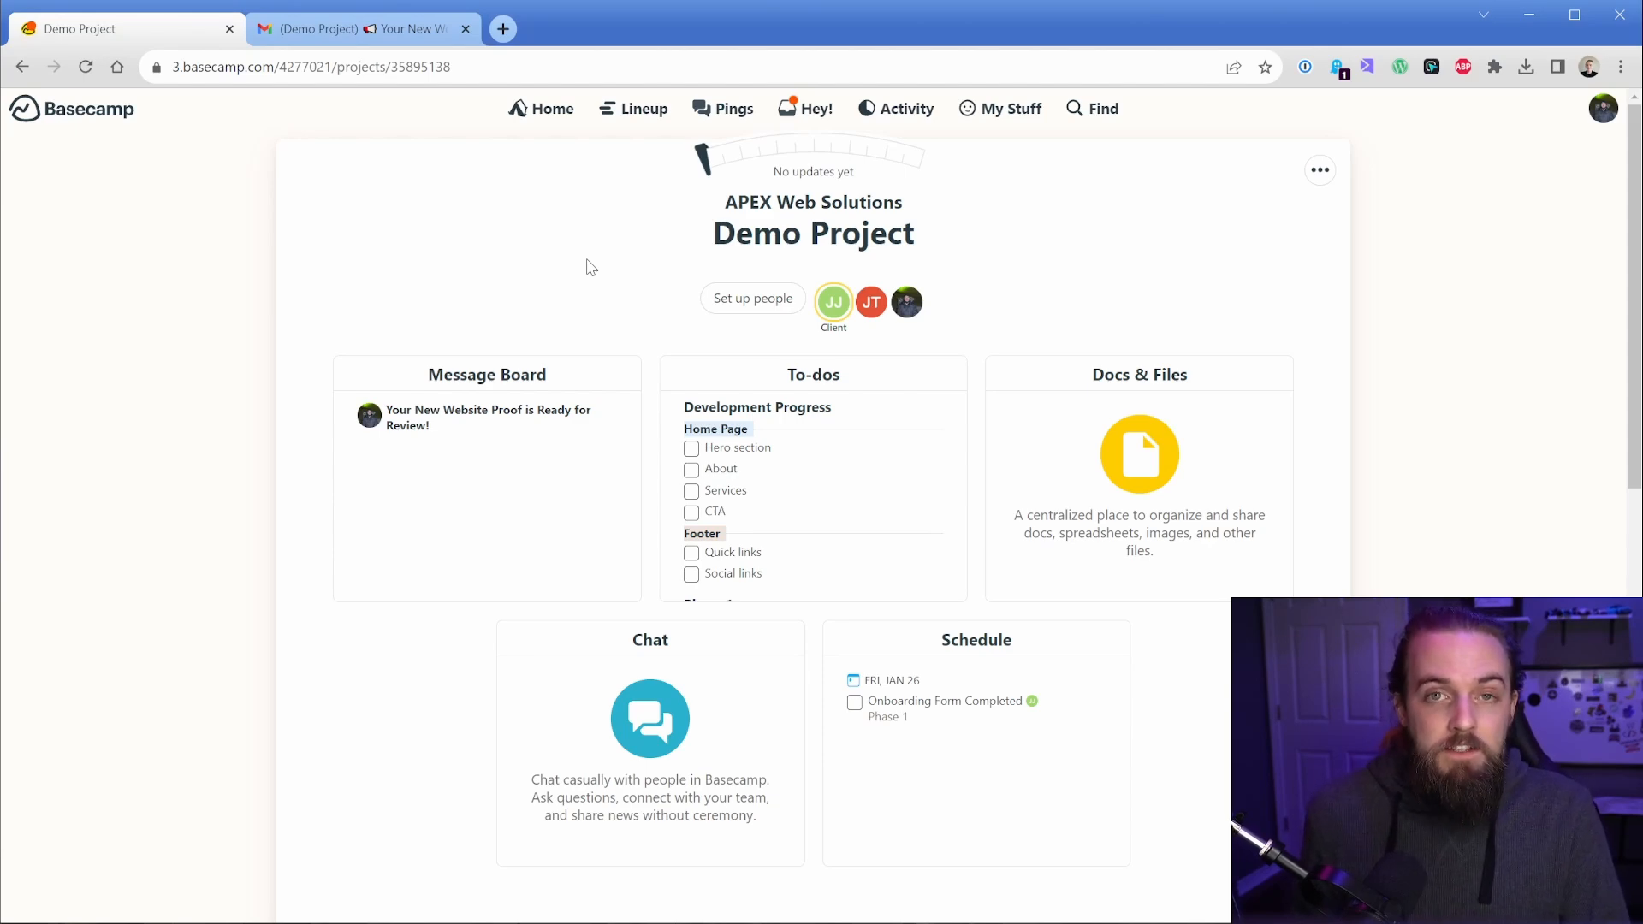
mouse_move(522, 374)
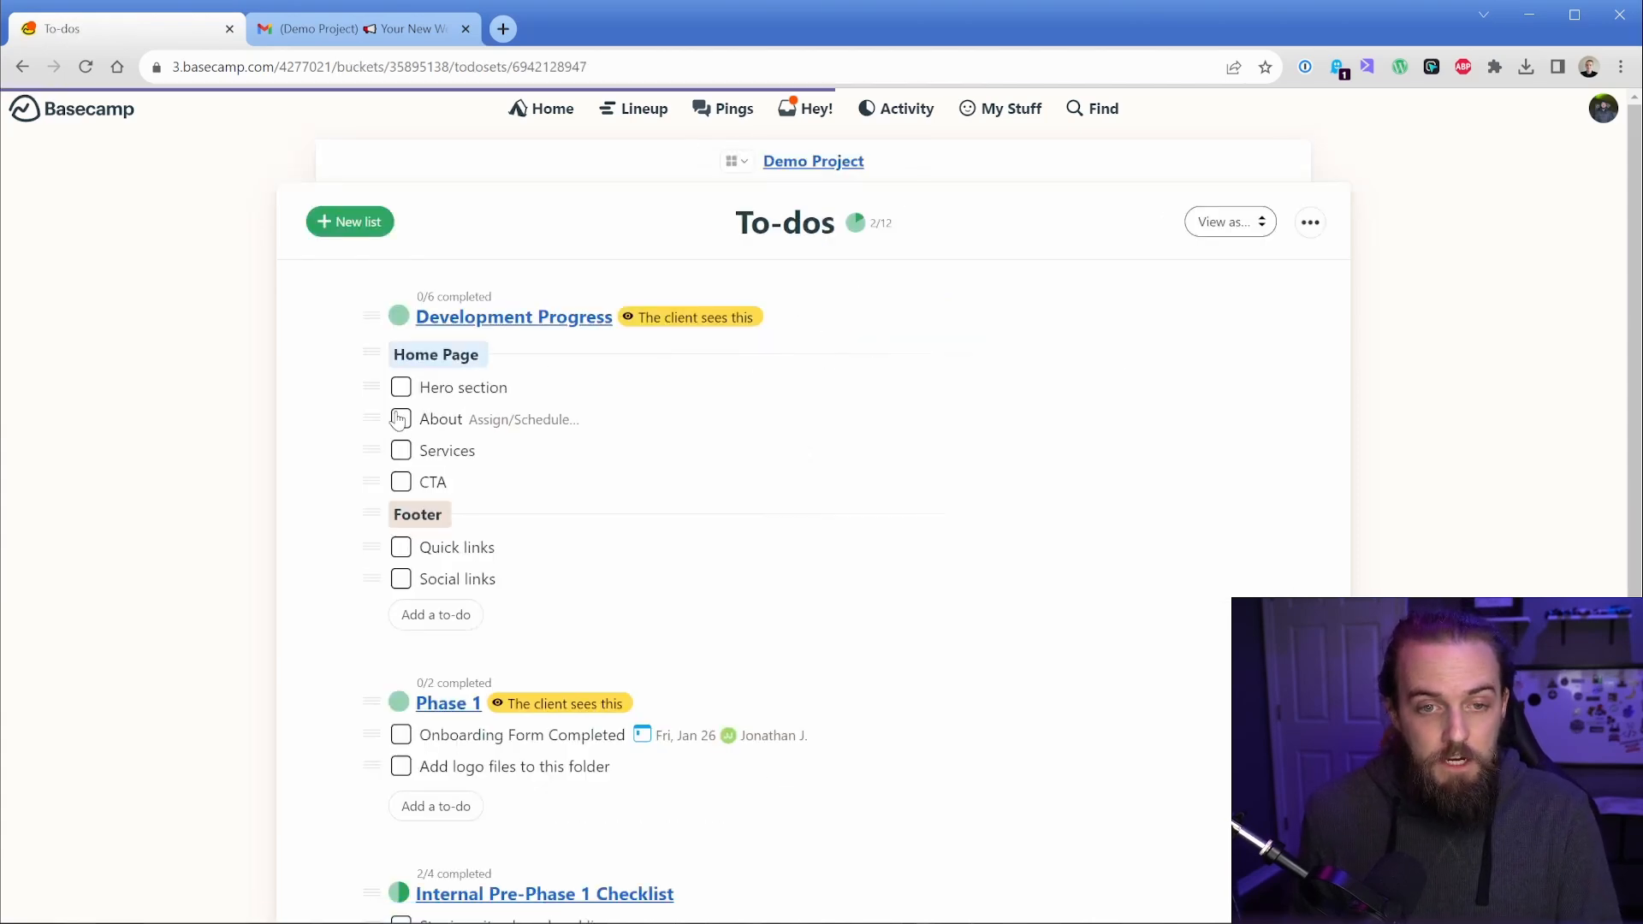
mouse_move(330, 537)
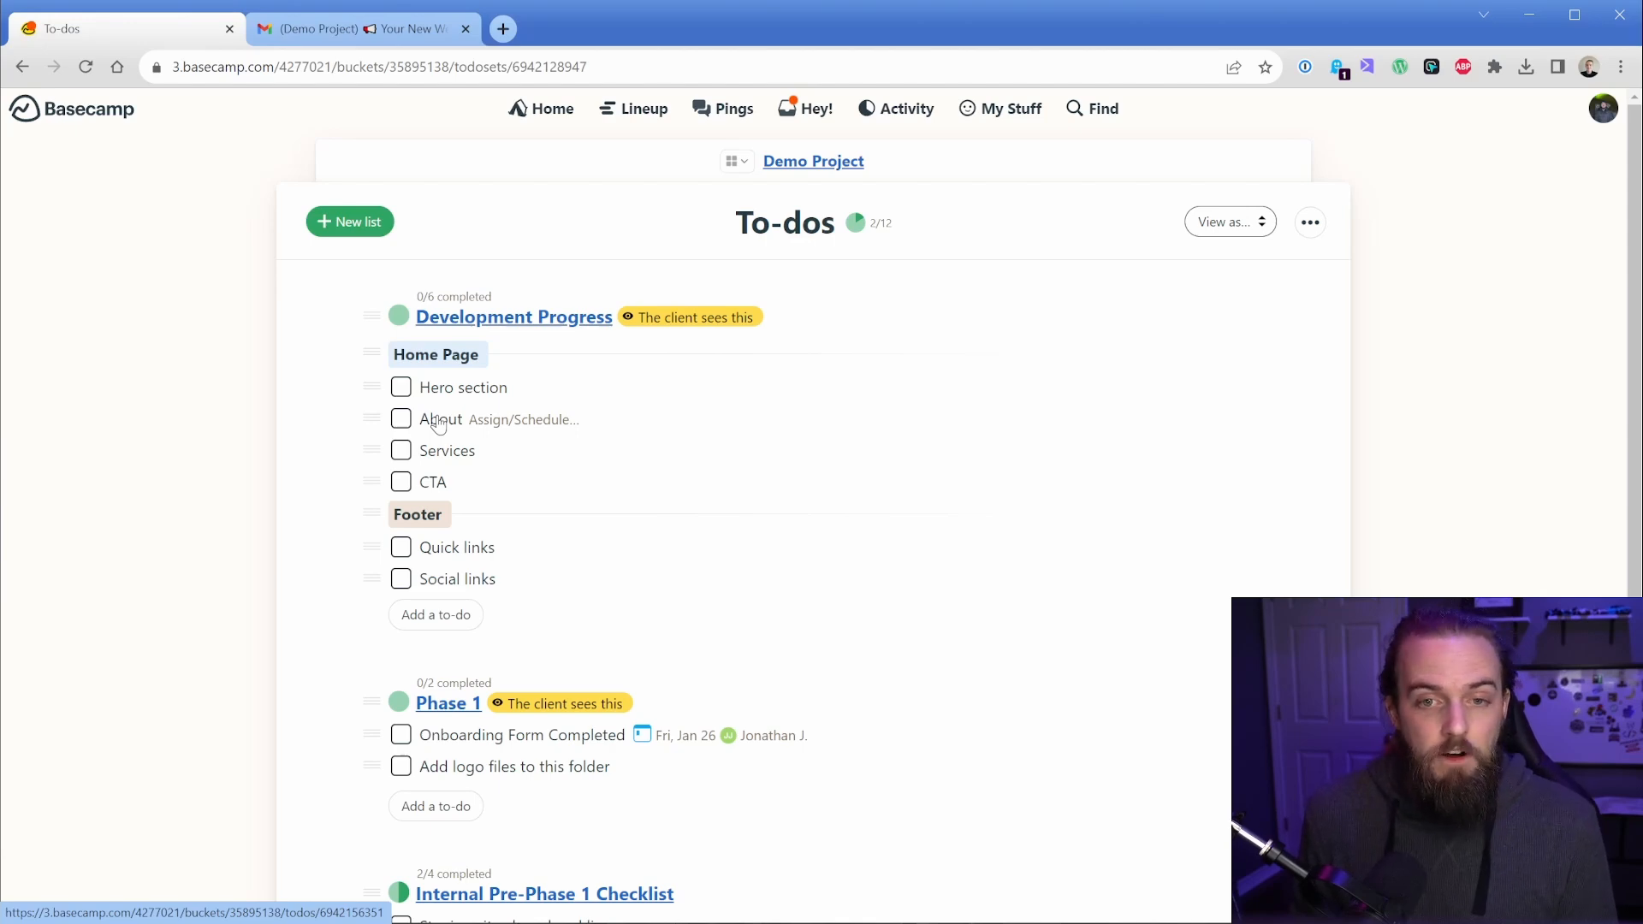
- Inspect the unassigned Hero section to-do, then return to the Demo Project overview
click(445, 386)
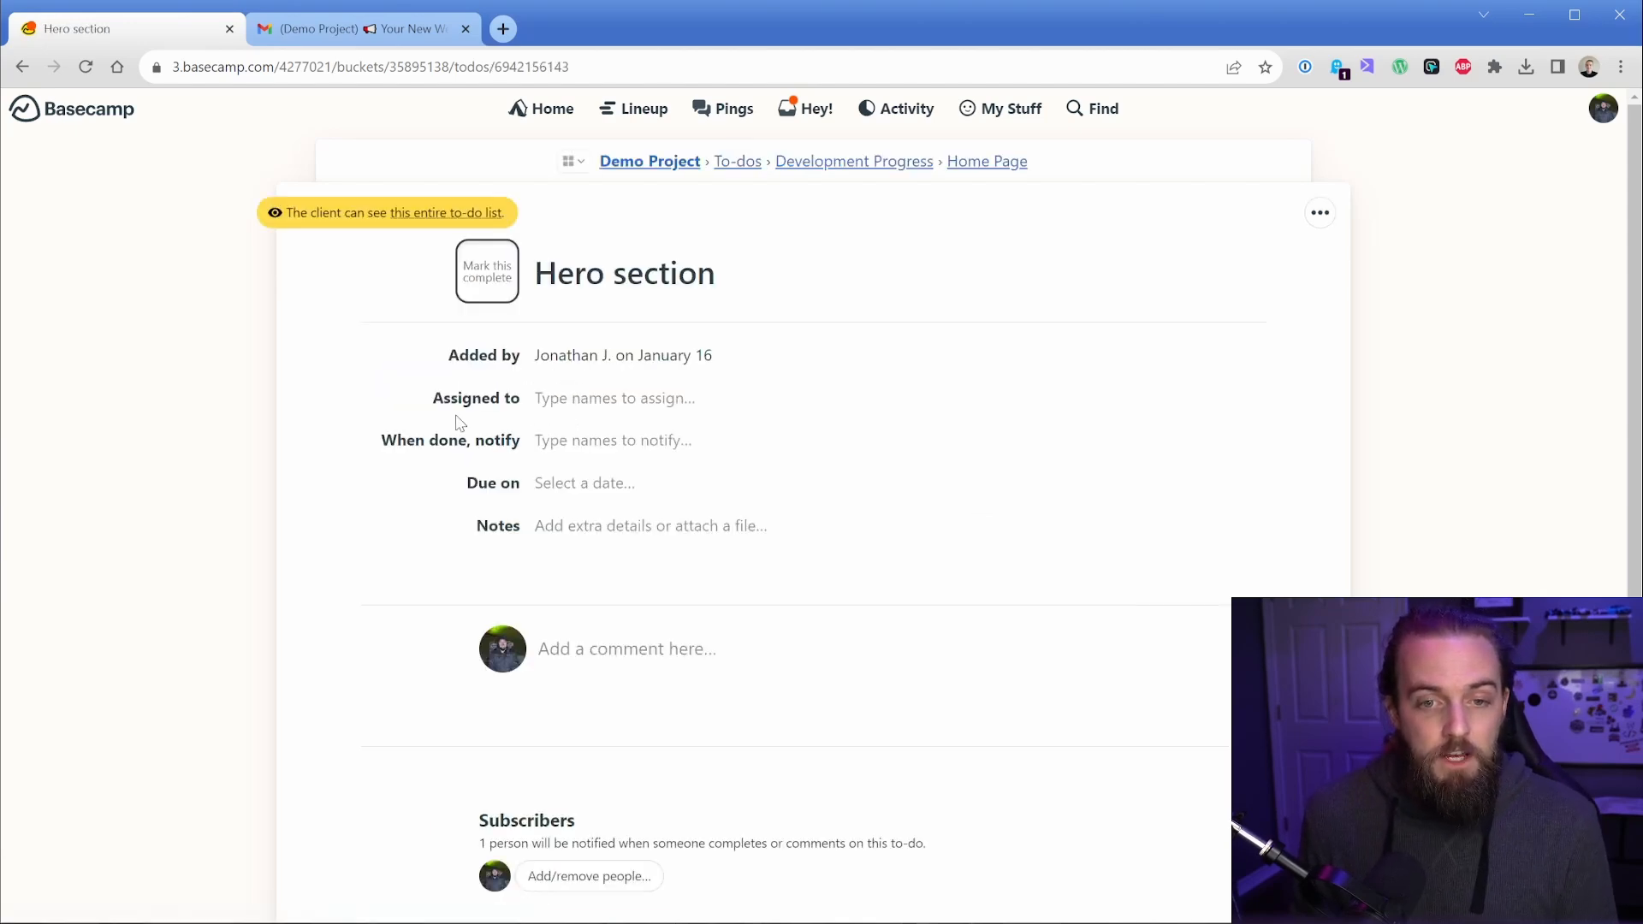
scroll(down, 3)
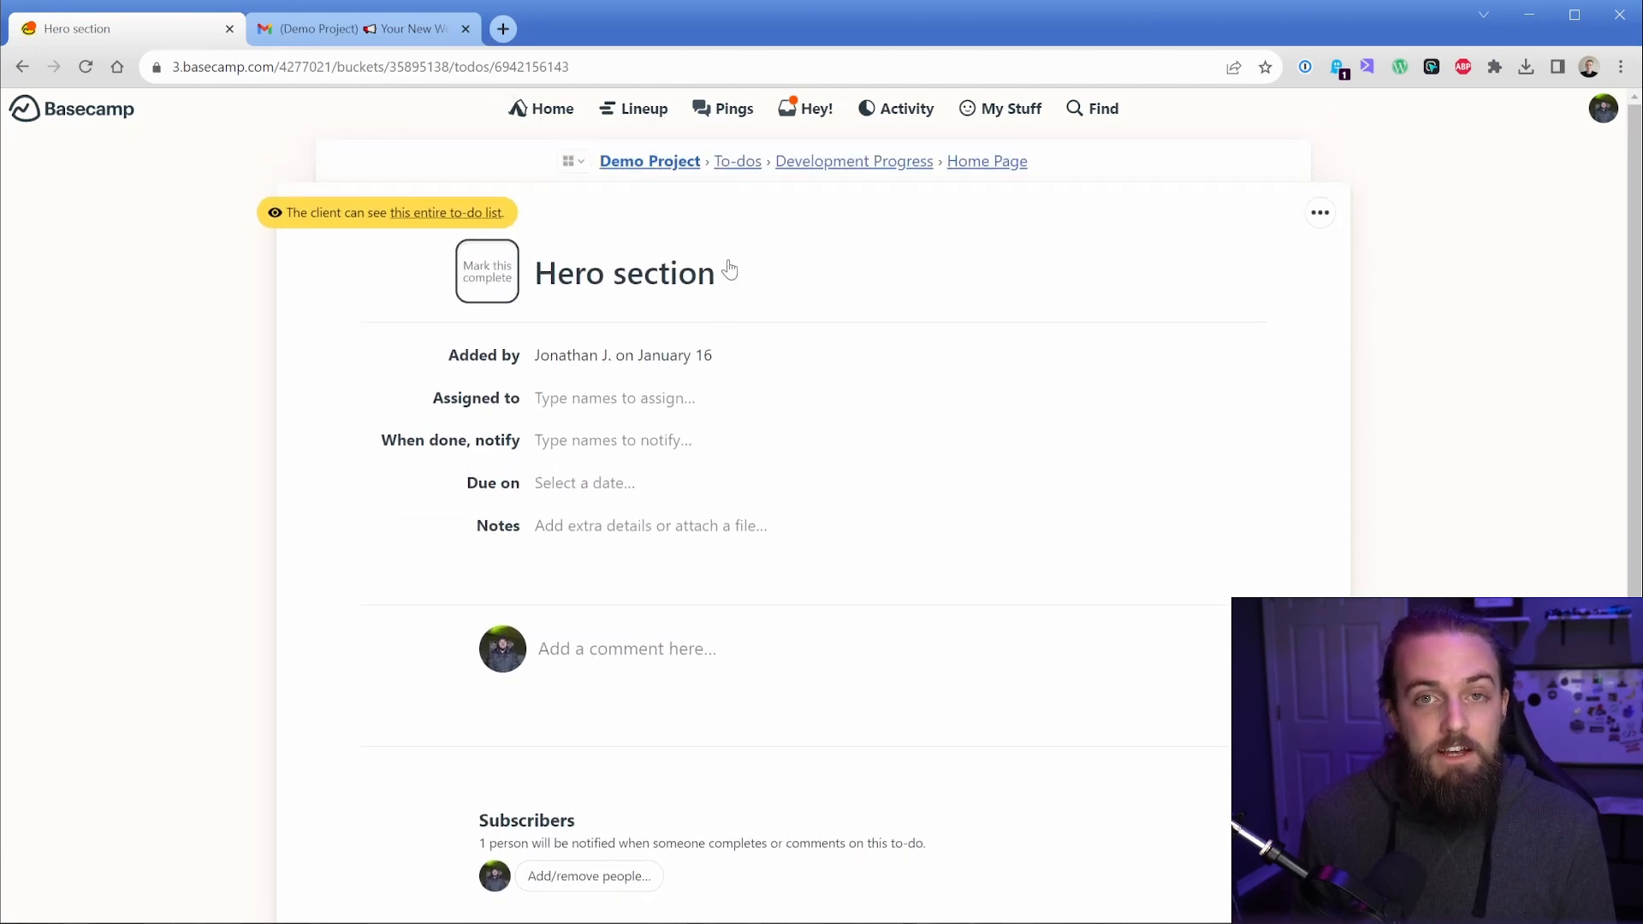
mouse_move(649, 161)
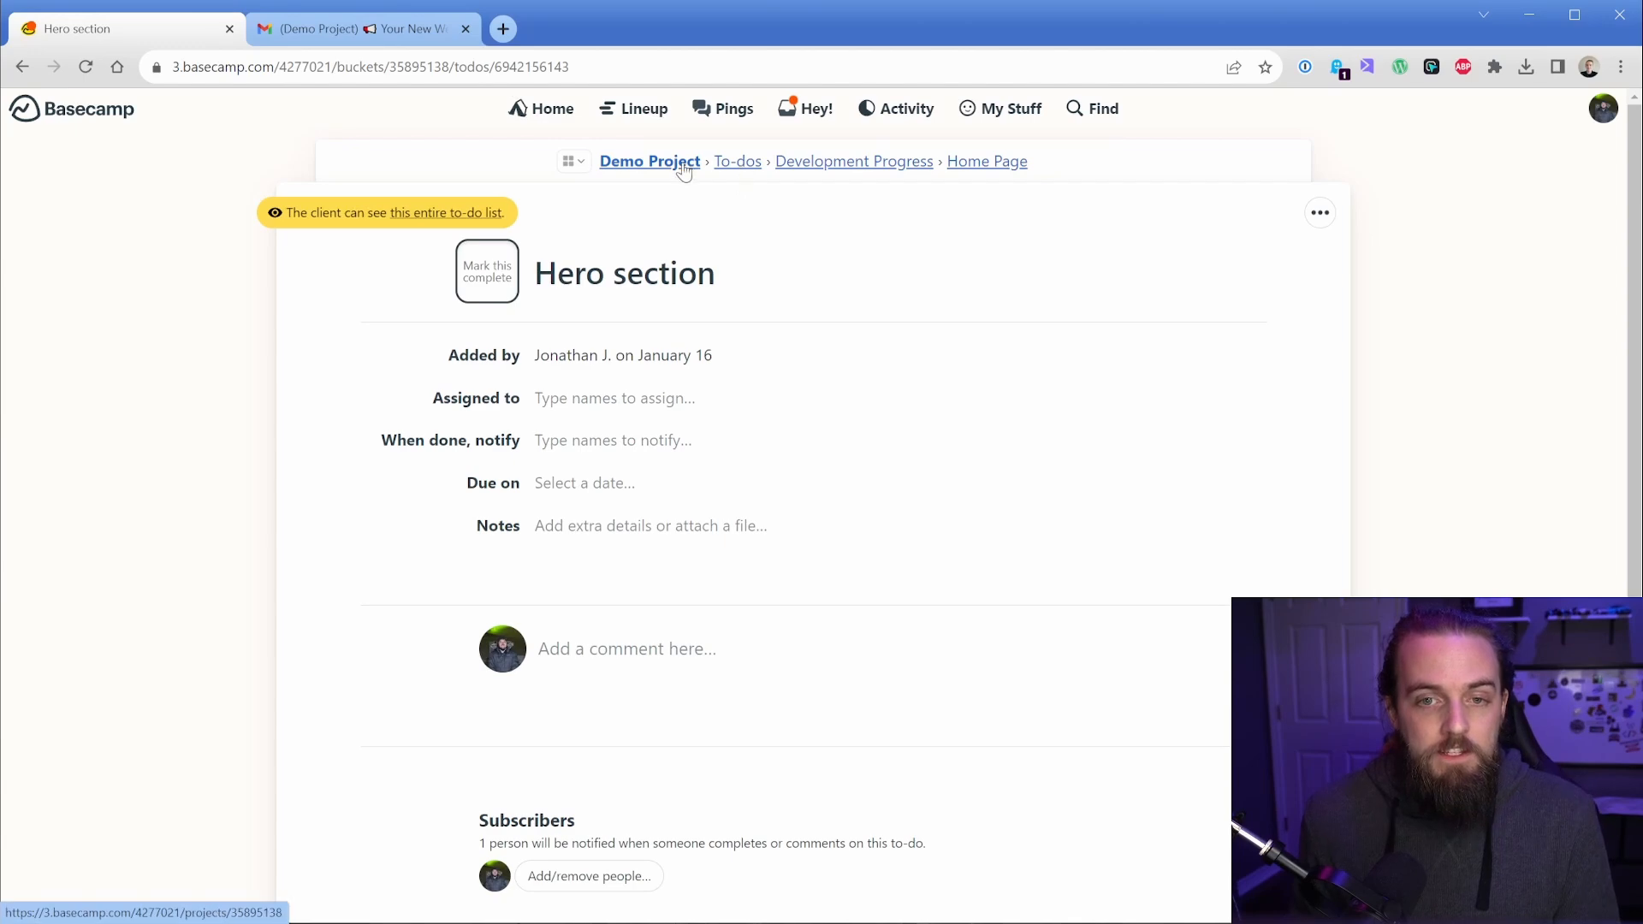
click(649, 161)
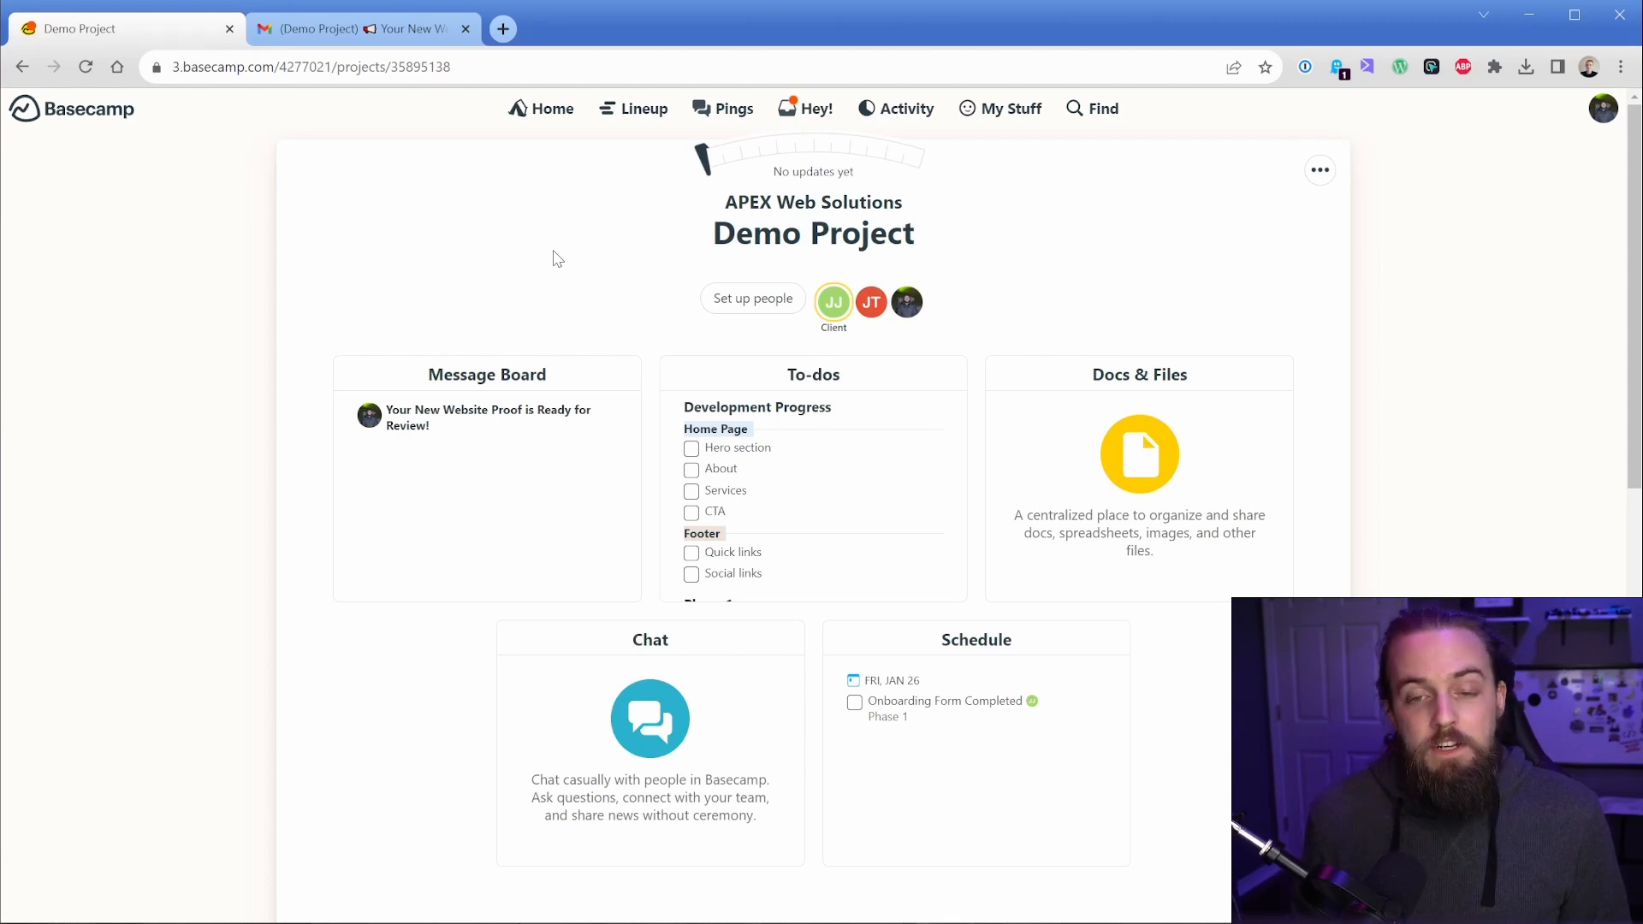
mouse_move(585, 302)
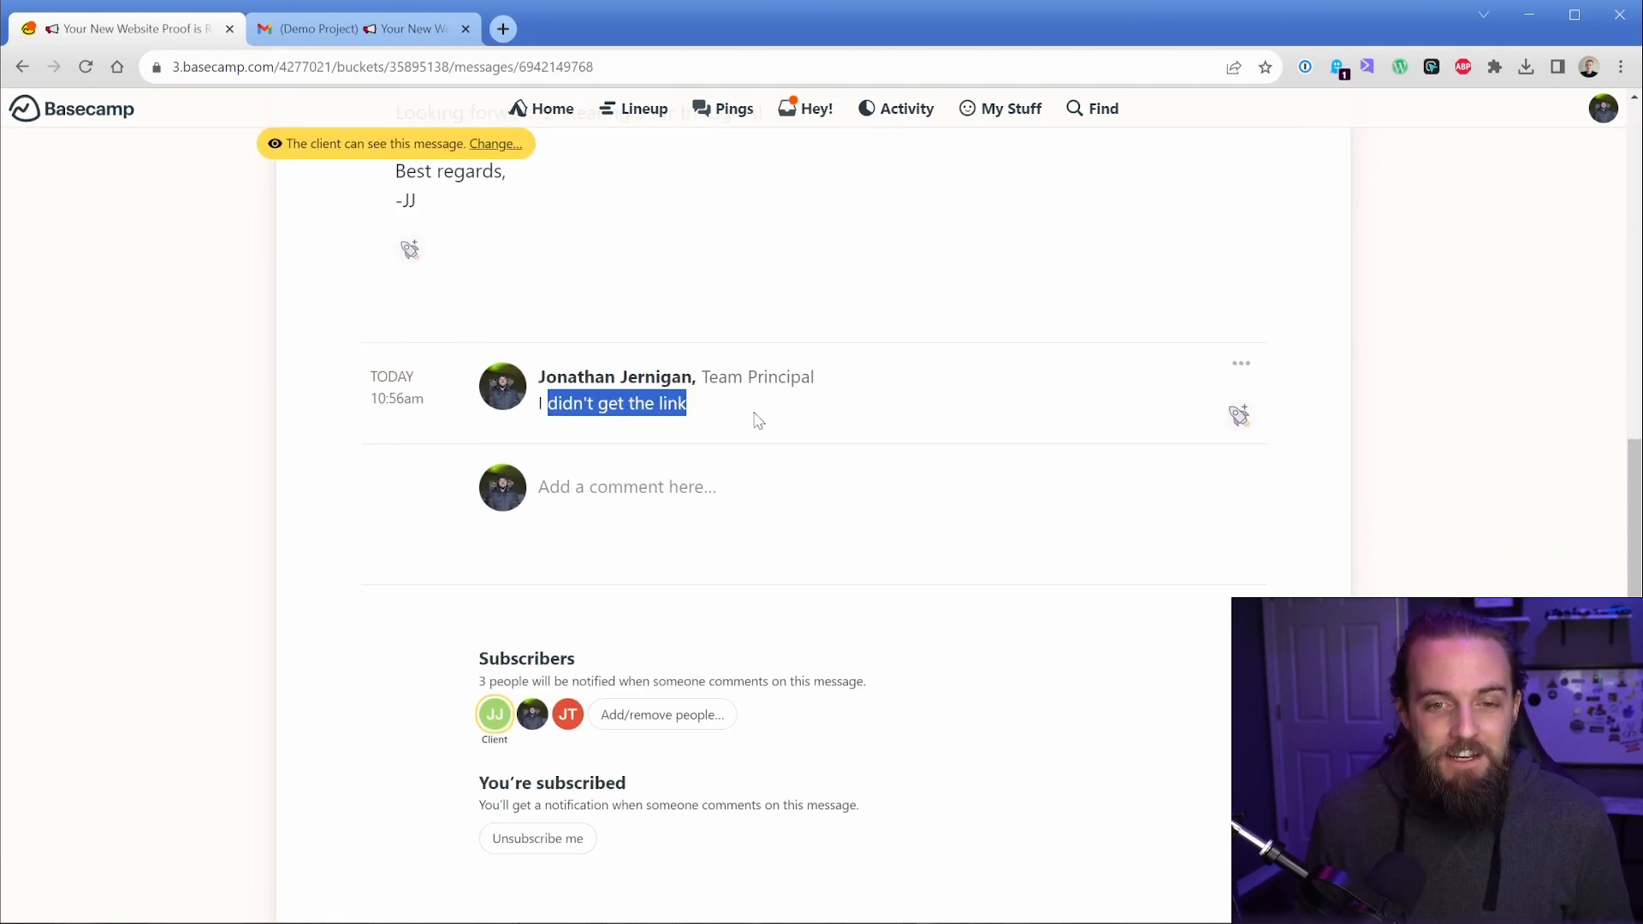
- Comment 'It's here for you:' with the Figma Board link on the proof message
scroll(up, 3)
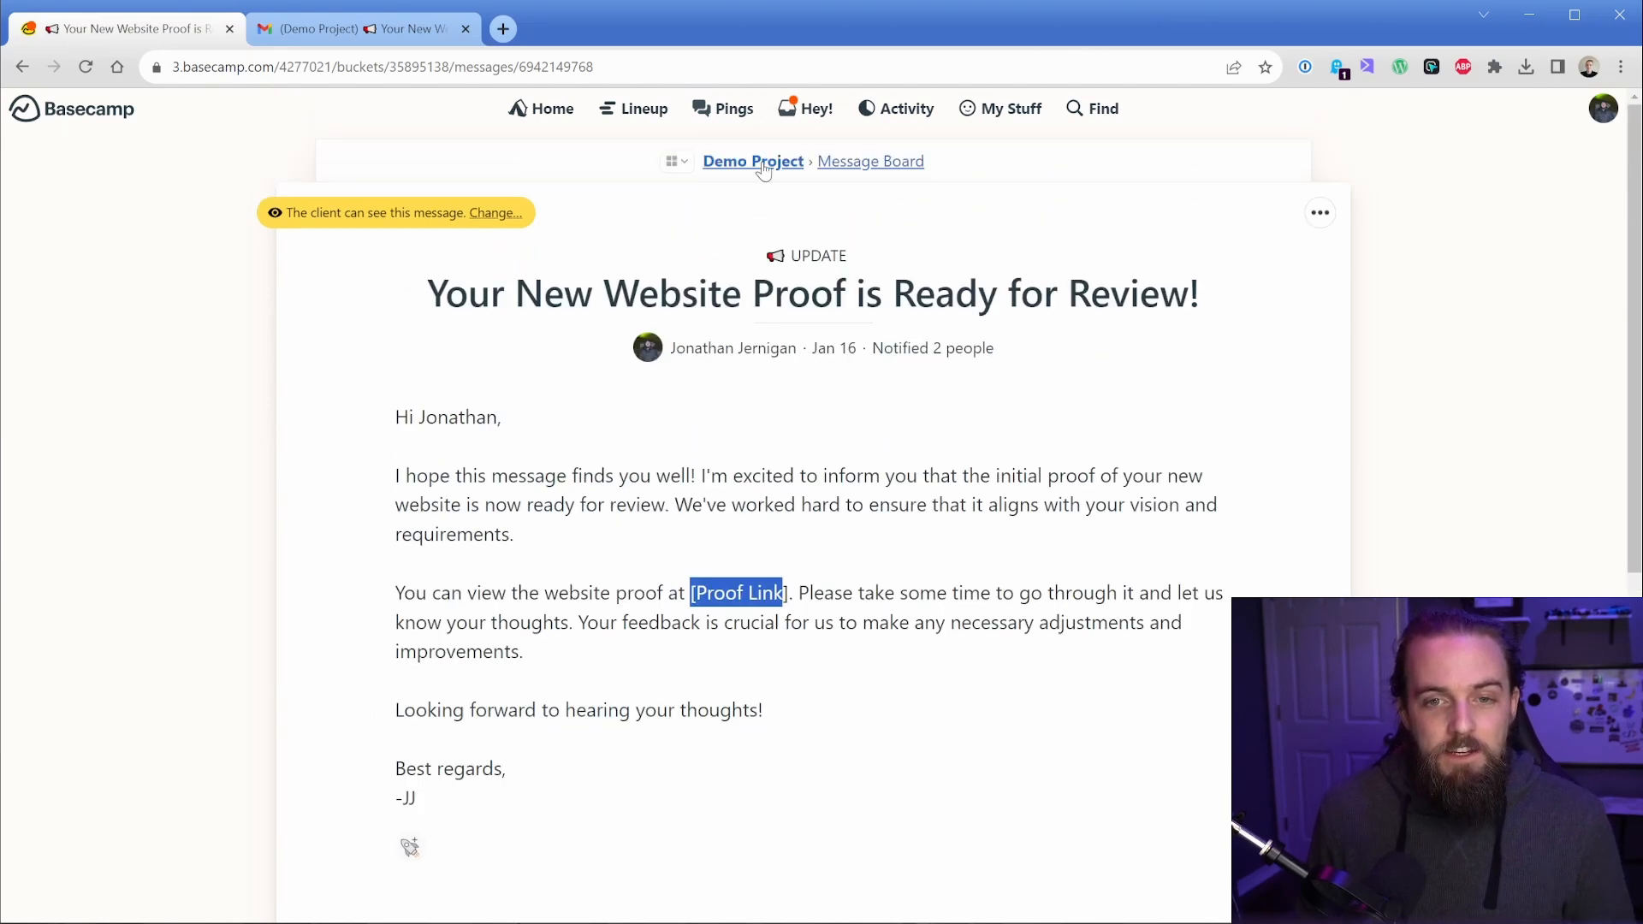
click(753, 160)
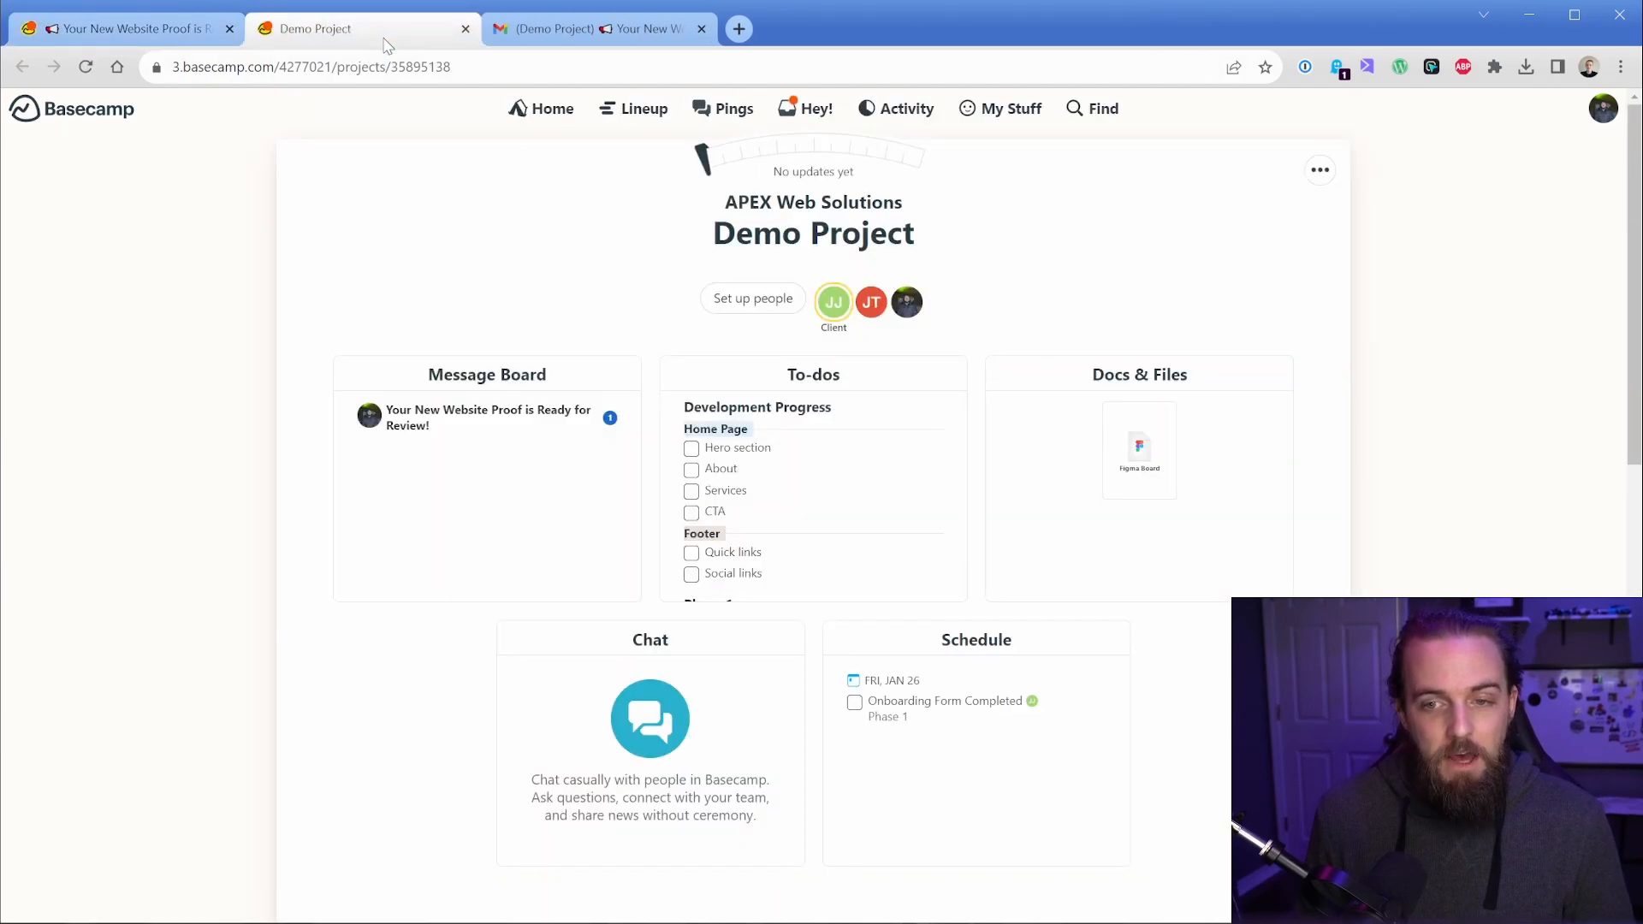
mouse_move(1100, 389)
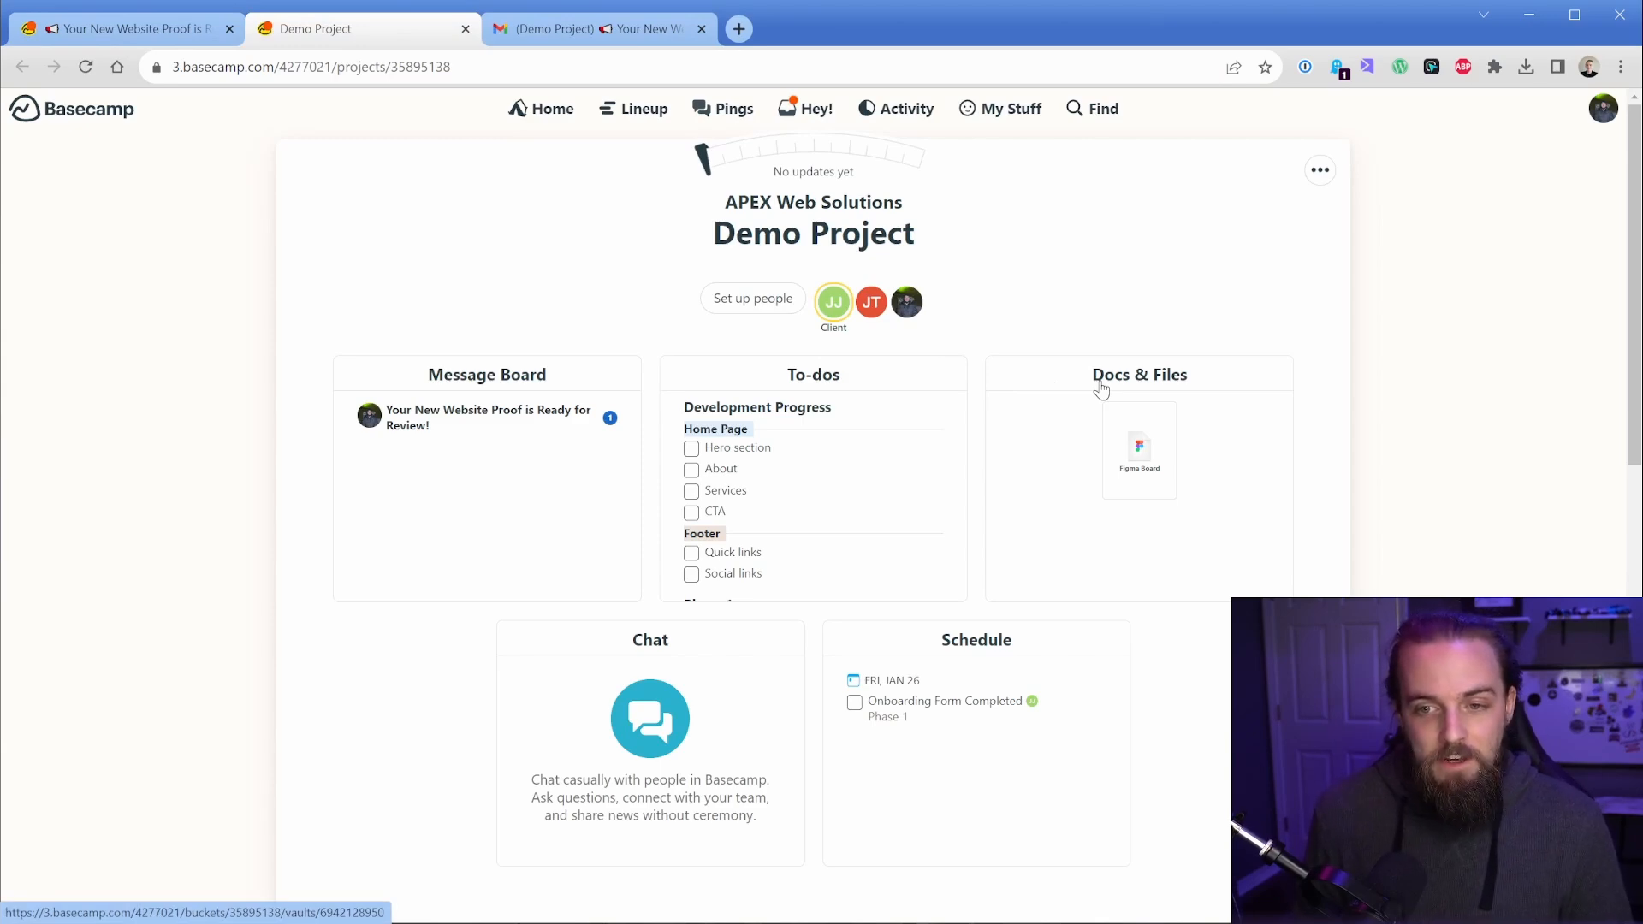
click(1138, 450)
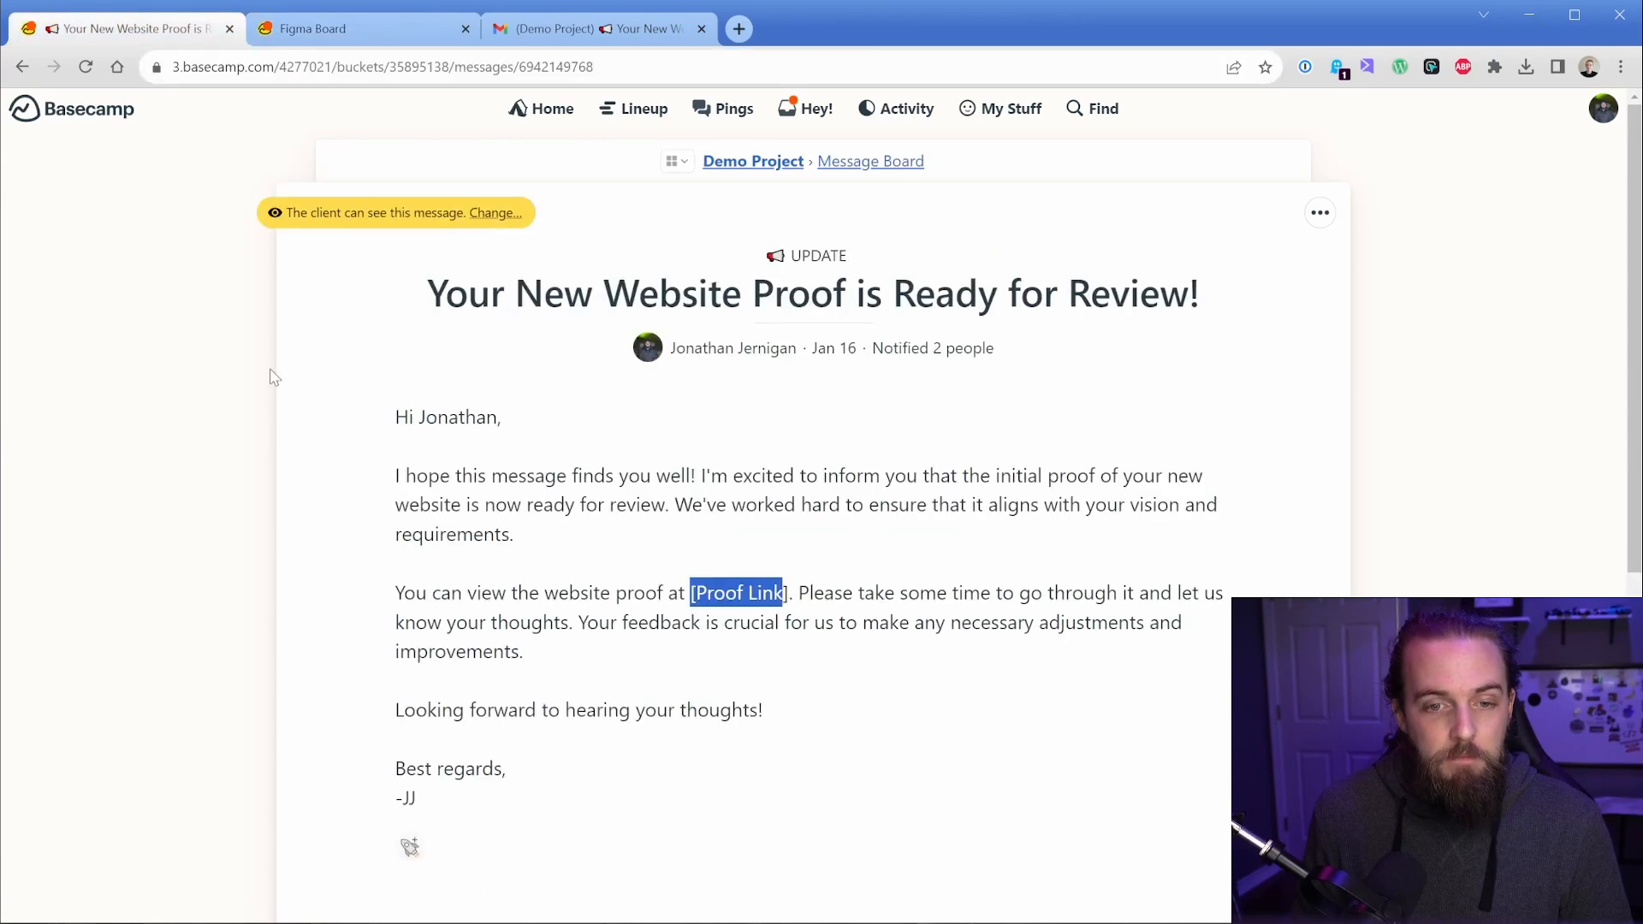
text(It's)
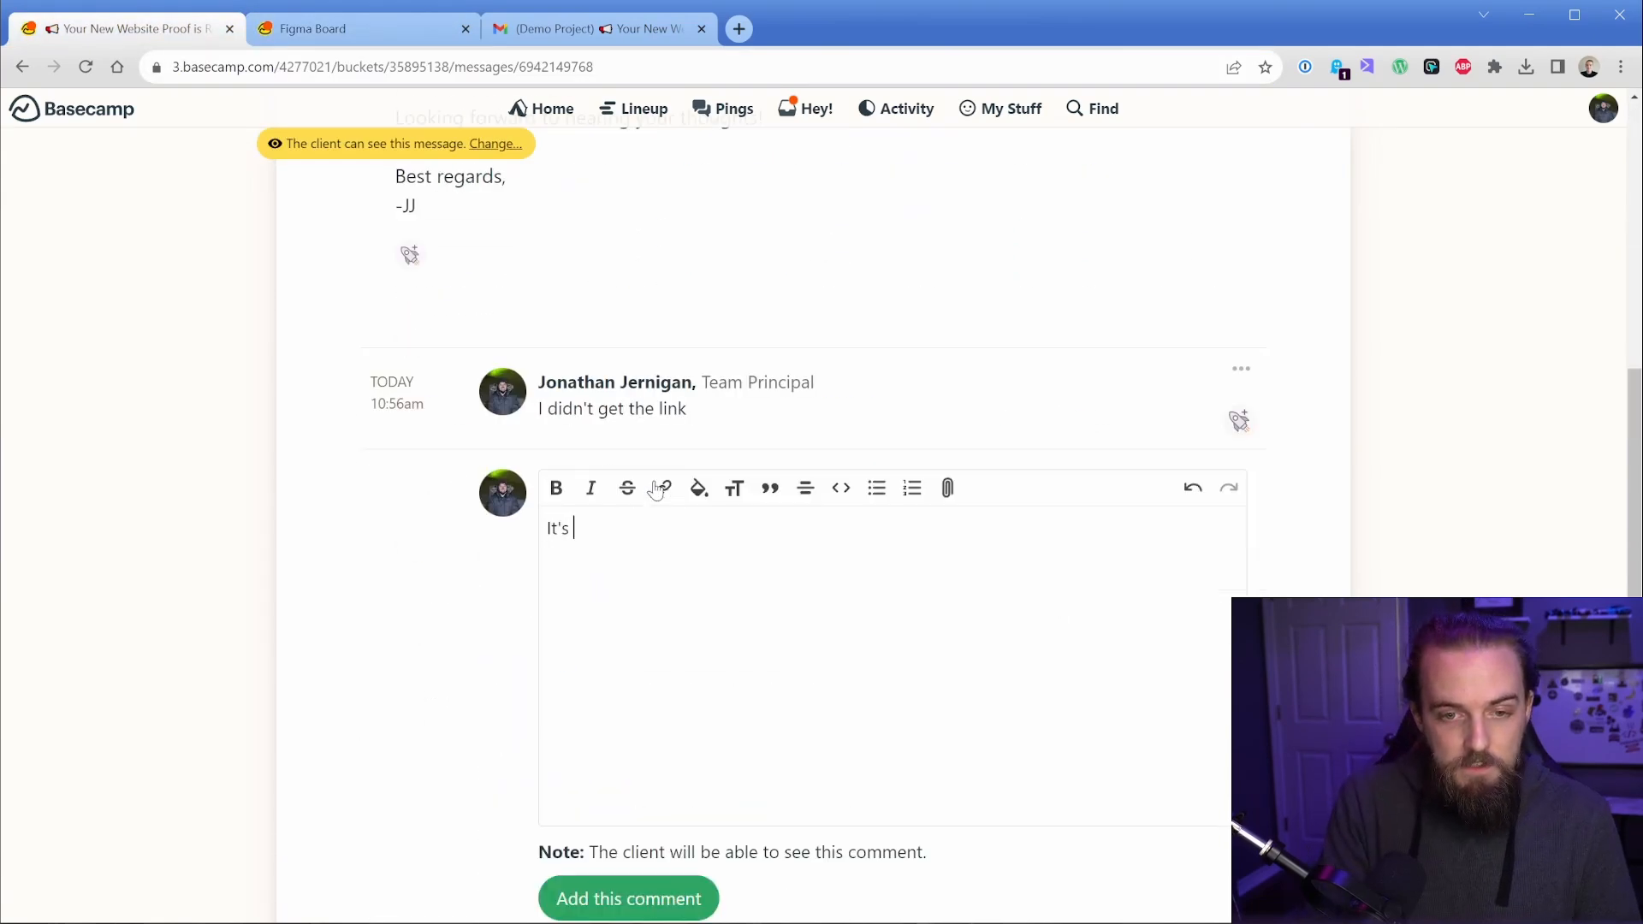
text(here for you: Figma Board - Demo Project for APEX Web Solutions)
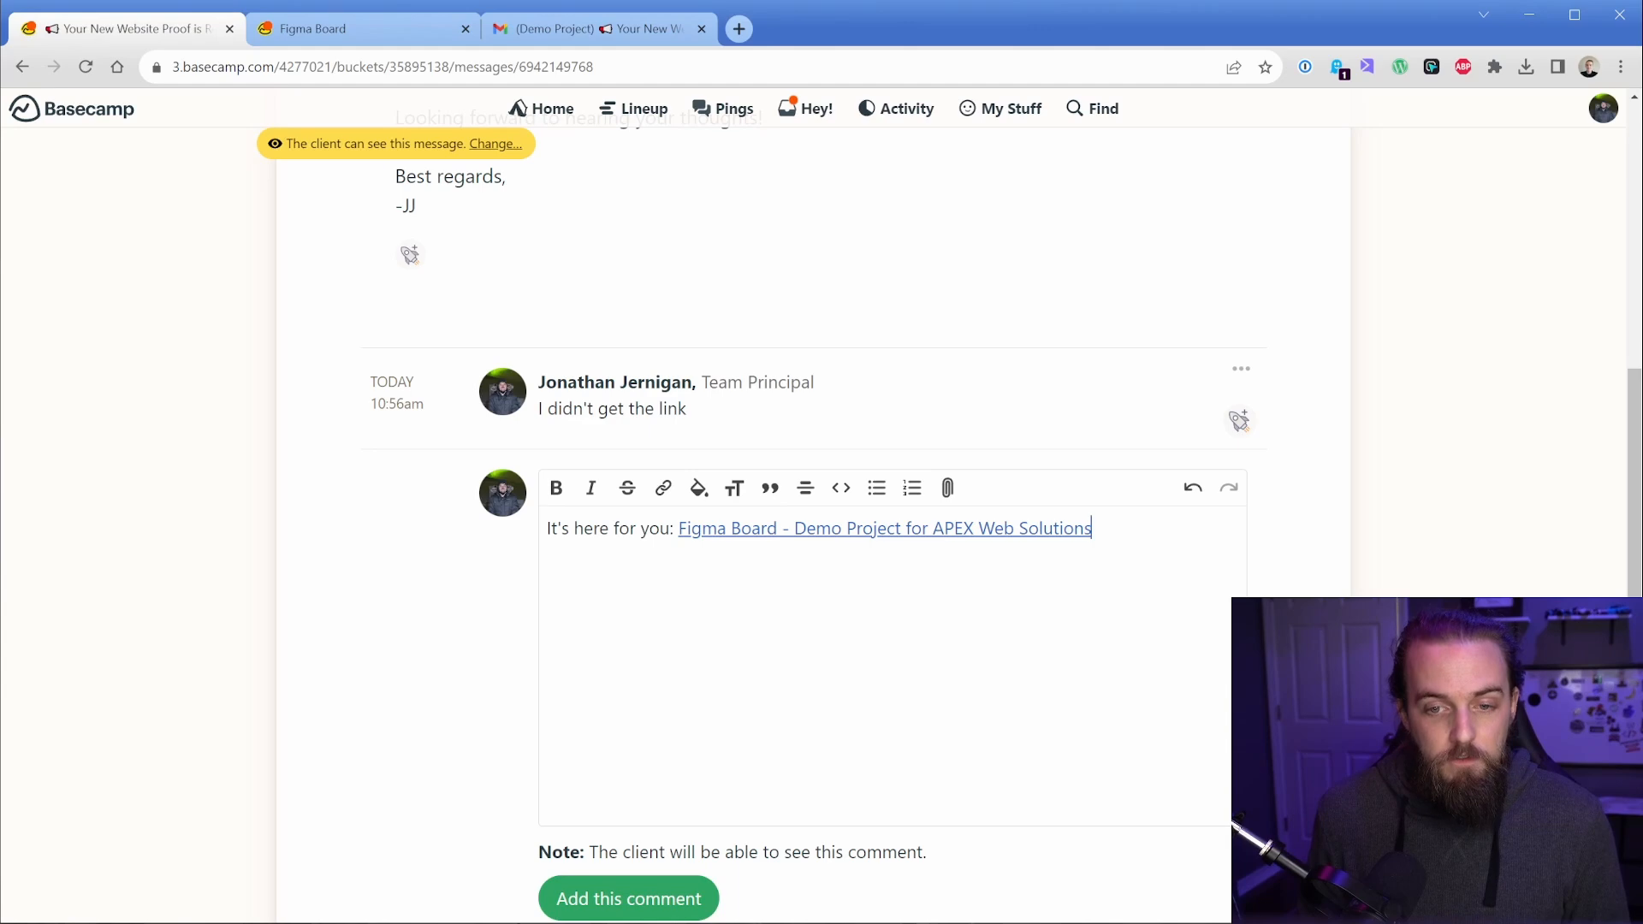
scroll(down, 3)
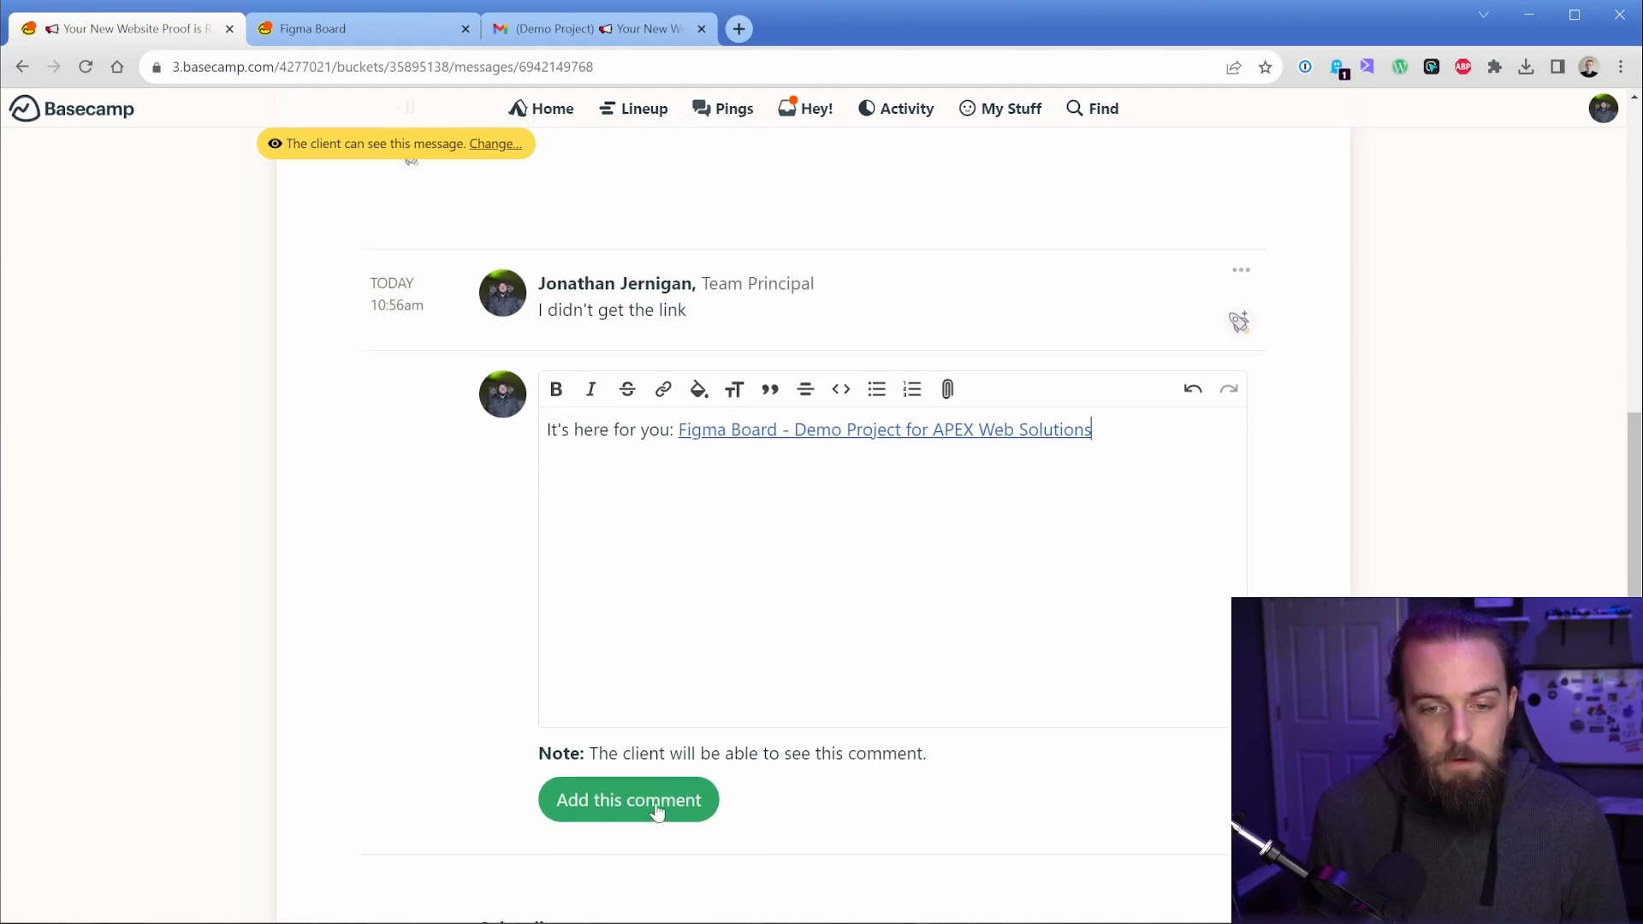
click(628, 799)
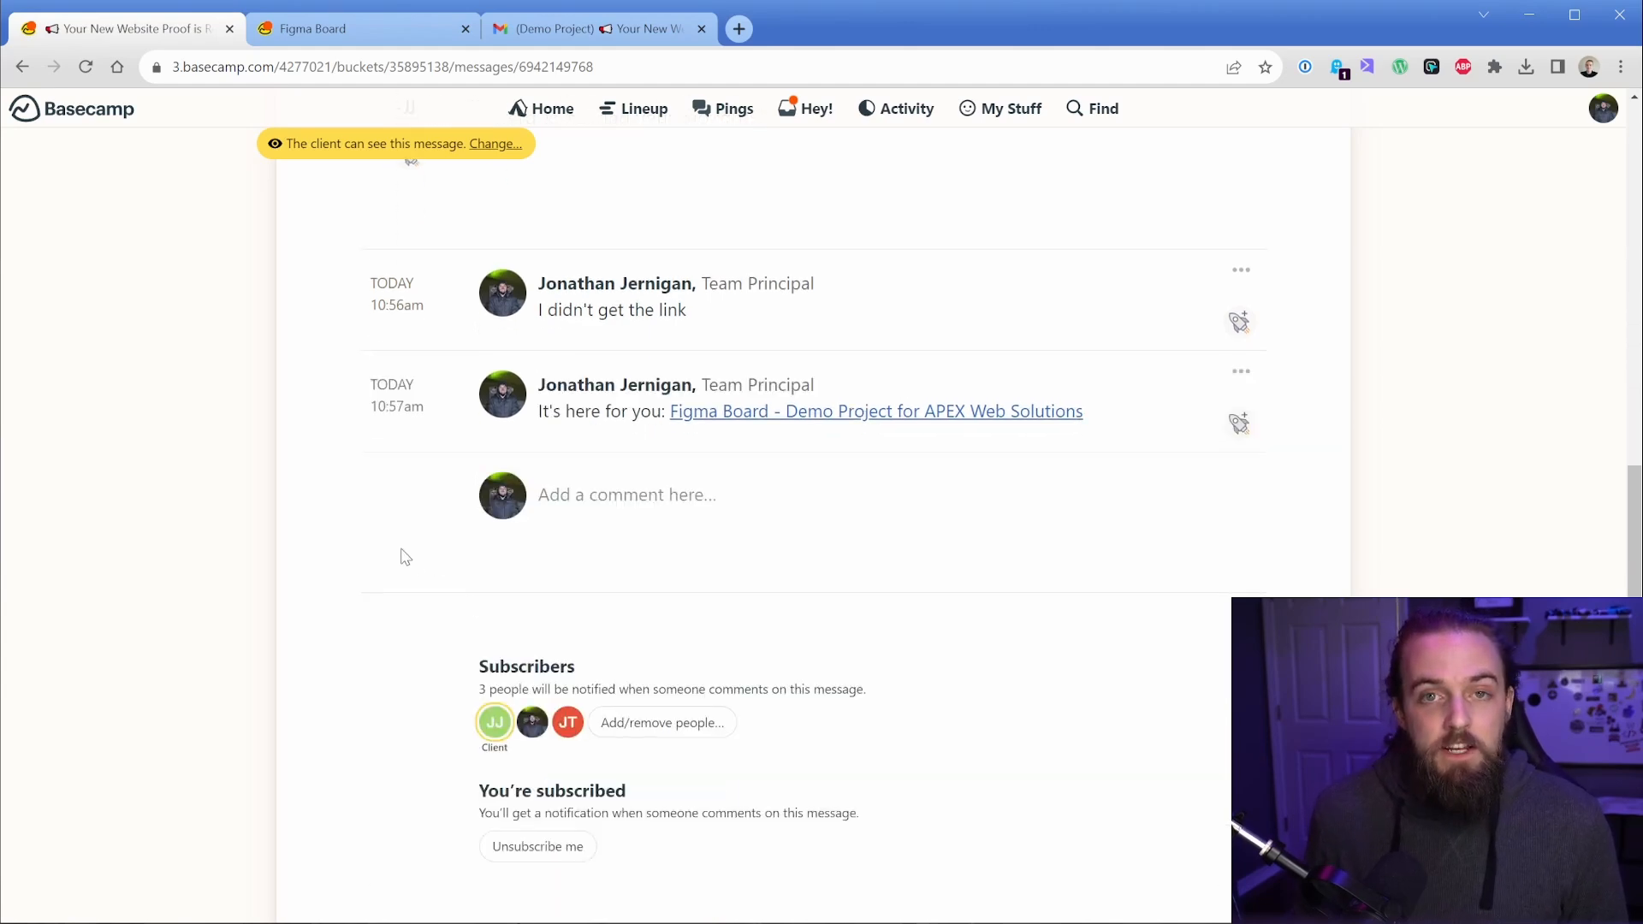
click(877, 411)
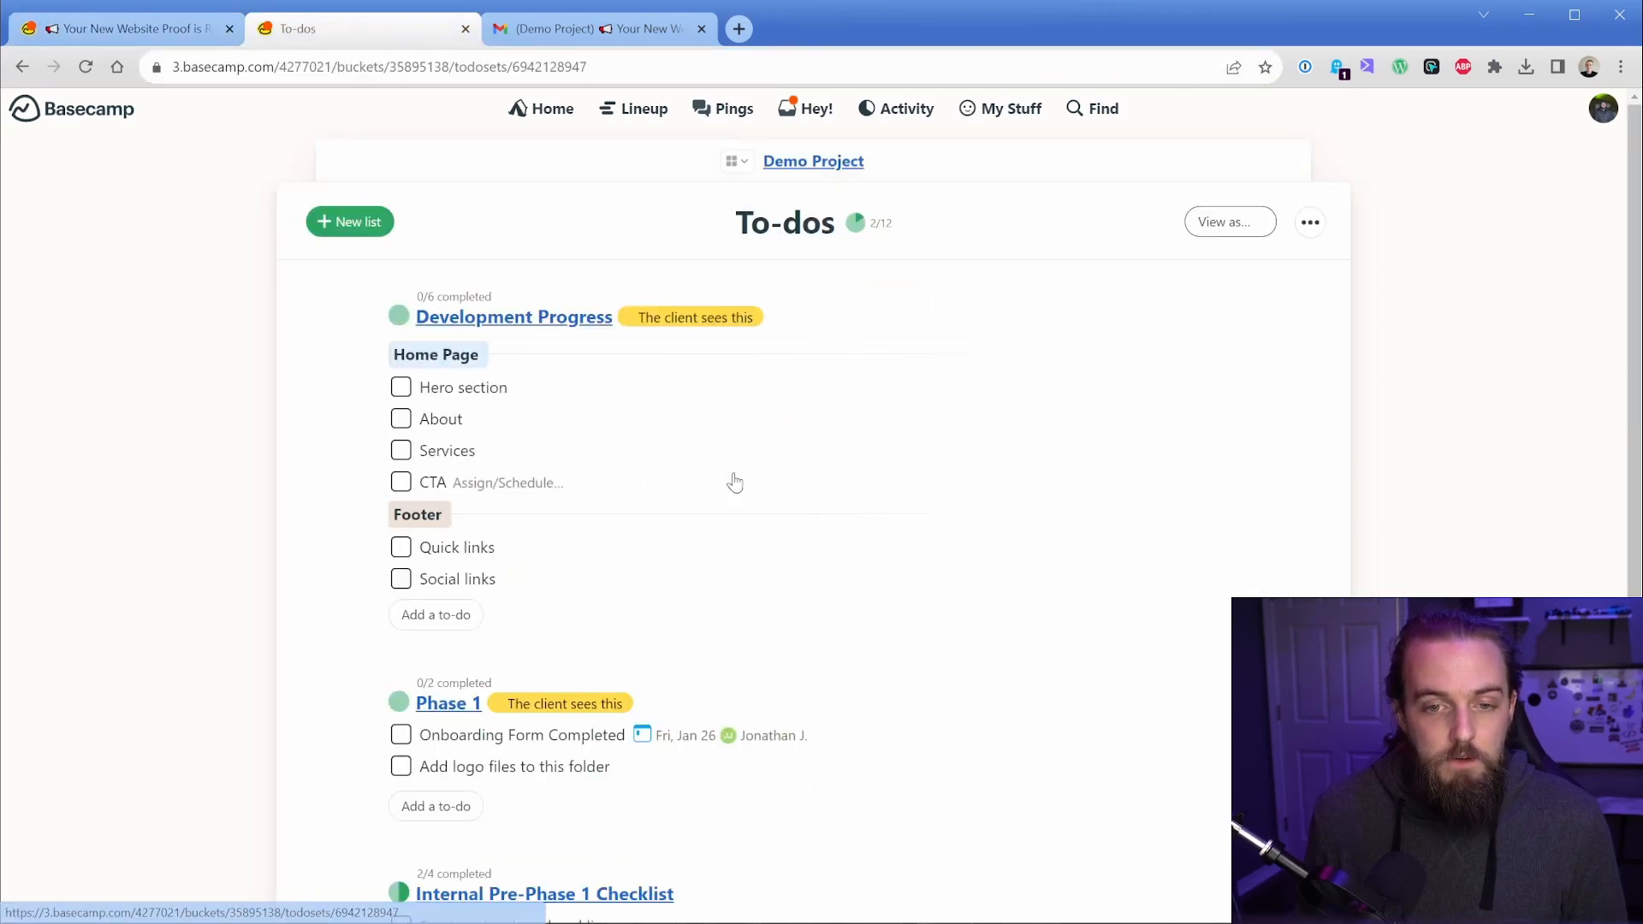
- Grab the direct link to the latest comment on the Hero section to-do
click(462, 387)
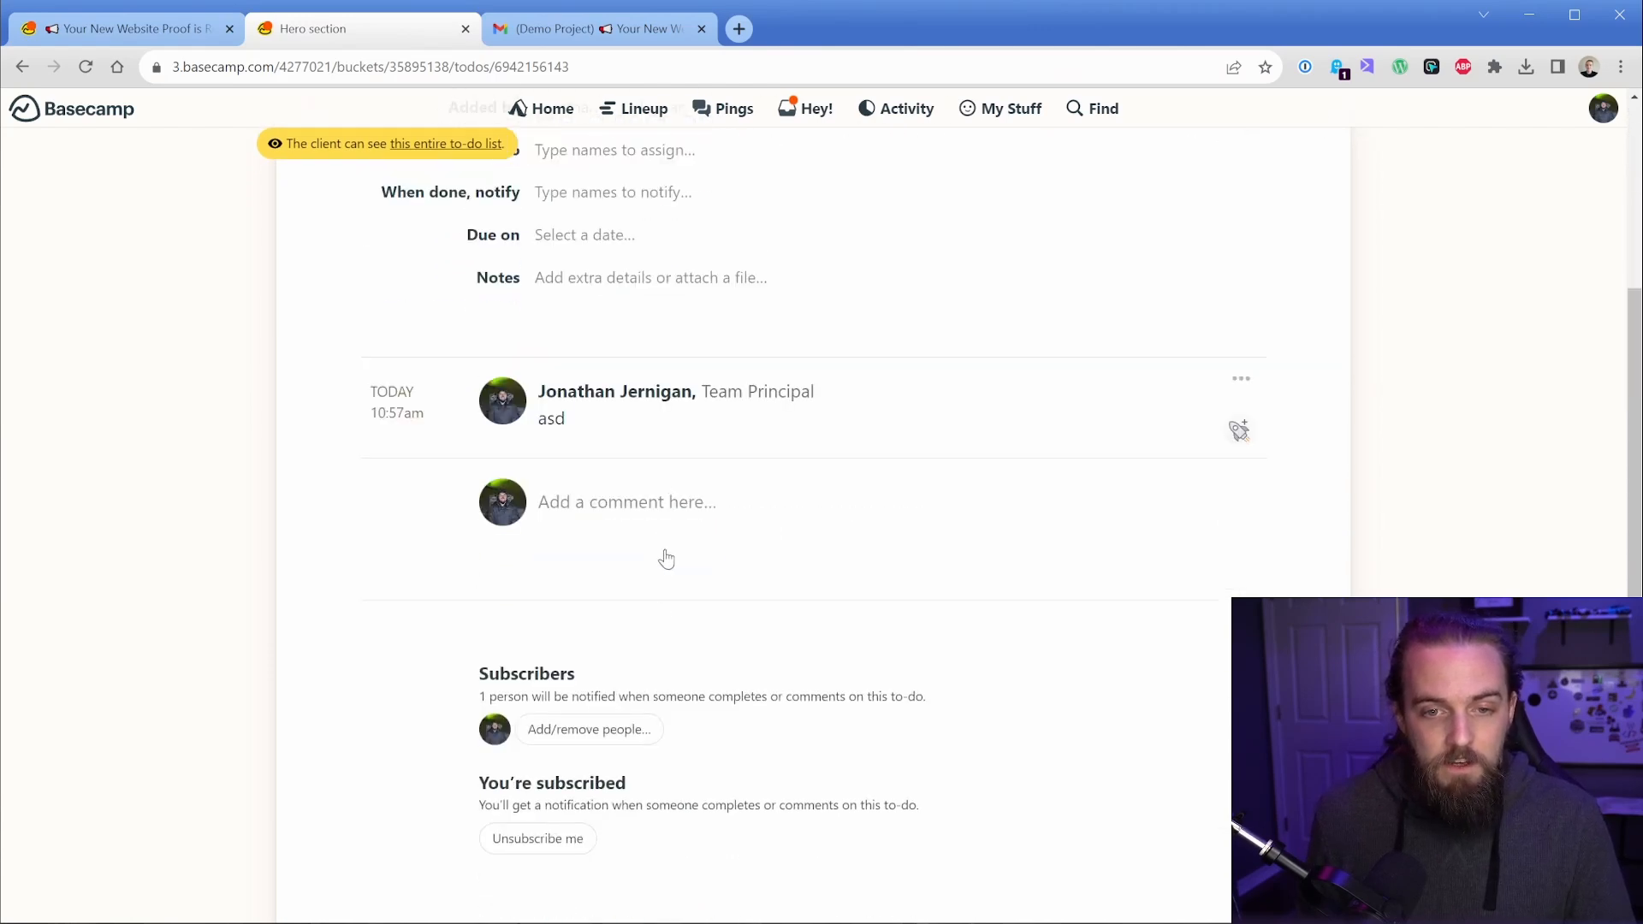
scroll(down, 3)
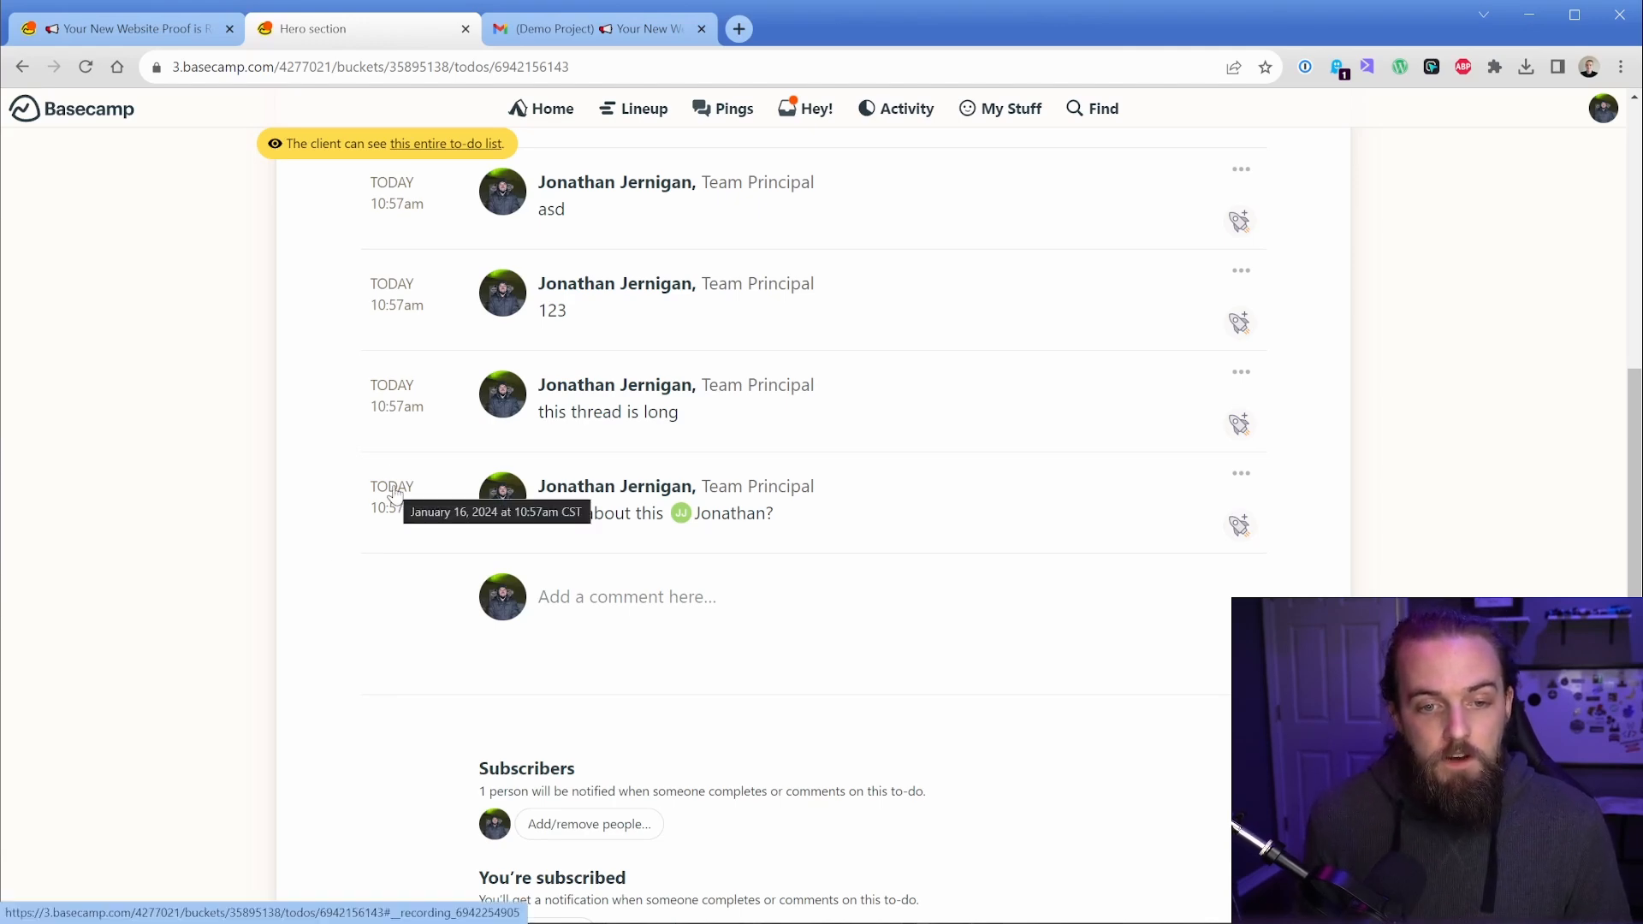
click(420, 67)
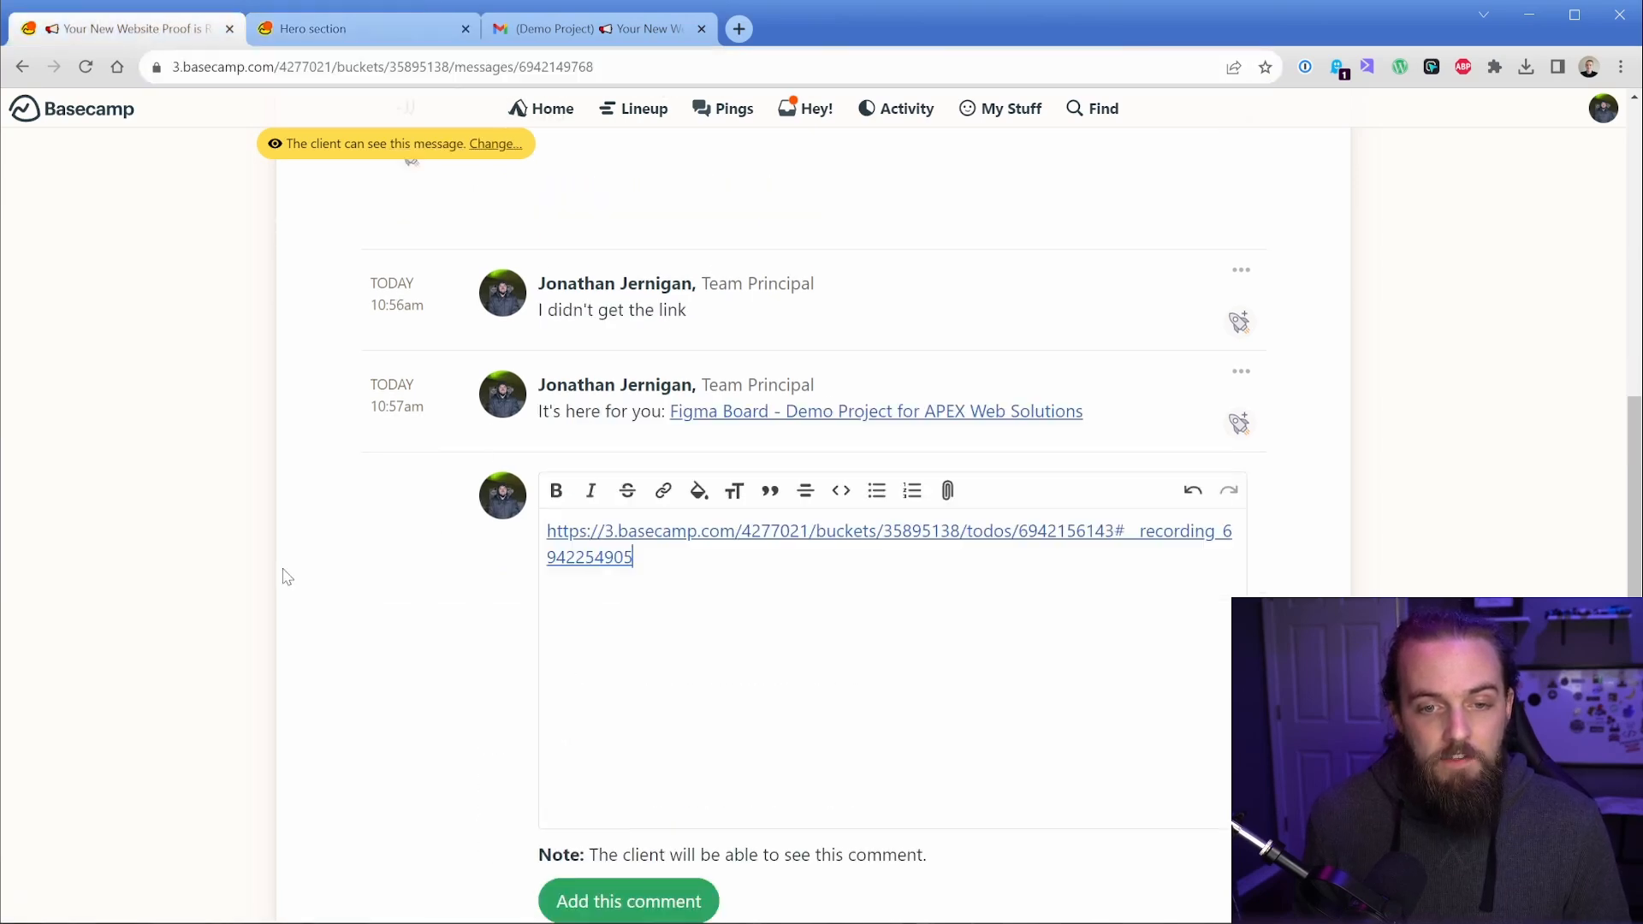
- Follow the pasted comment link back to the Hero section to-do
click(628, 900)
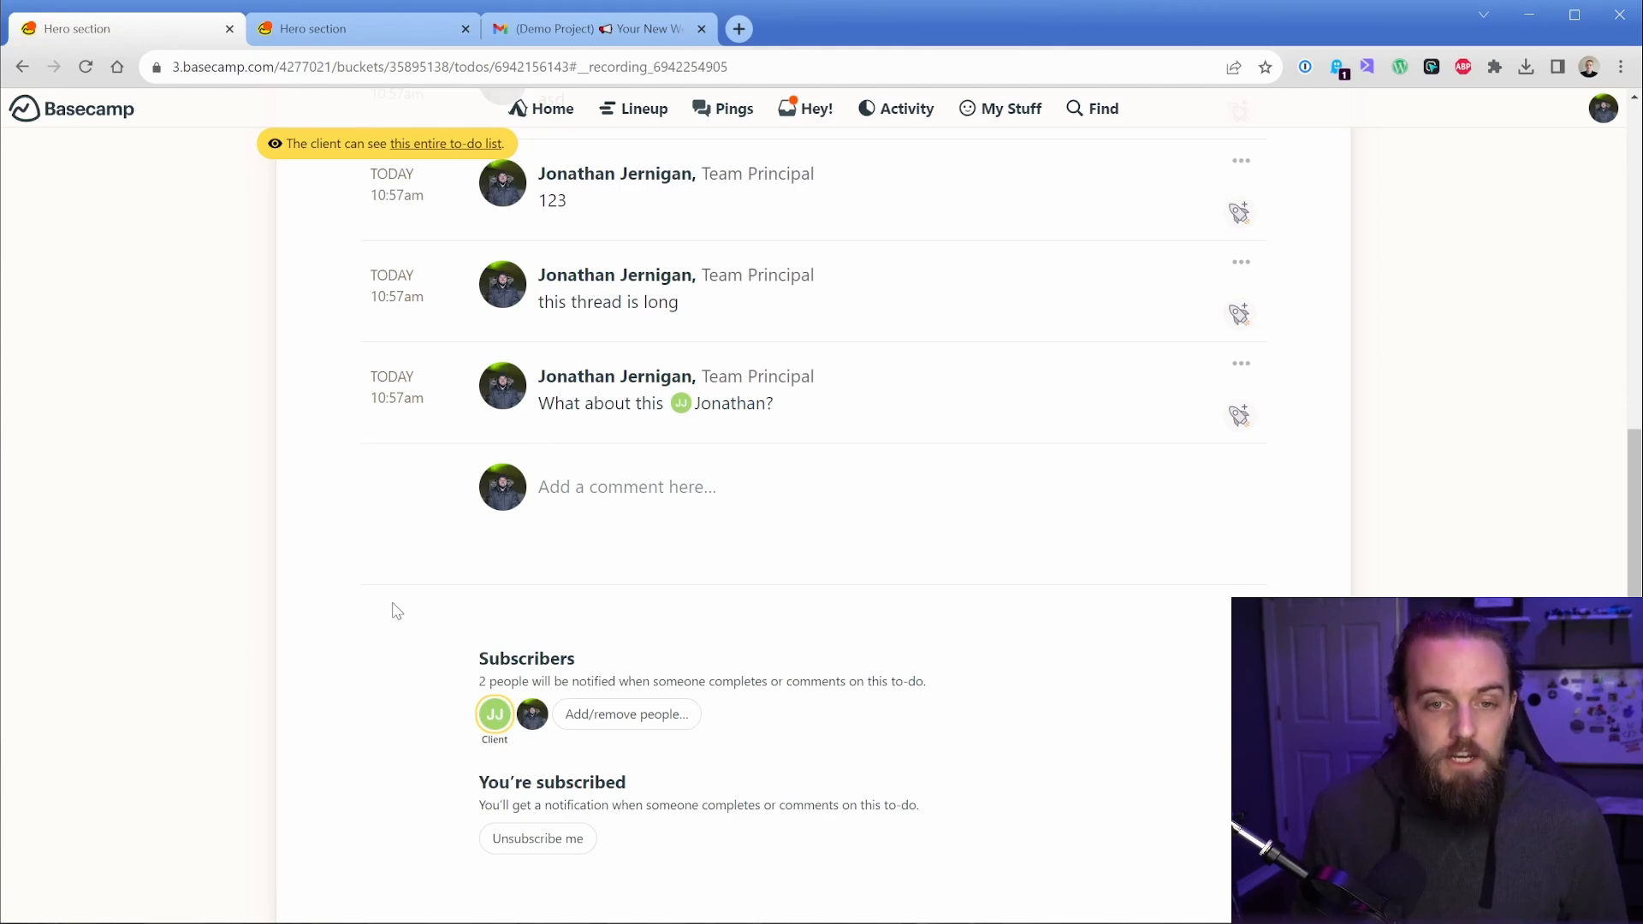
mouse_move(437, 606)
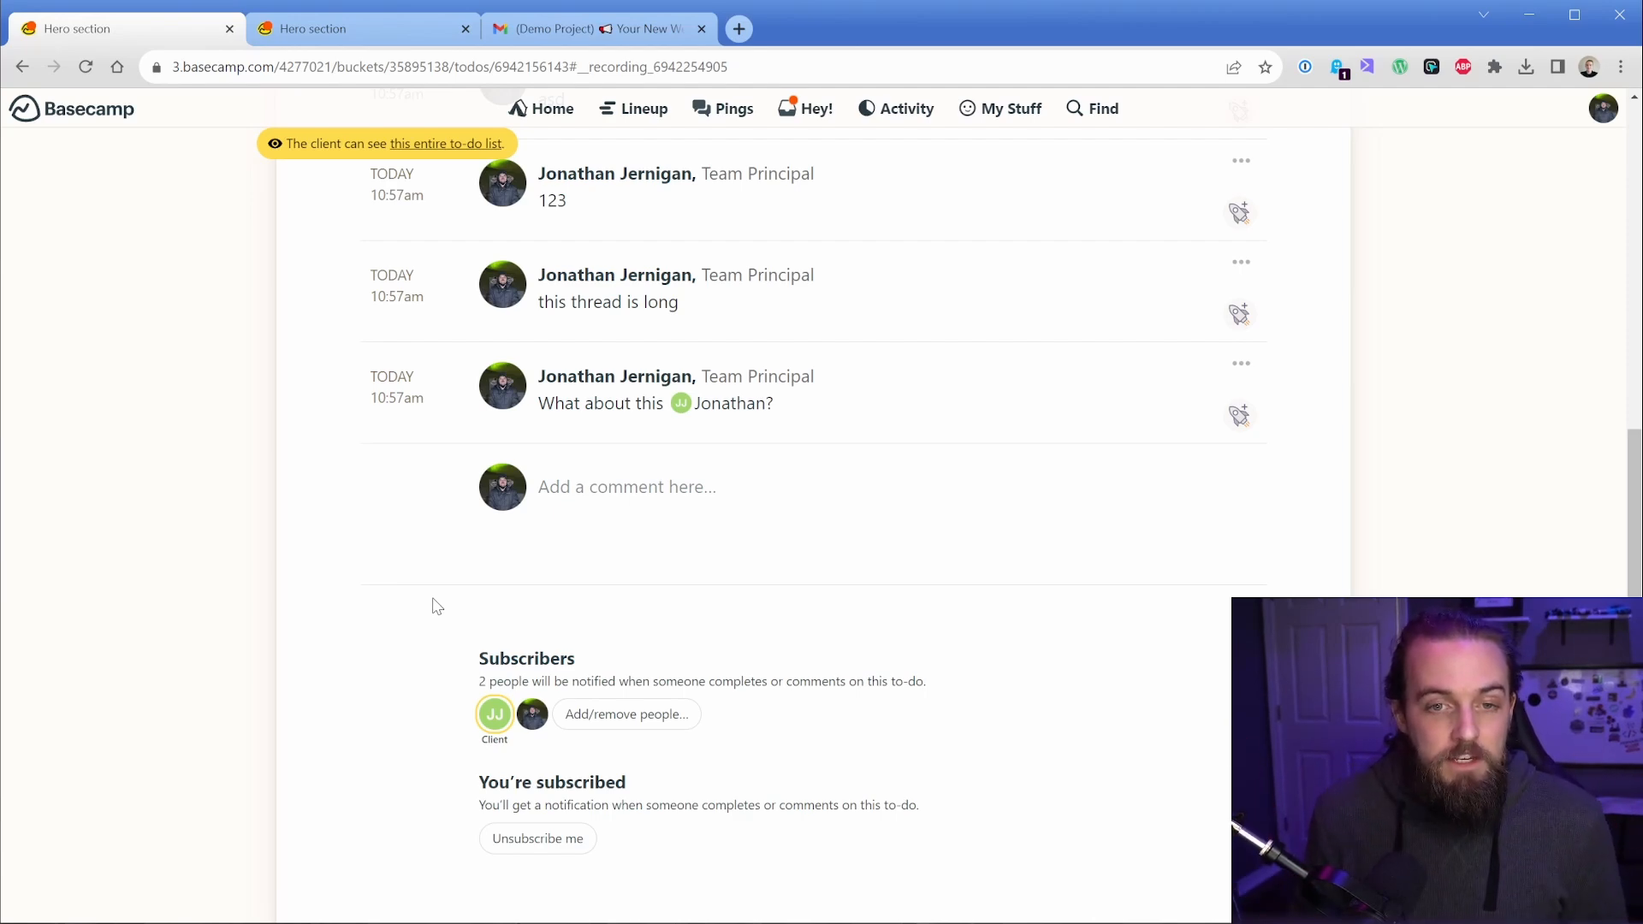
scroll(up, 3)
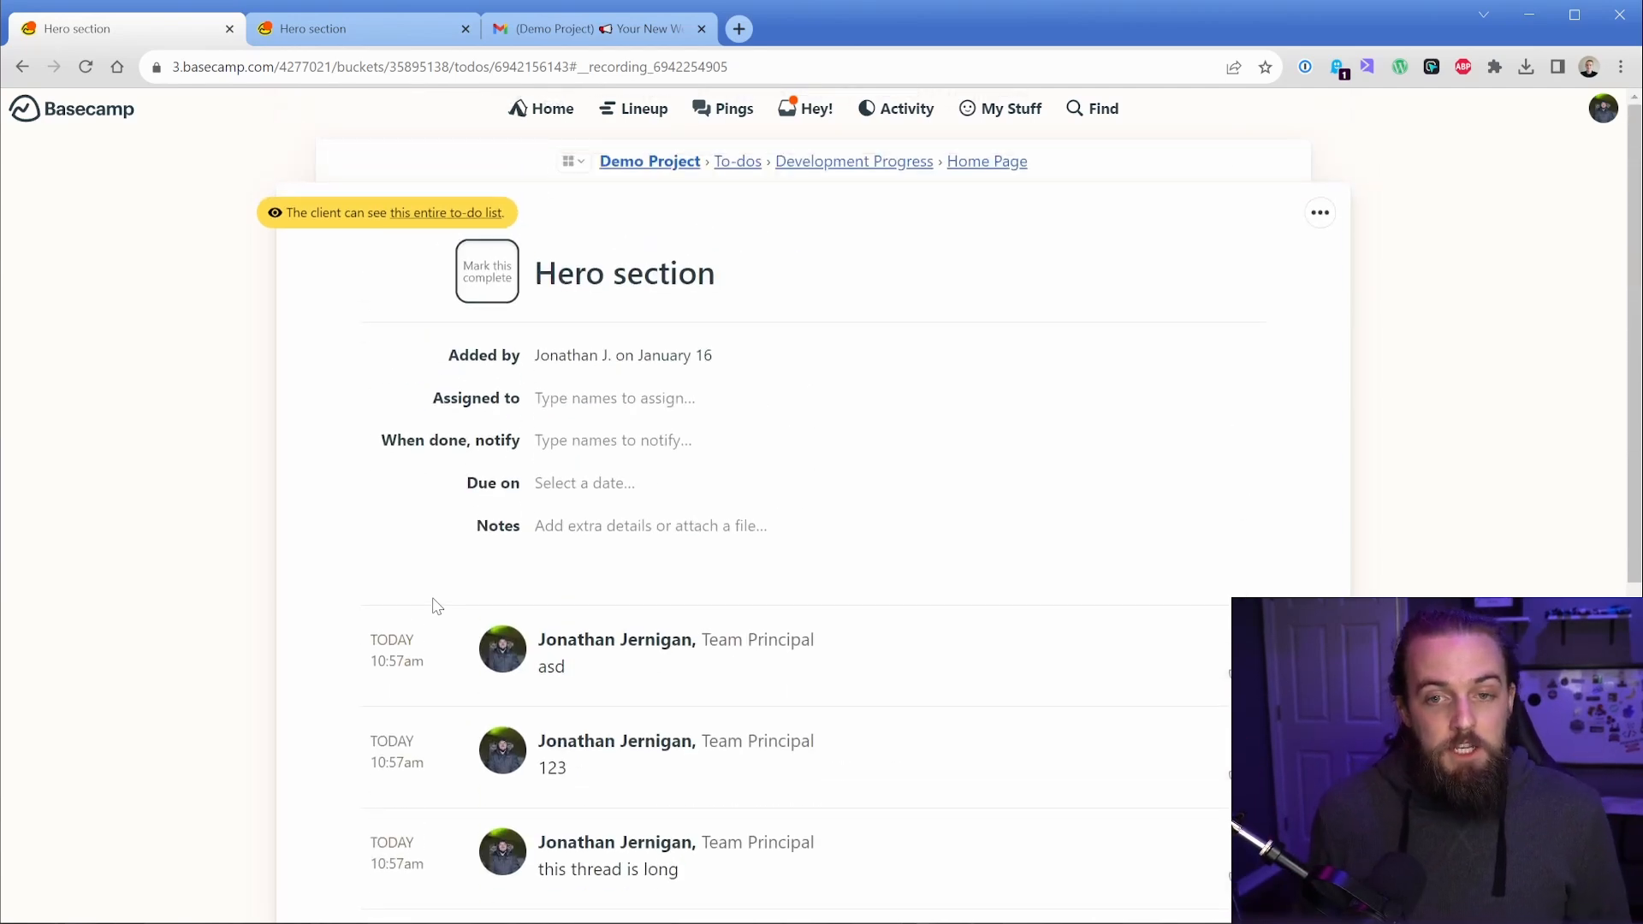
mouse_move(854, 161)
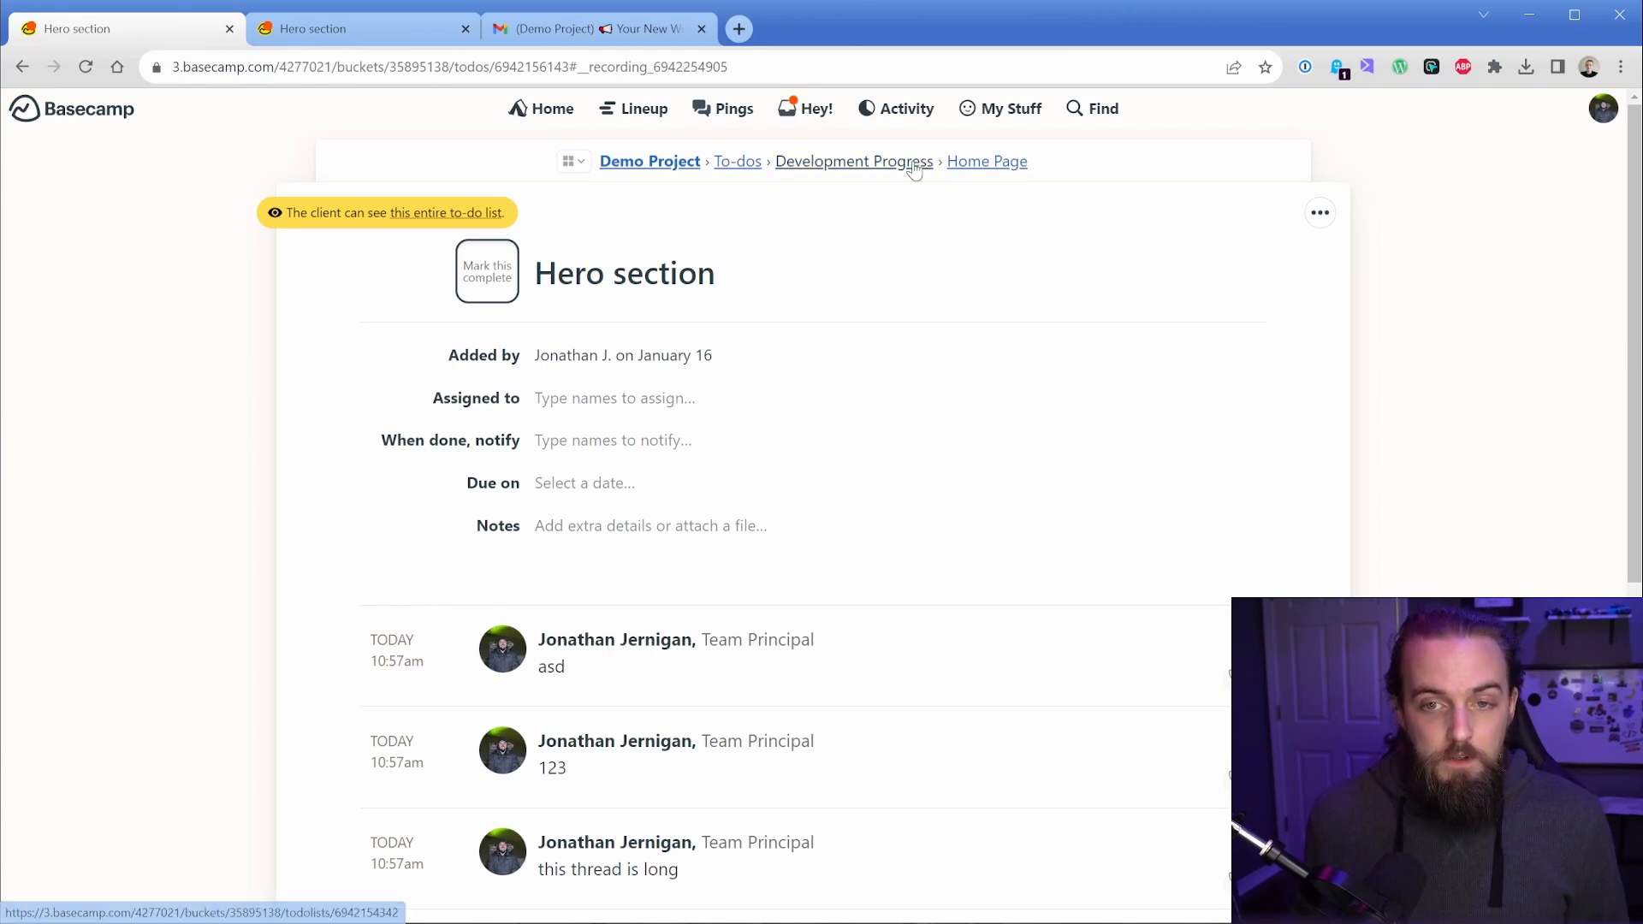
- Copy the URL of the Footer to-do list under Development Progress
click(854, 161)
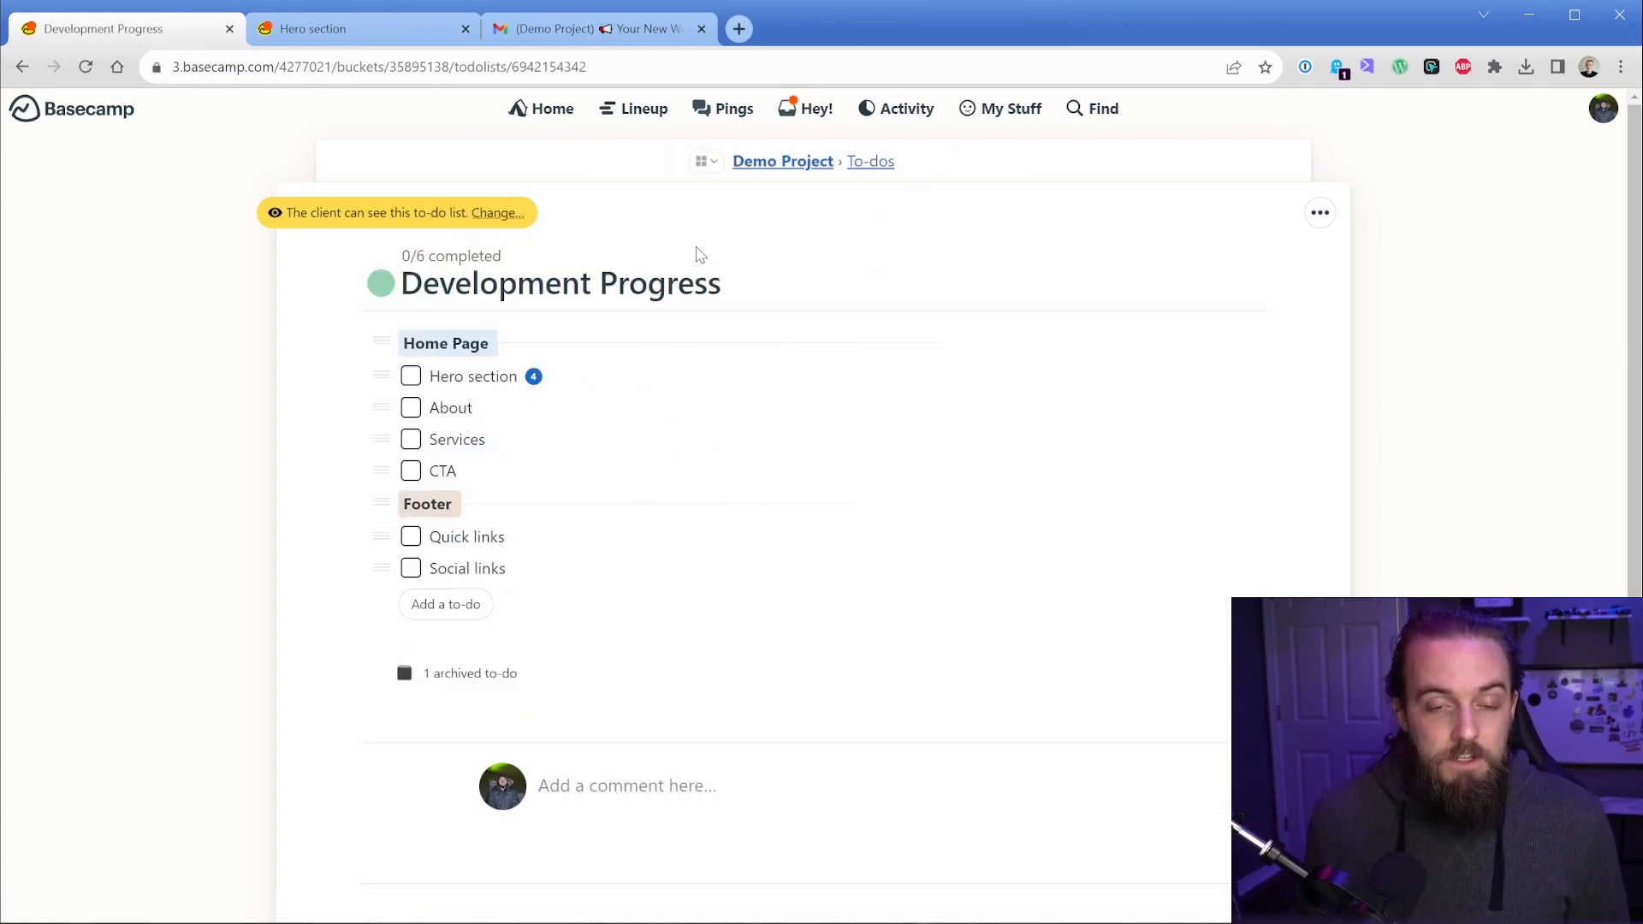
click(426, 503)
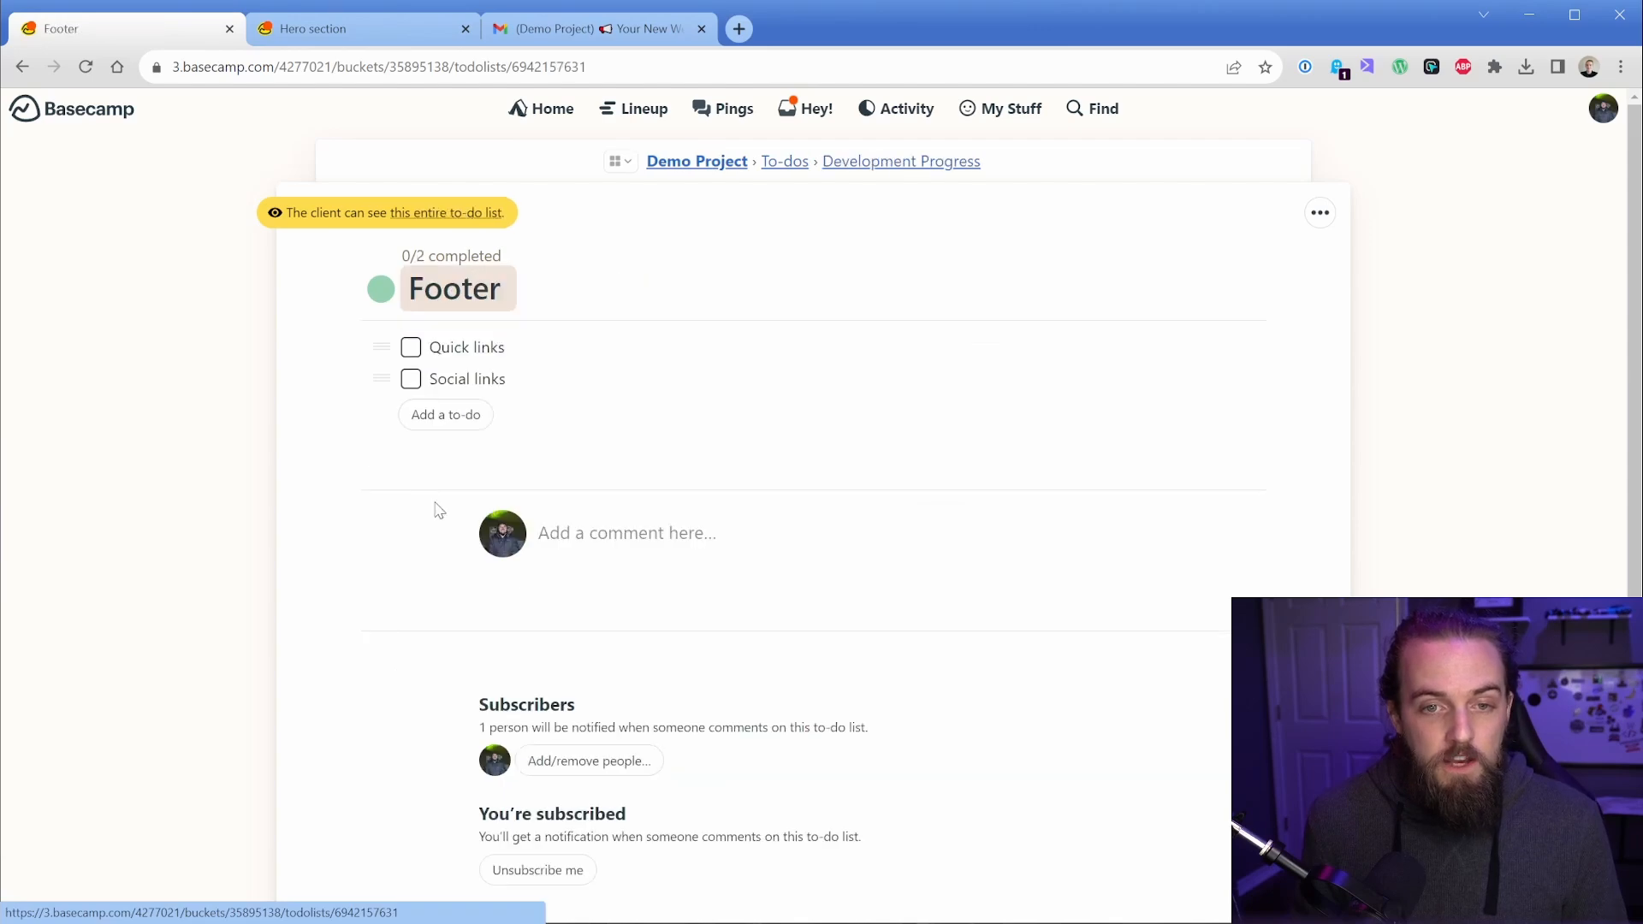
click(377, 67)
text(Please address all it)
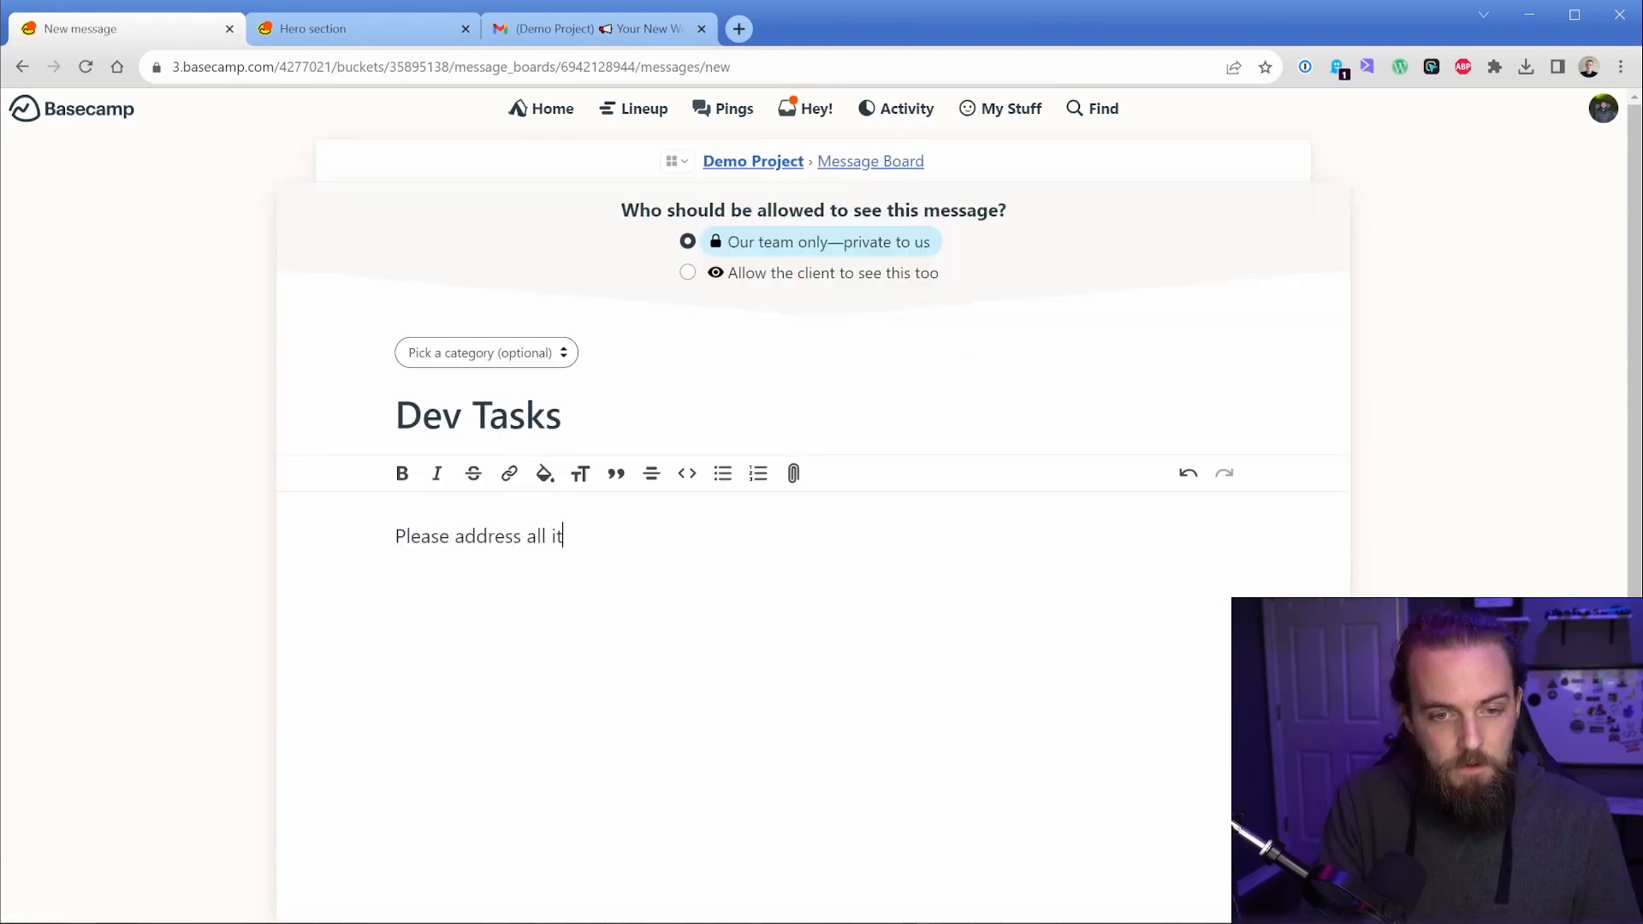
- Post a team-only 'Dev Tasks' message asking to address footer items, linking the Footer list
text(ems in the footer:)
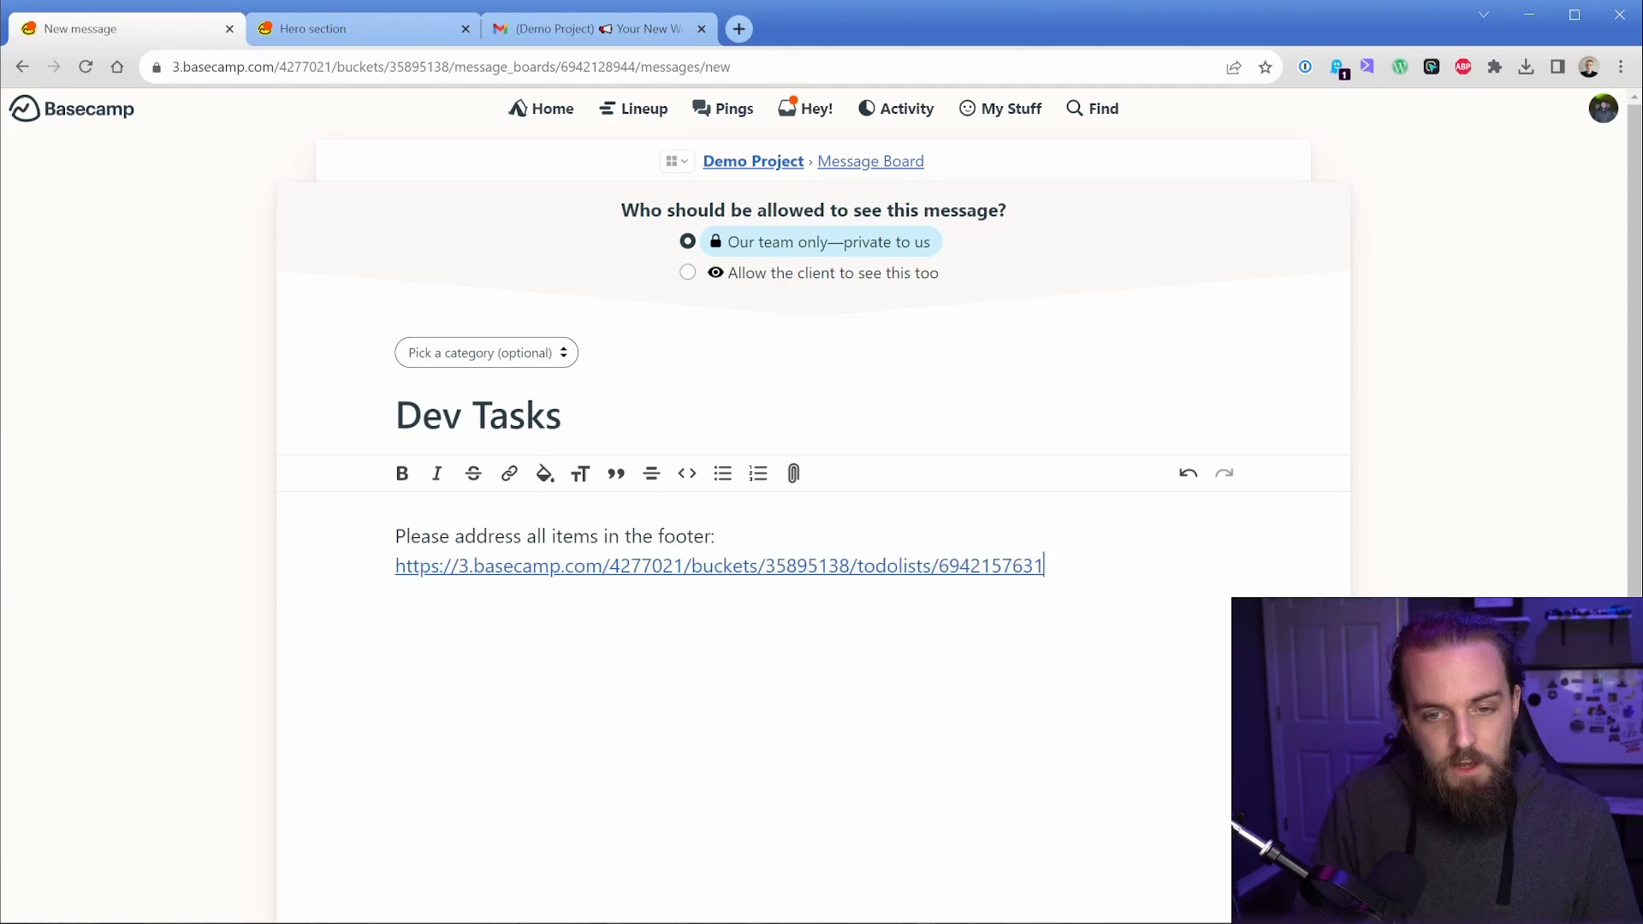
scroll(down, 3)
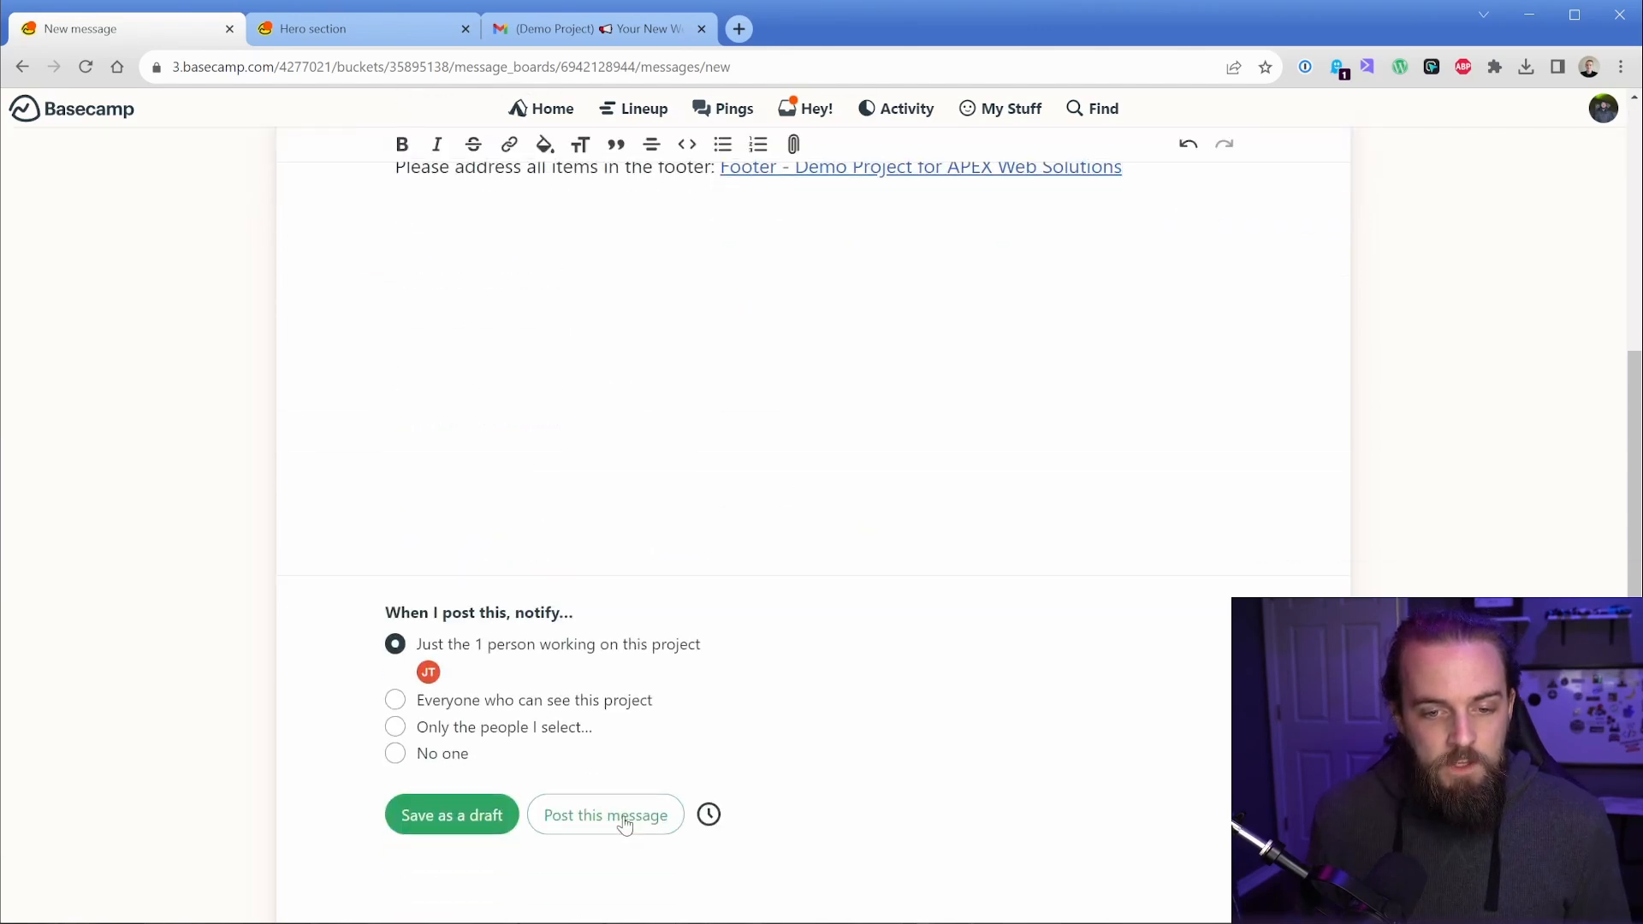
click(604, 814)
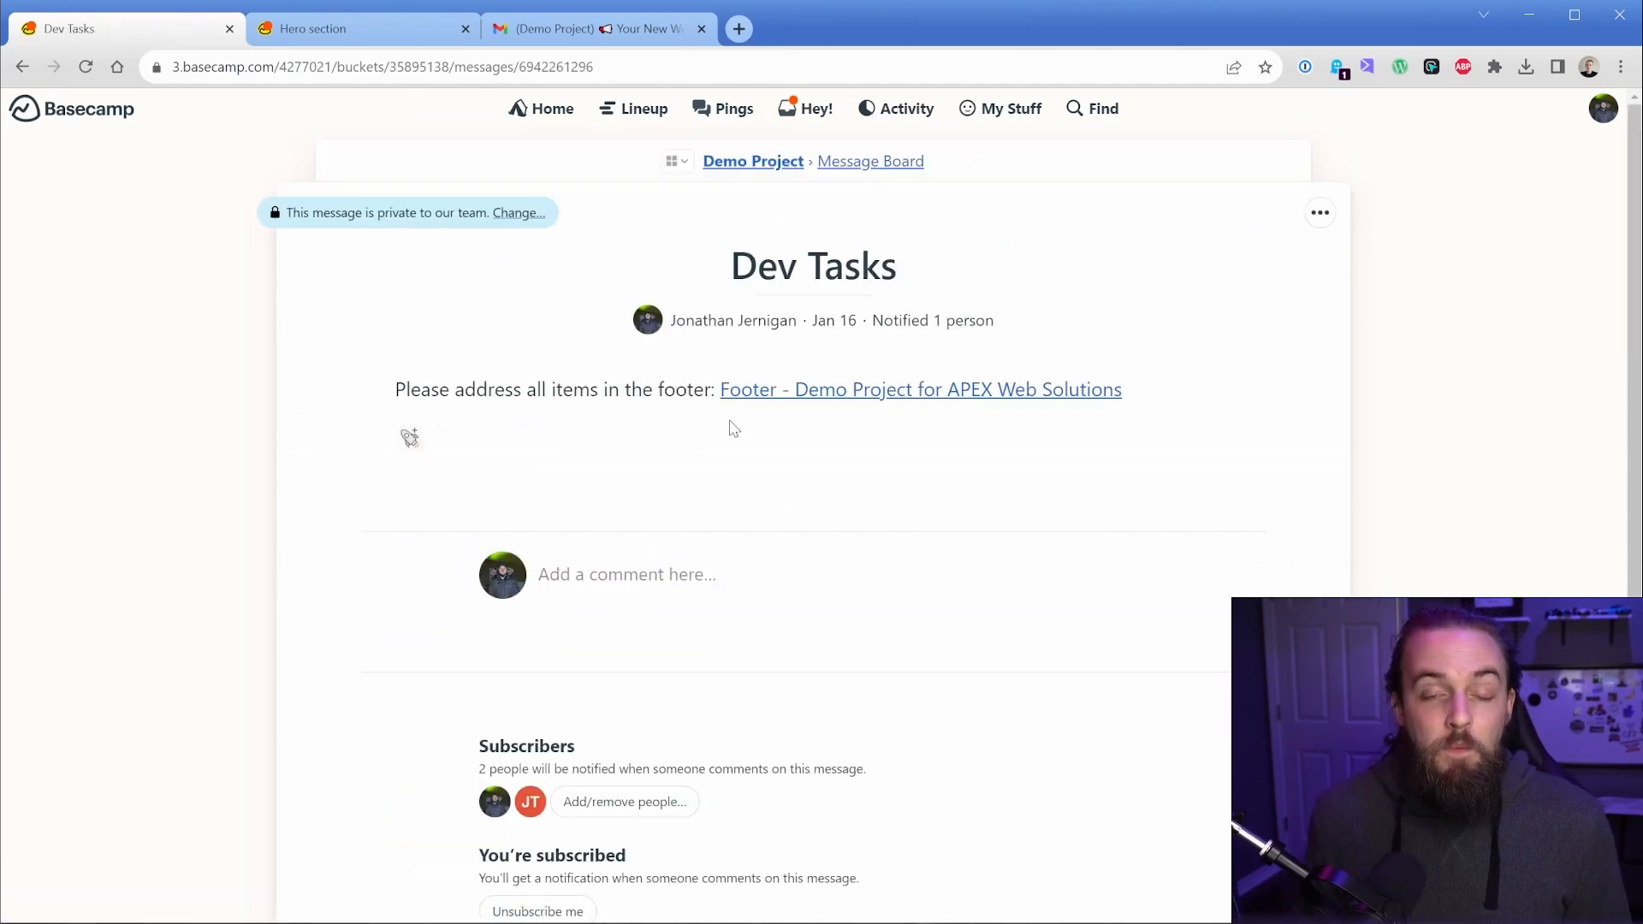
mouse_move(705, 442)
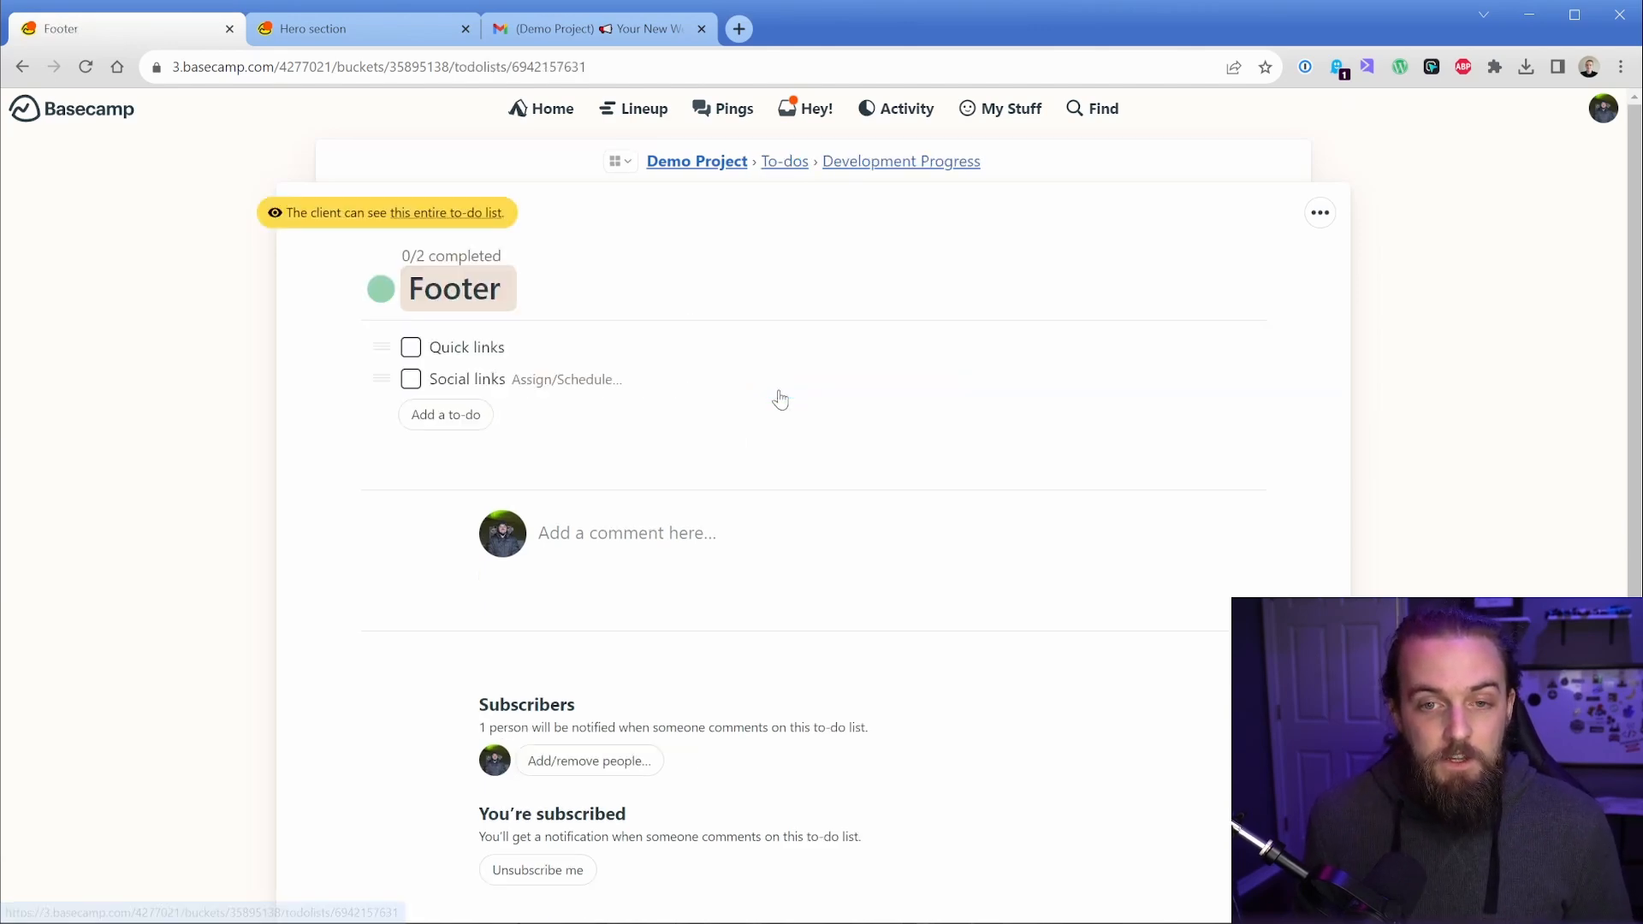
mouse_move(661, 277)
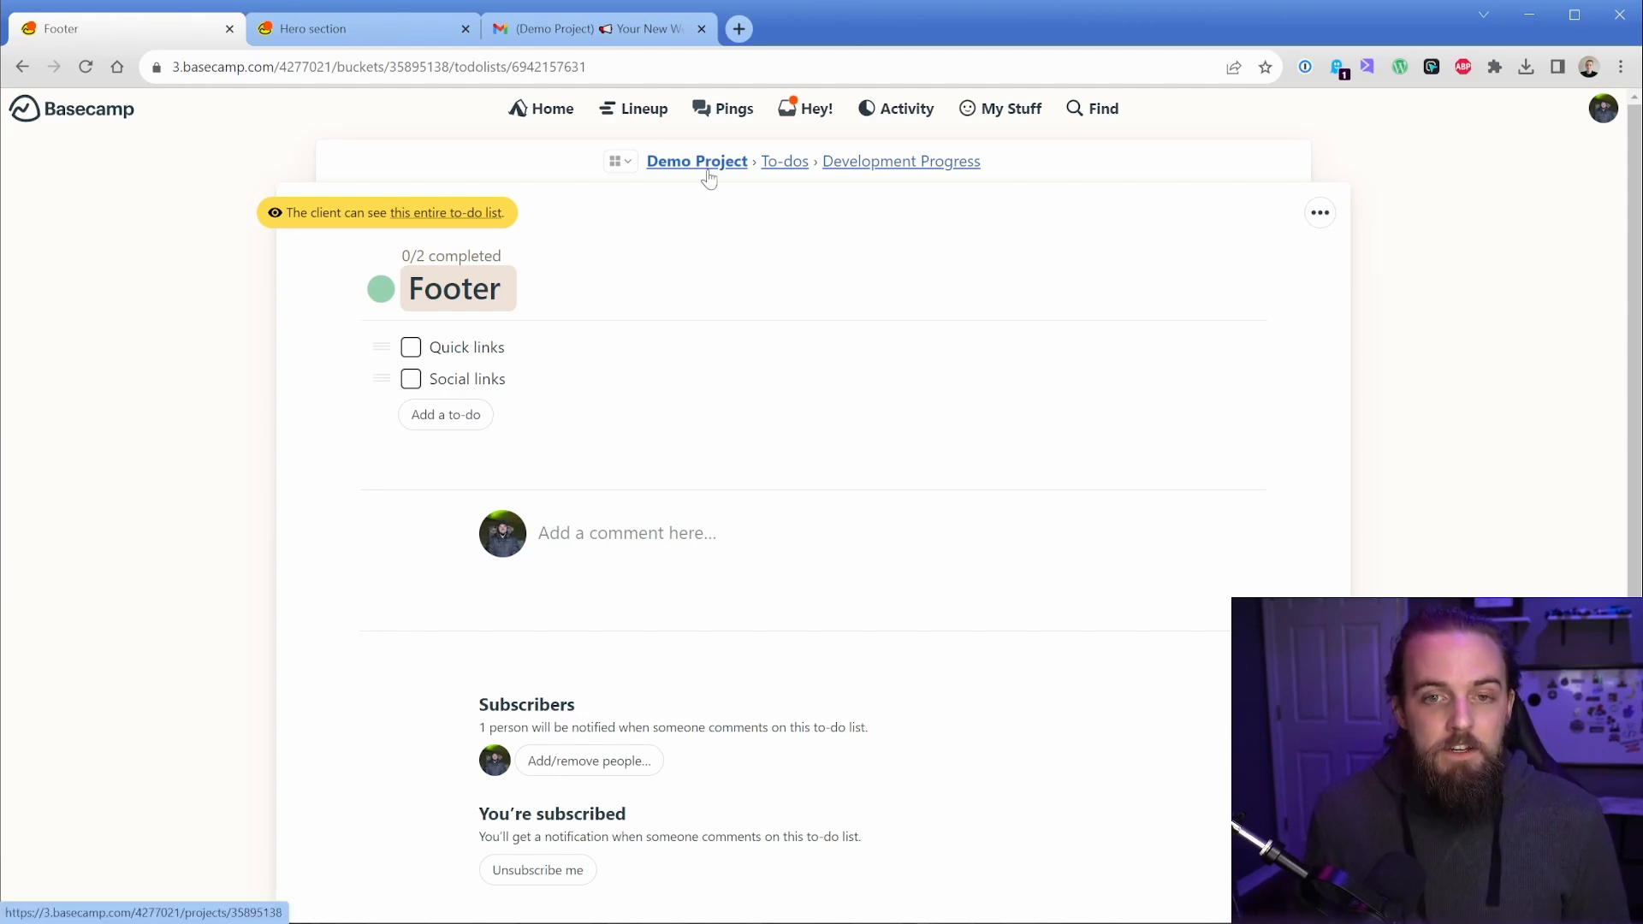
- Return to the Demo Project overview showing Dev Tasks on the message board
click(697, 161)
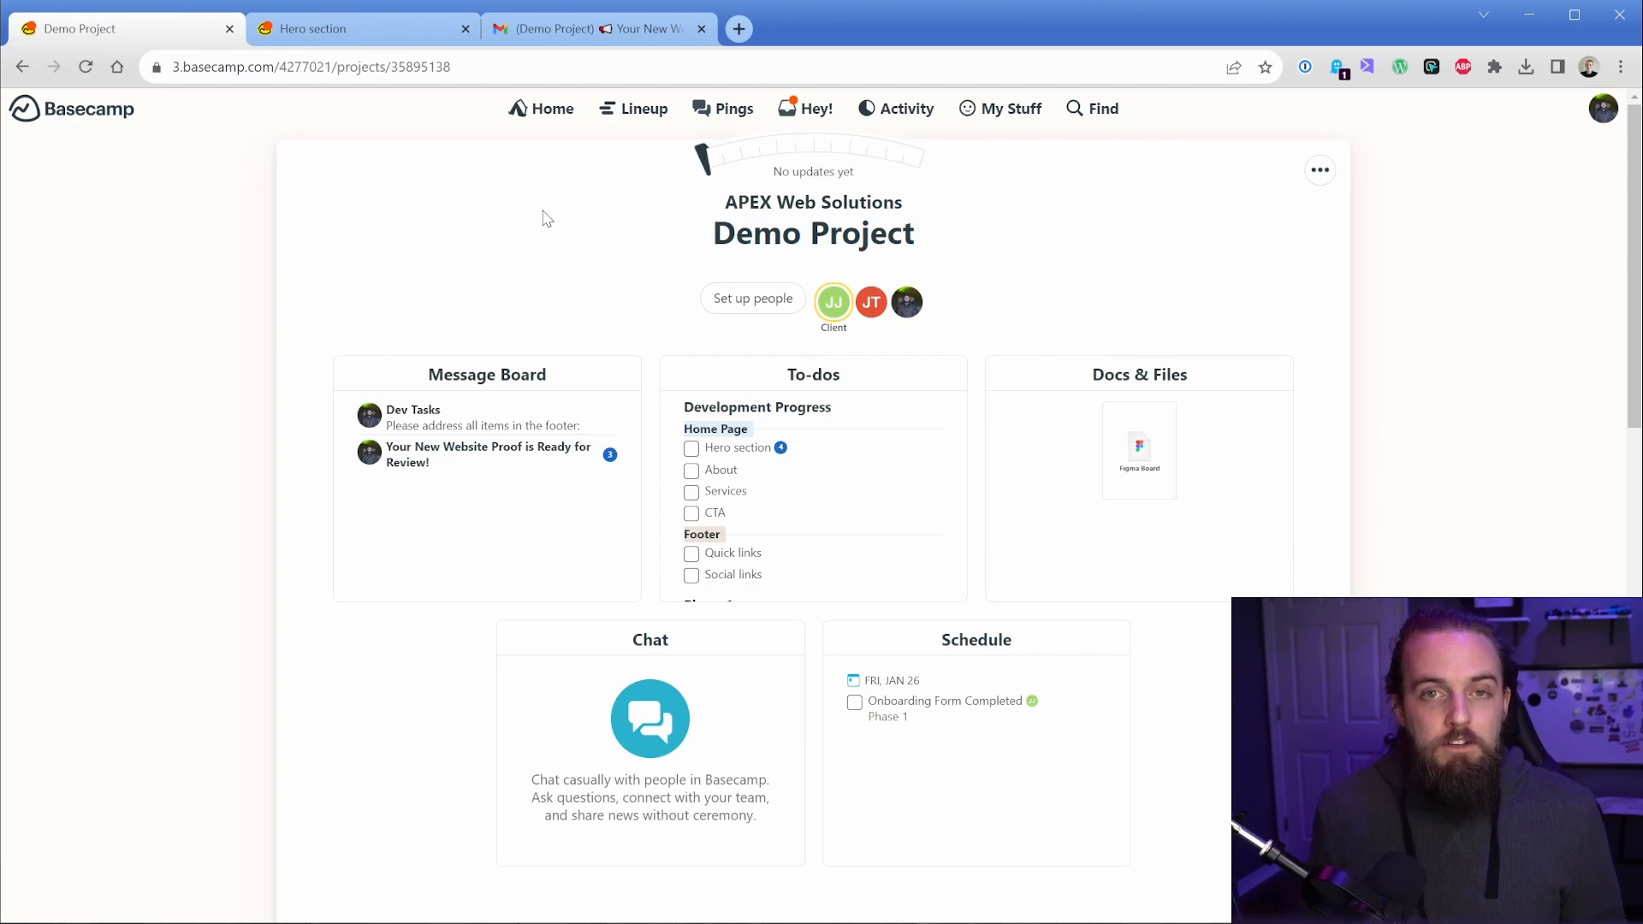